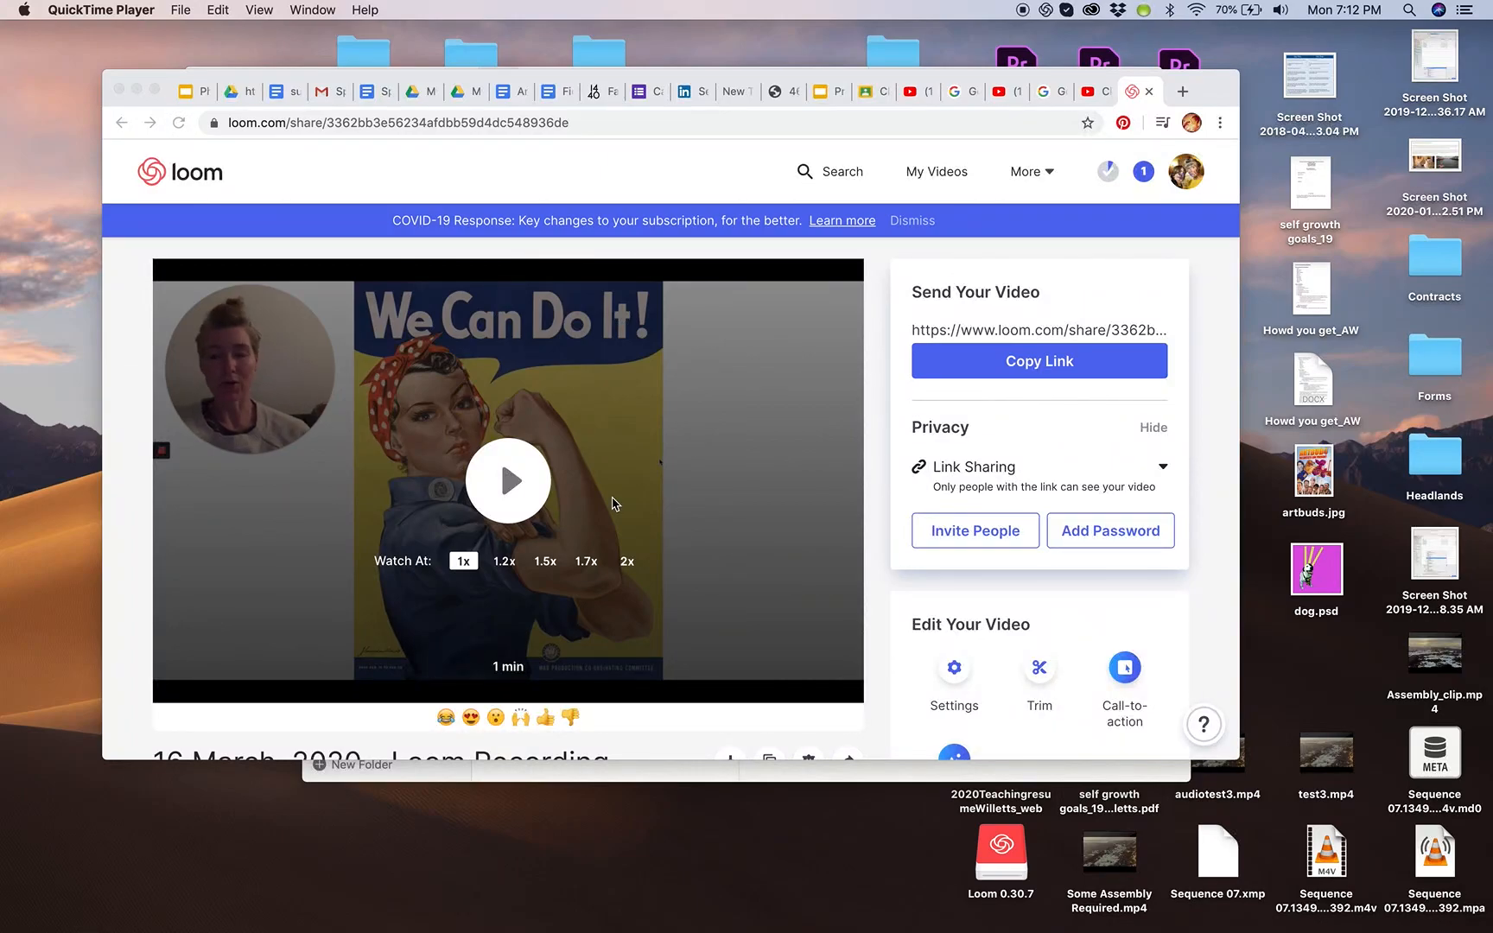
pyautogui.moveTo(601, 580)
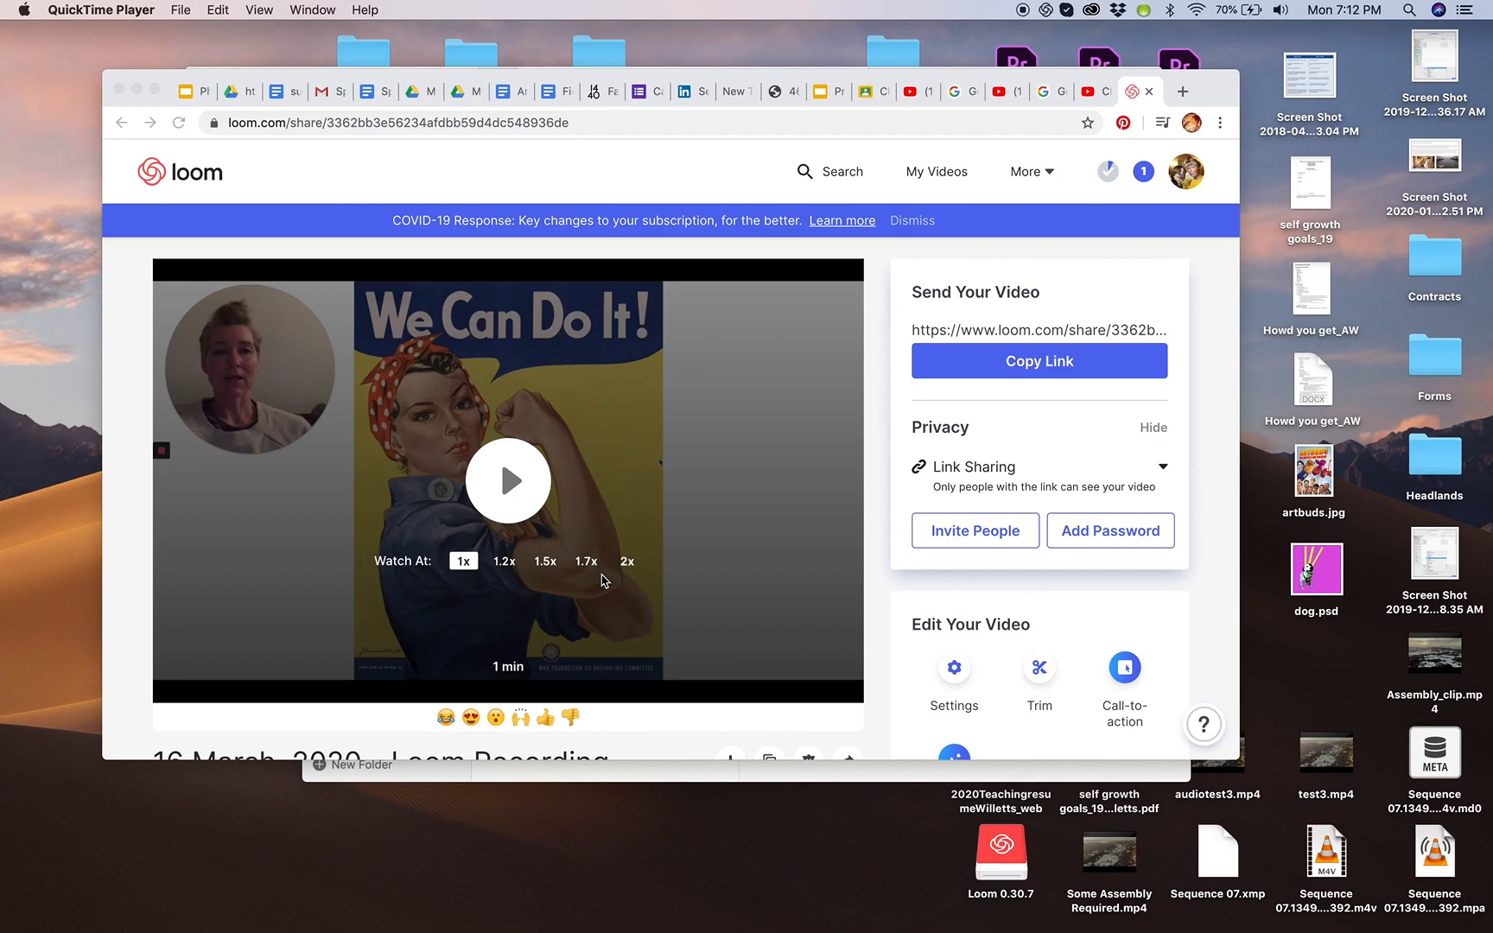
pyautogui.moveTo(372, 328)
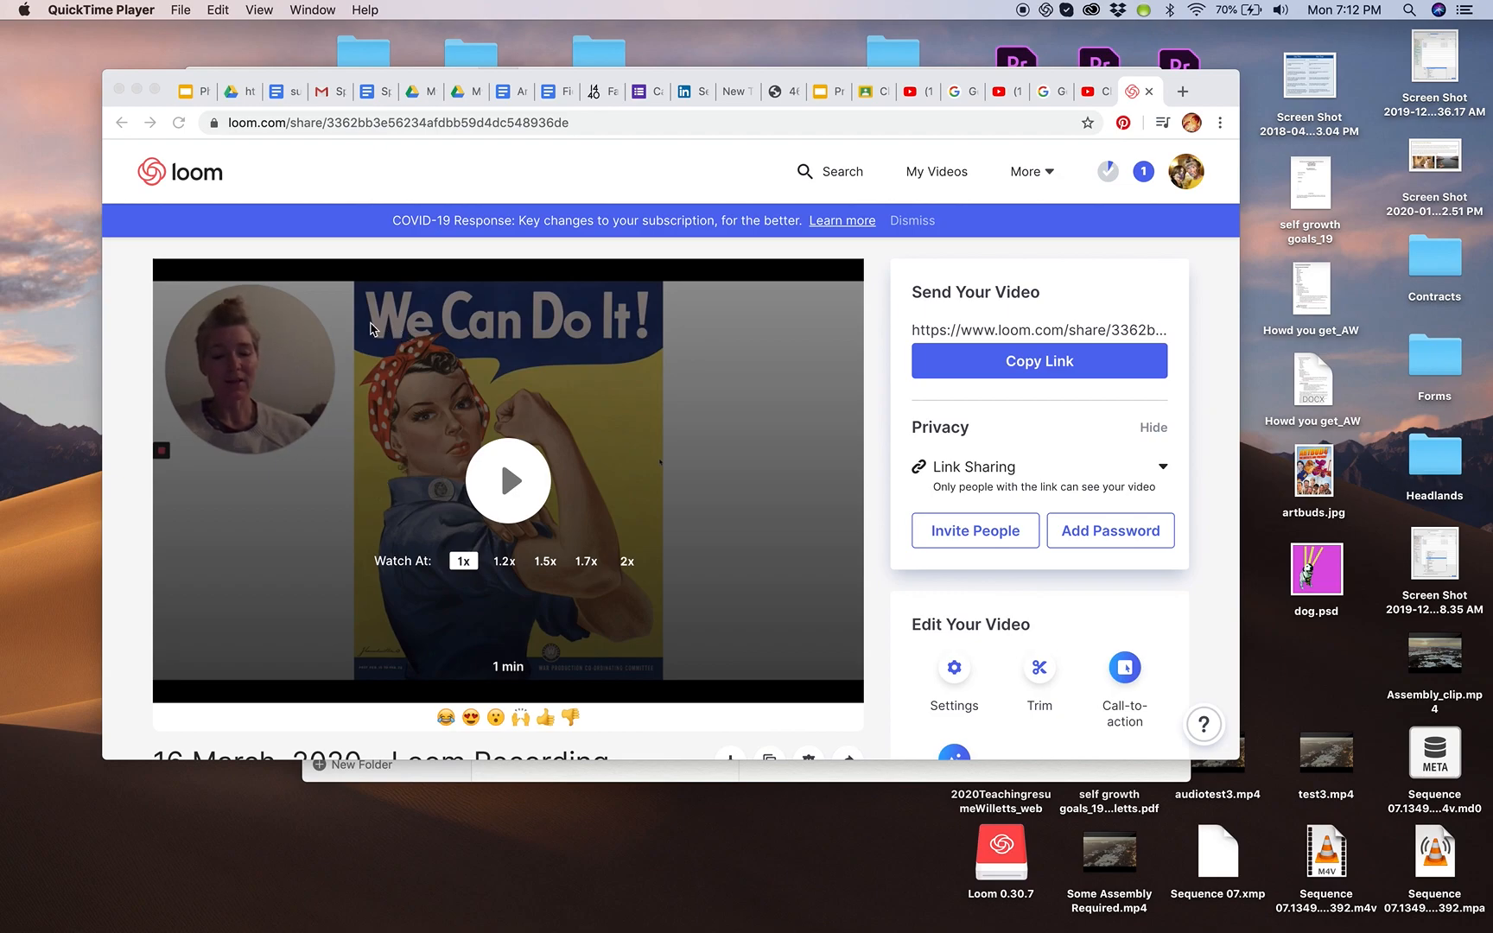
pyautogui.moveTo(654, 114)
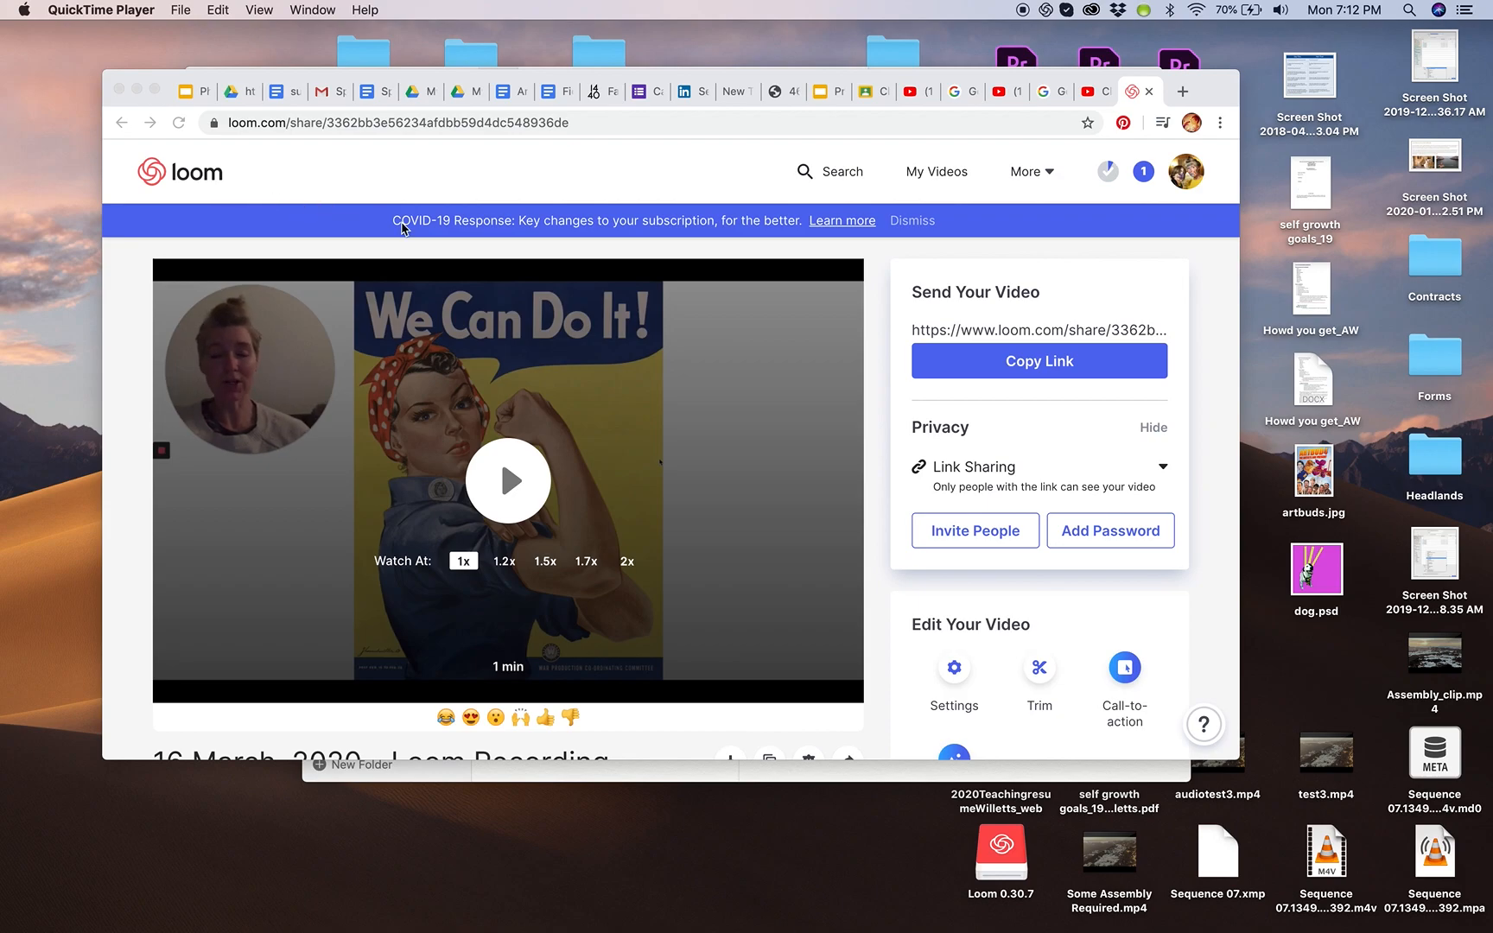
pyautogui.moveTo(661, 519)
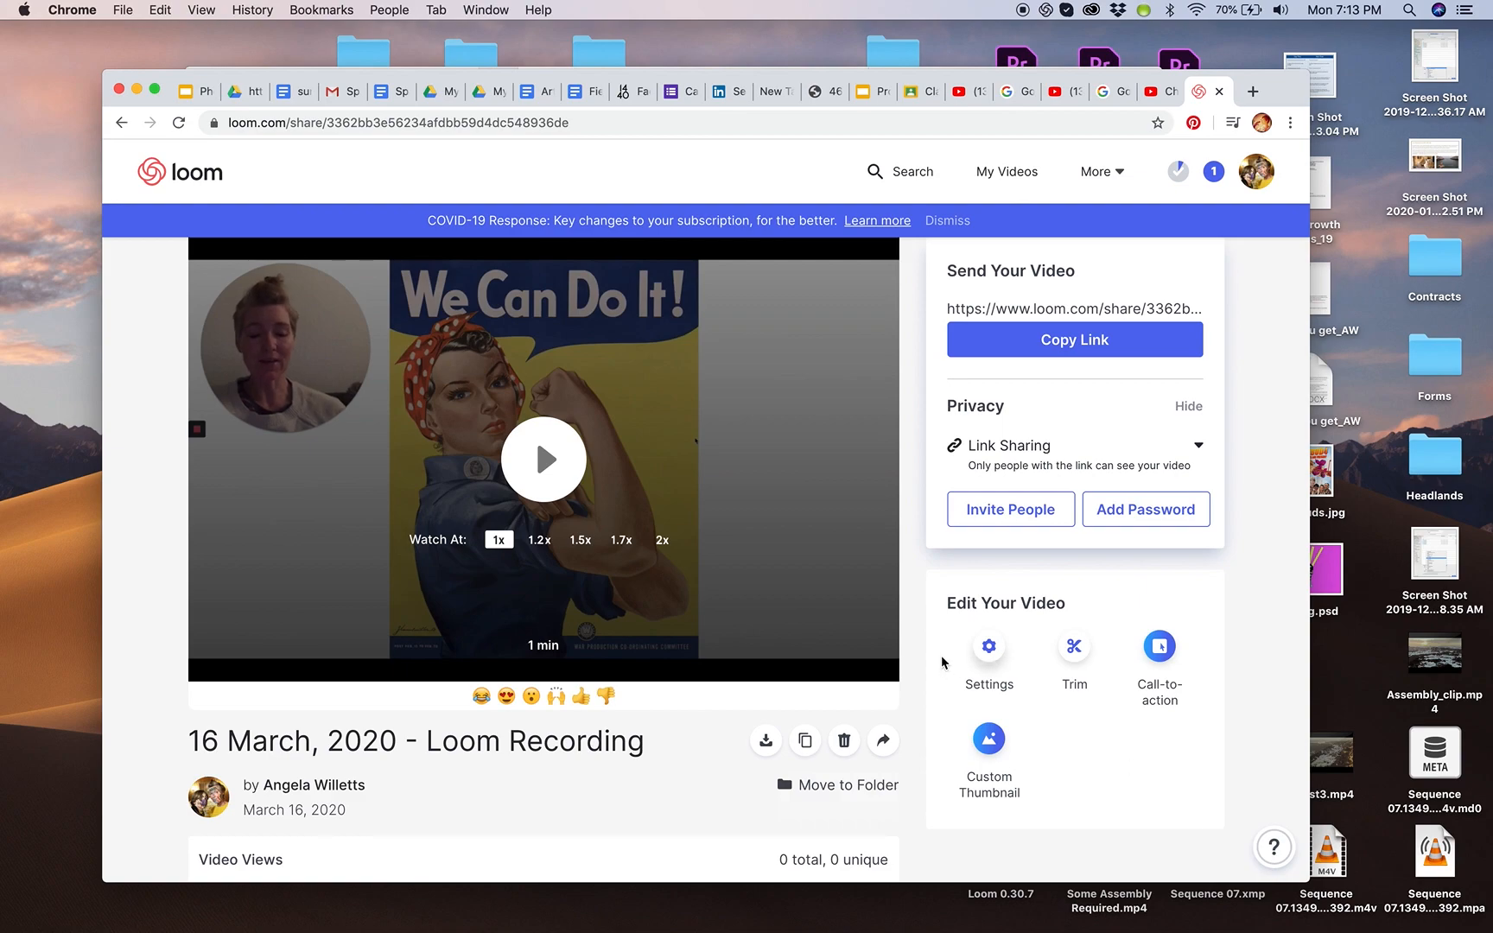
pyautogui.moveTo(796, 519)
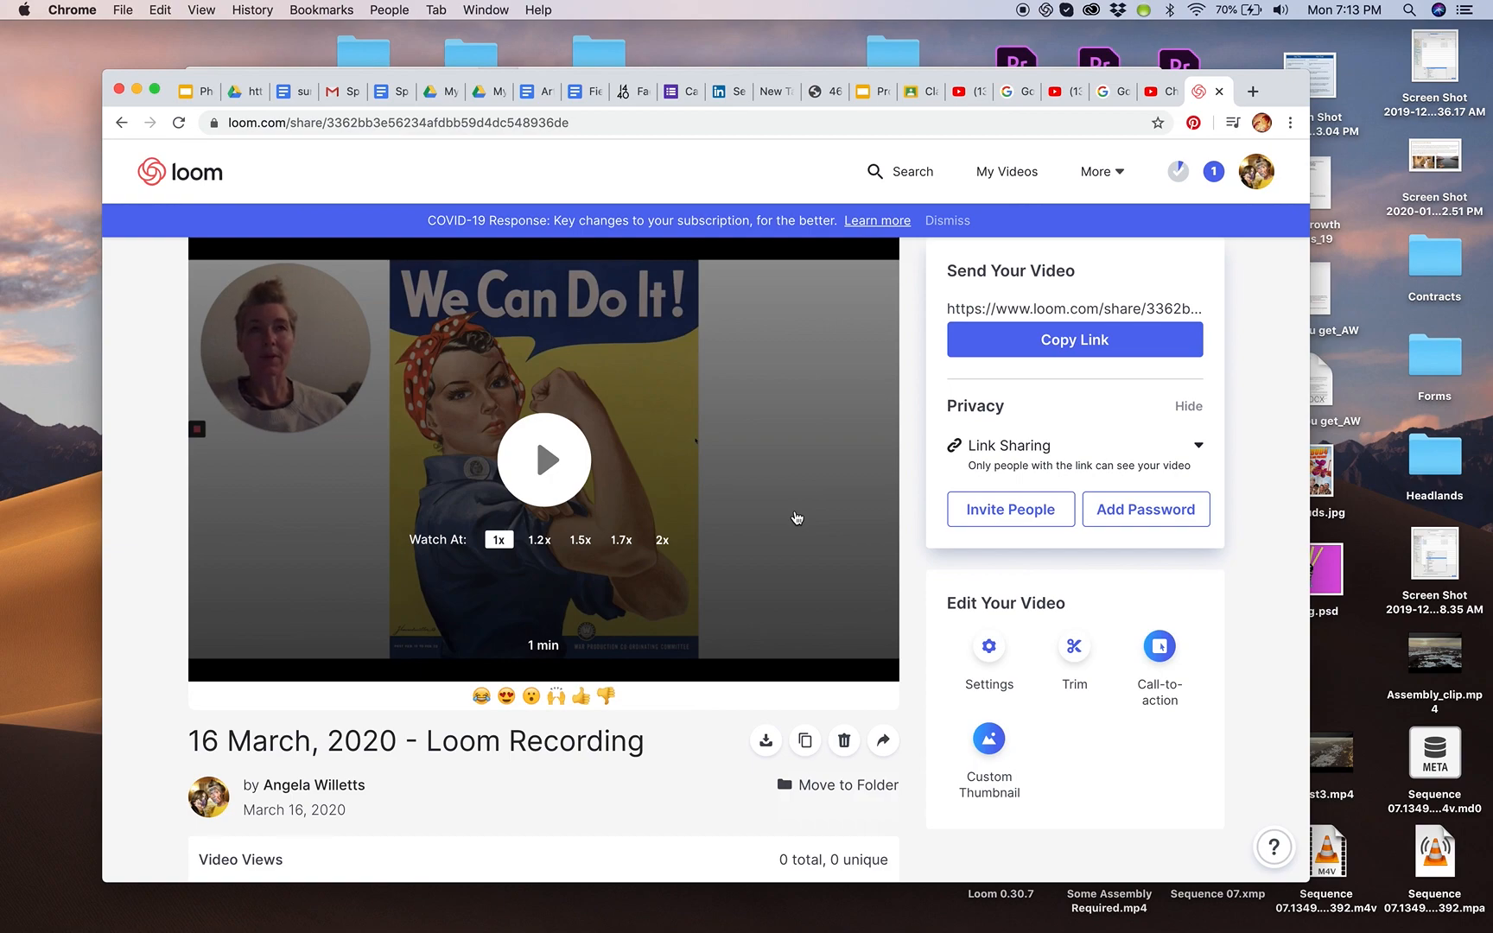
pyautogui.moveTo(881, 610)
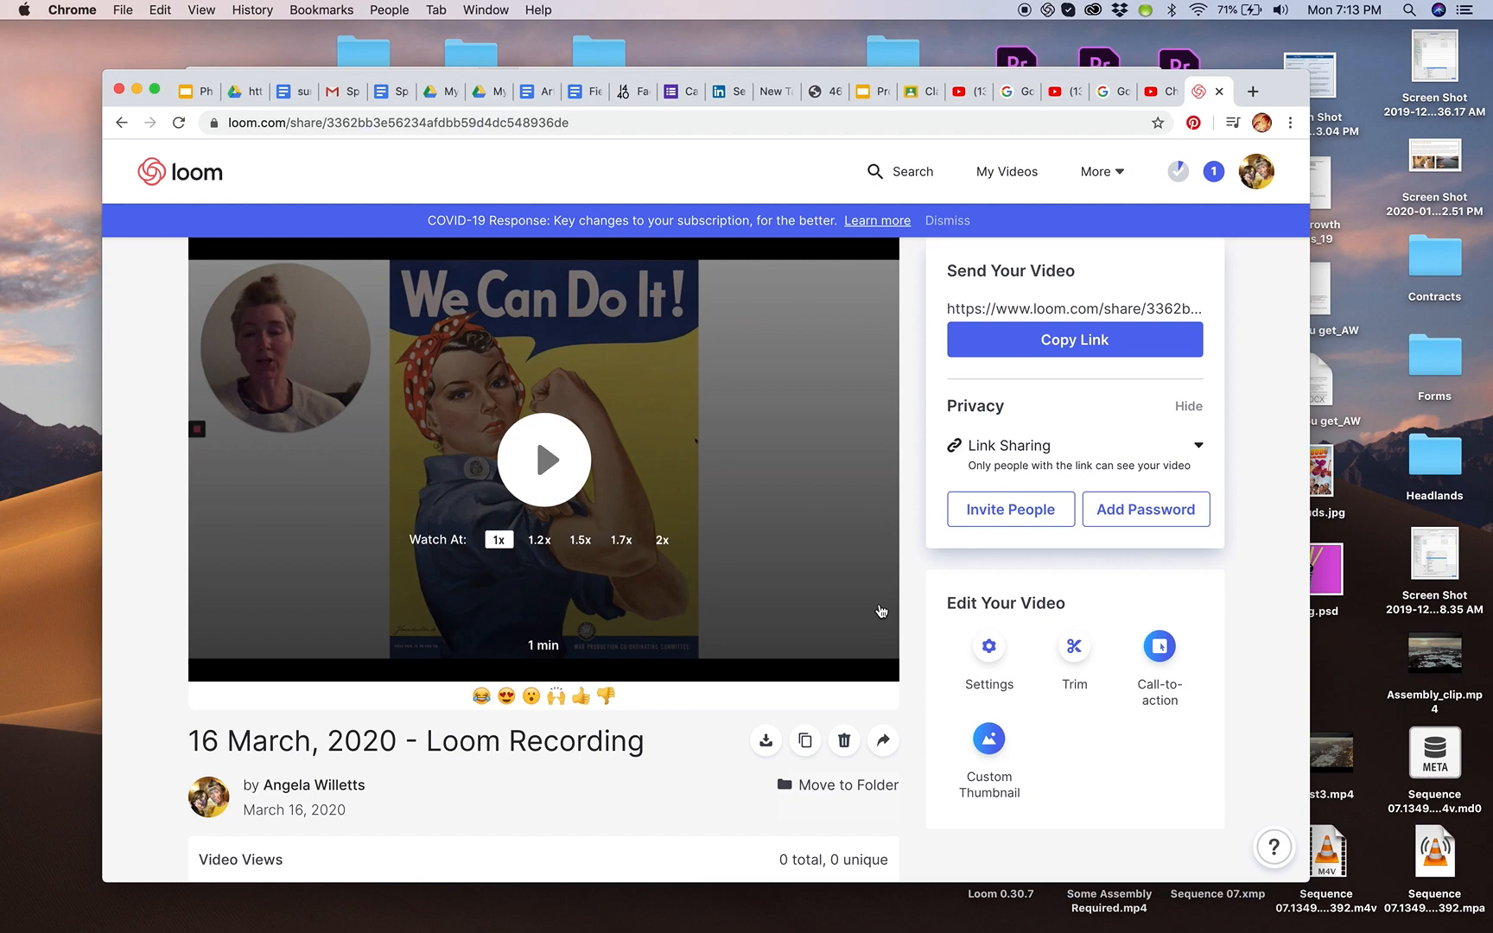
pyautogui.moveTo(746, 623)
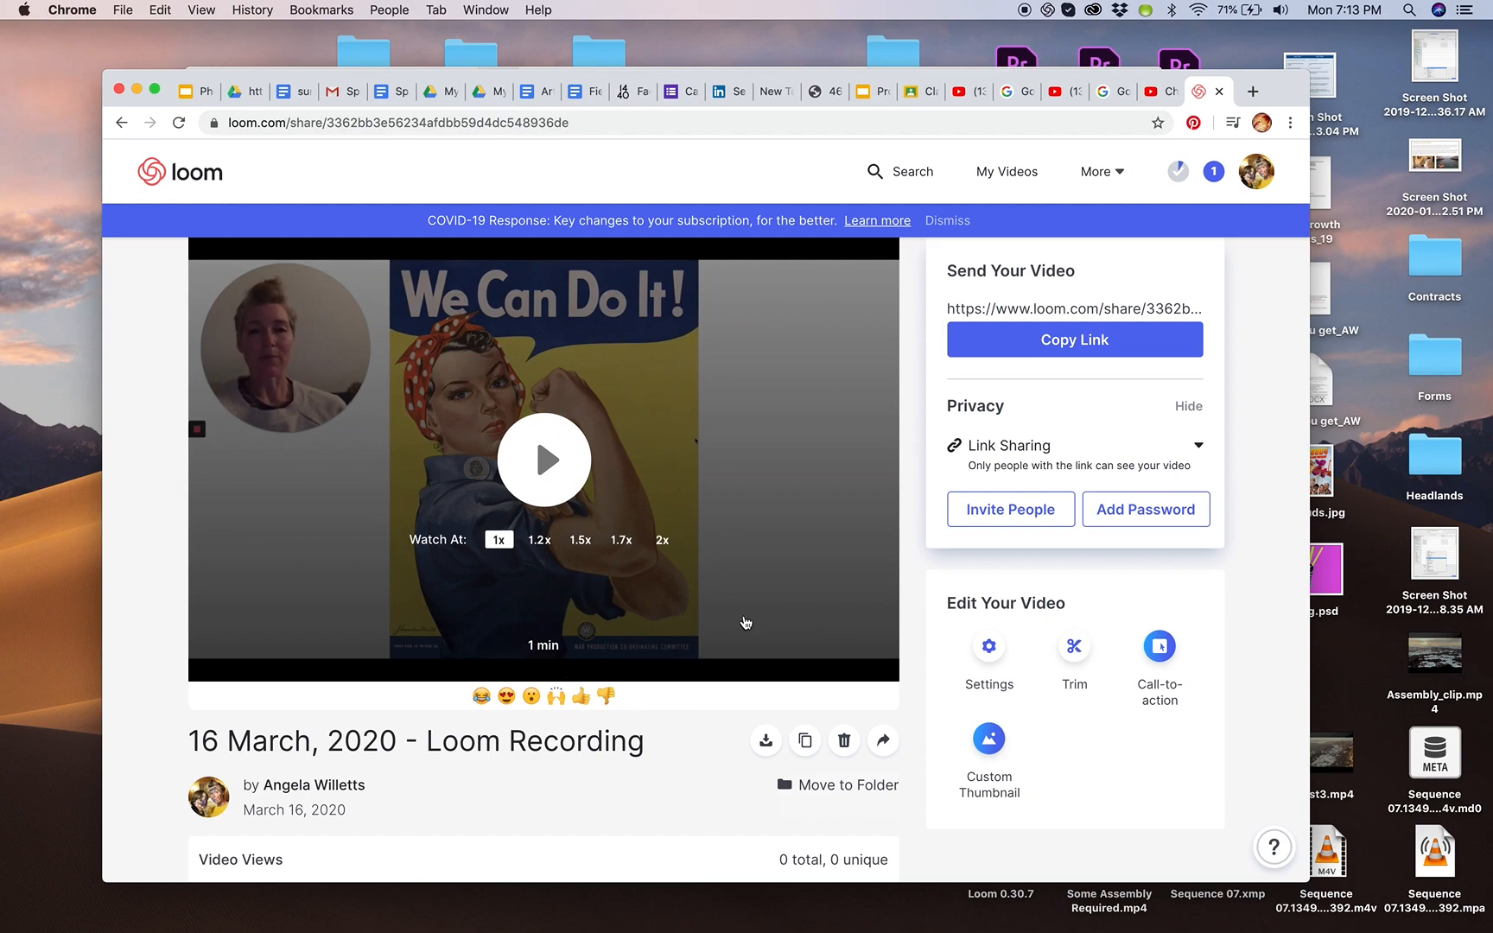
pyautogui.moveTo(724, 457)
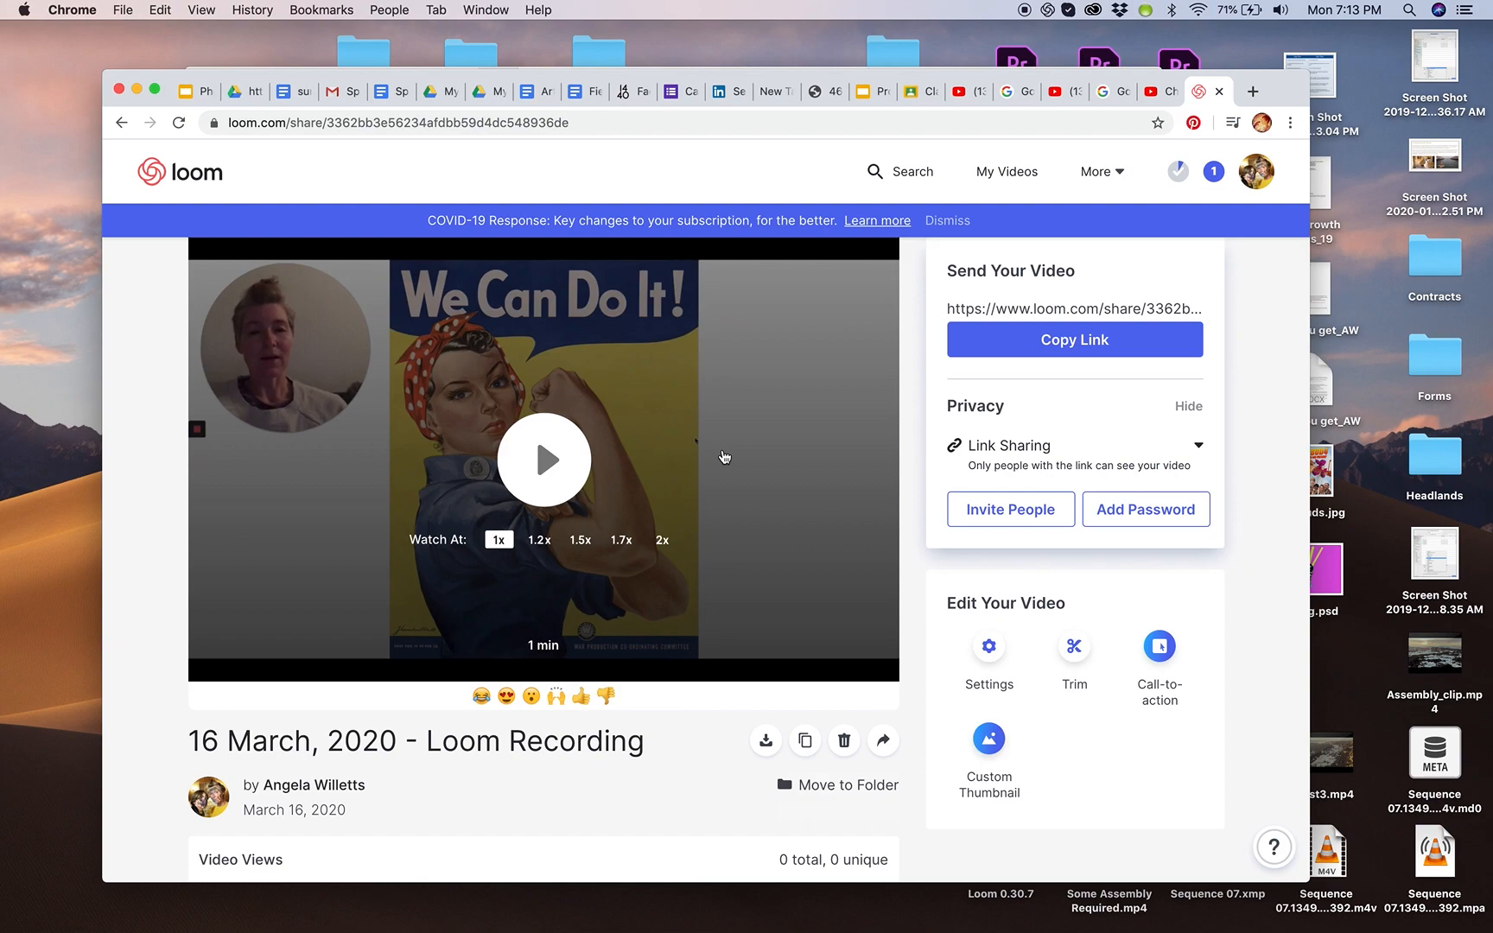
pyautogui.moveTo(886, 557)
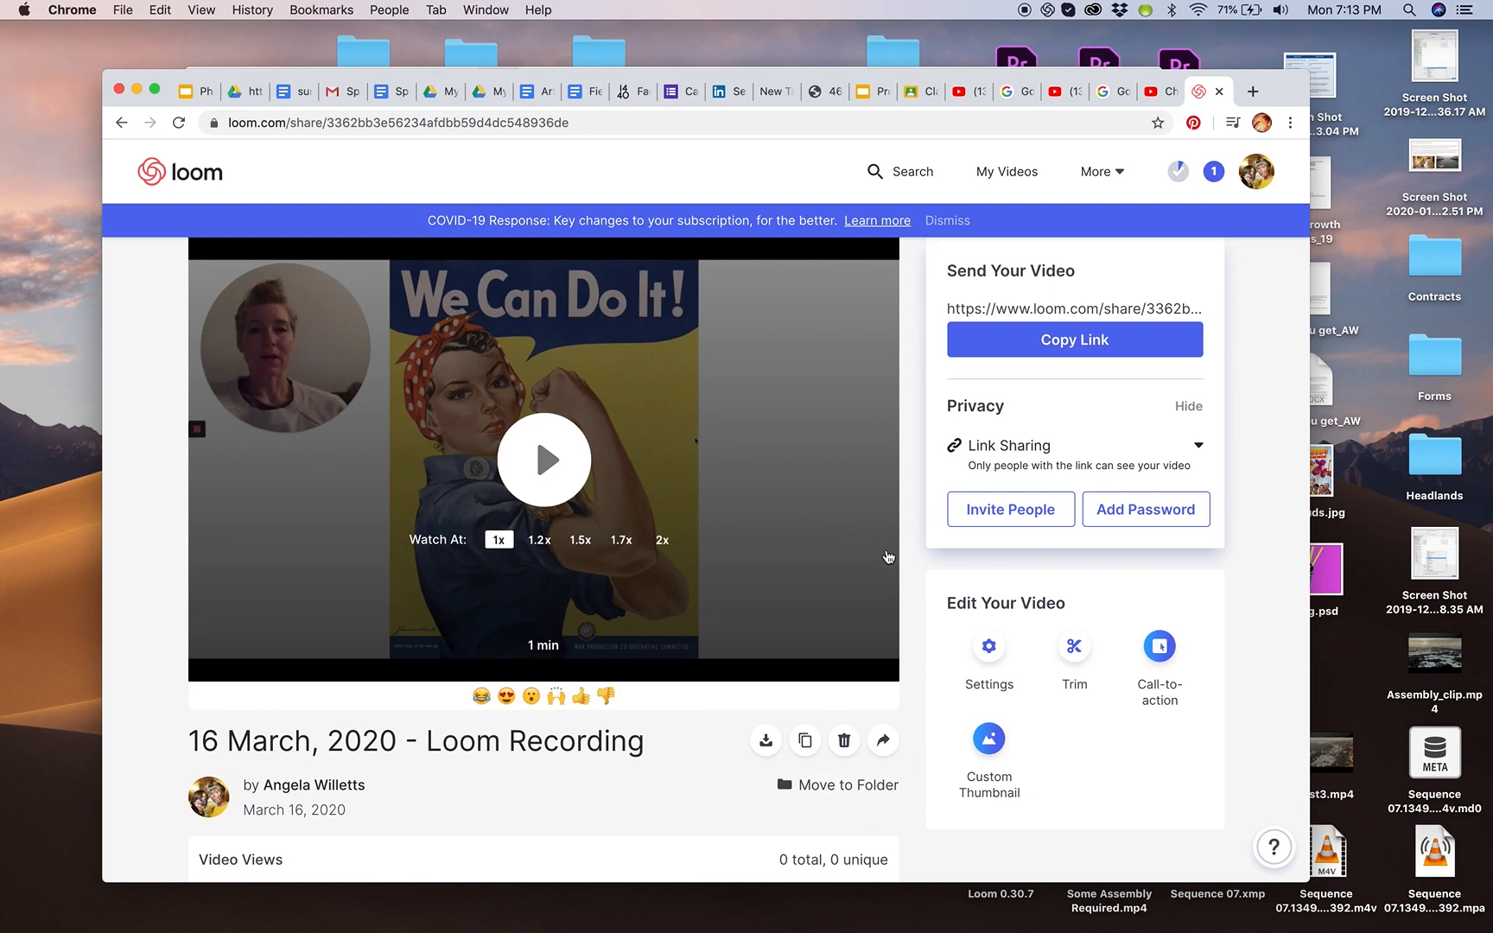
pyautogui.moveTo(1079, 528)
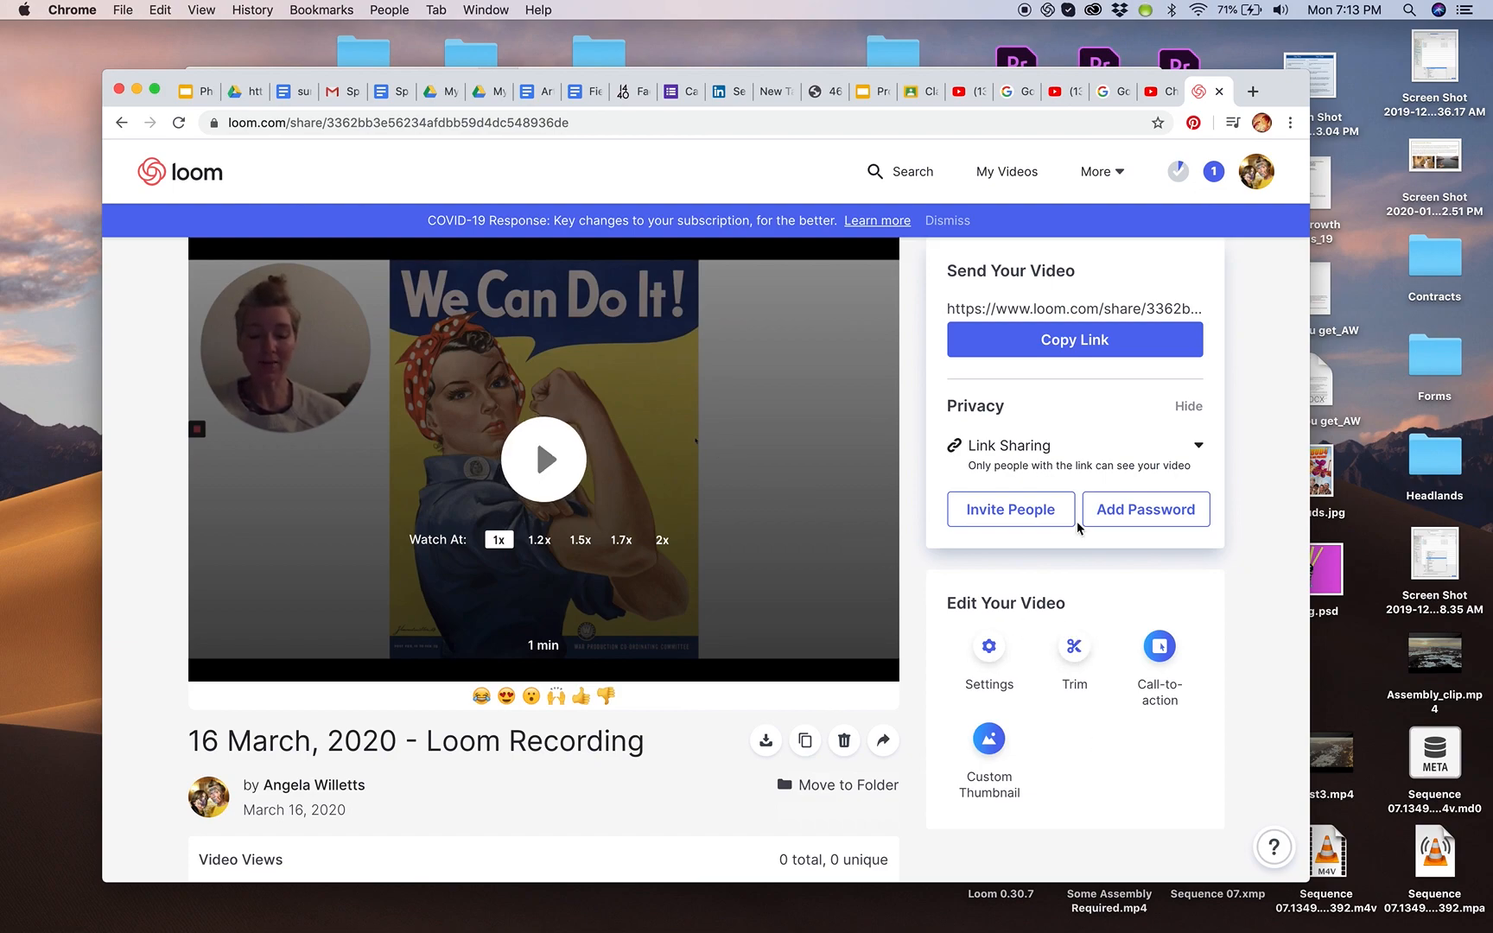
pyautogui.moveTo(1011, 509)
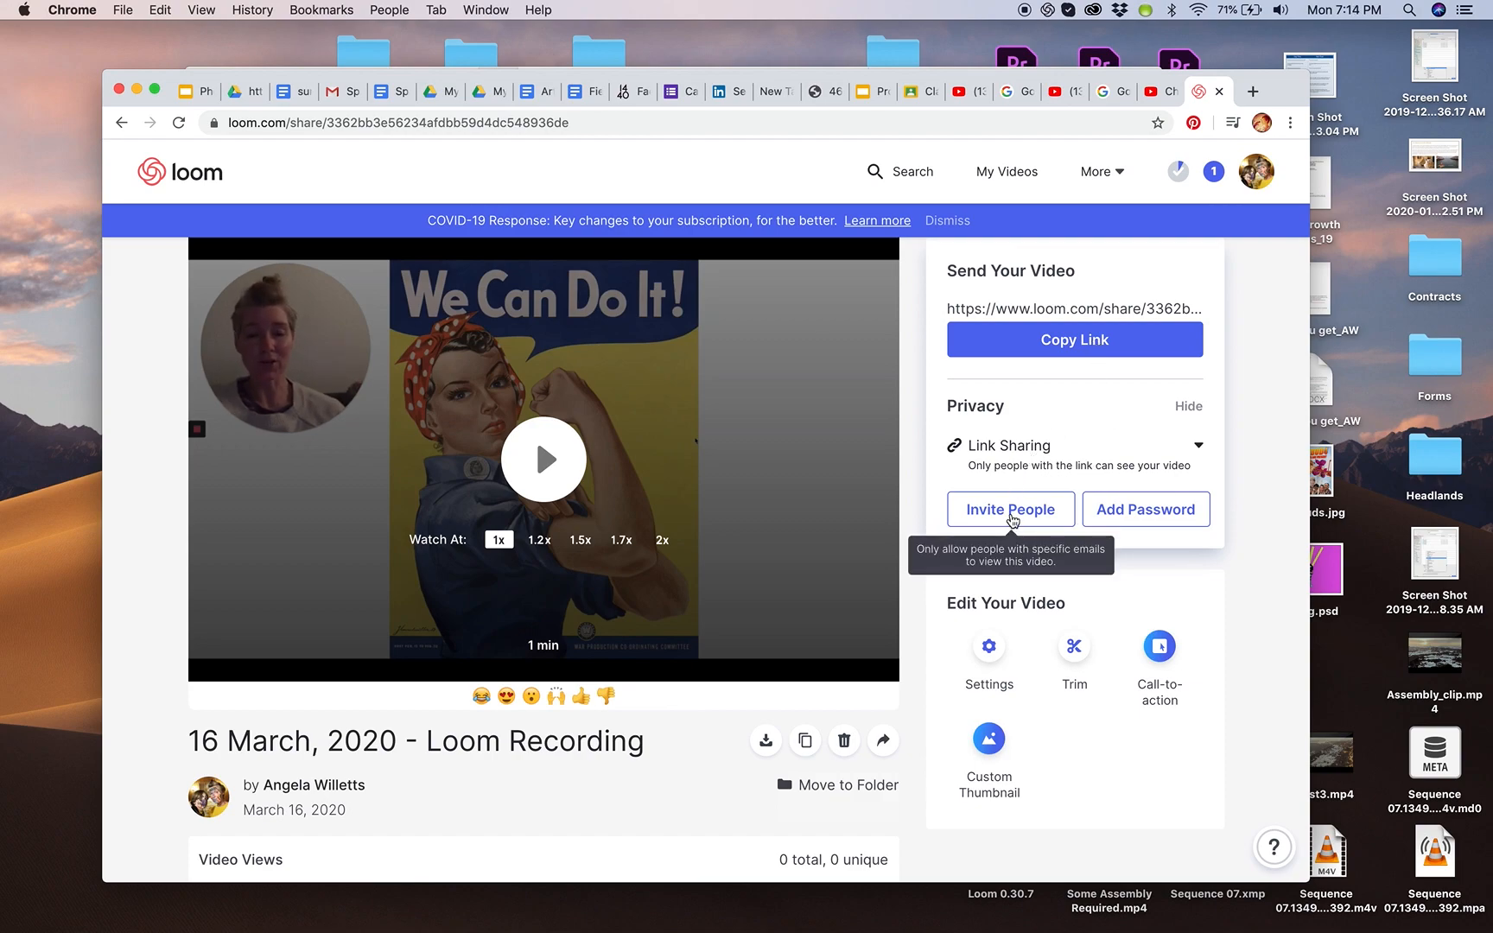
pyautogui.moveTo(1120, 533)
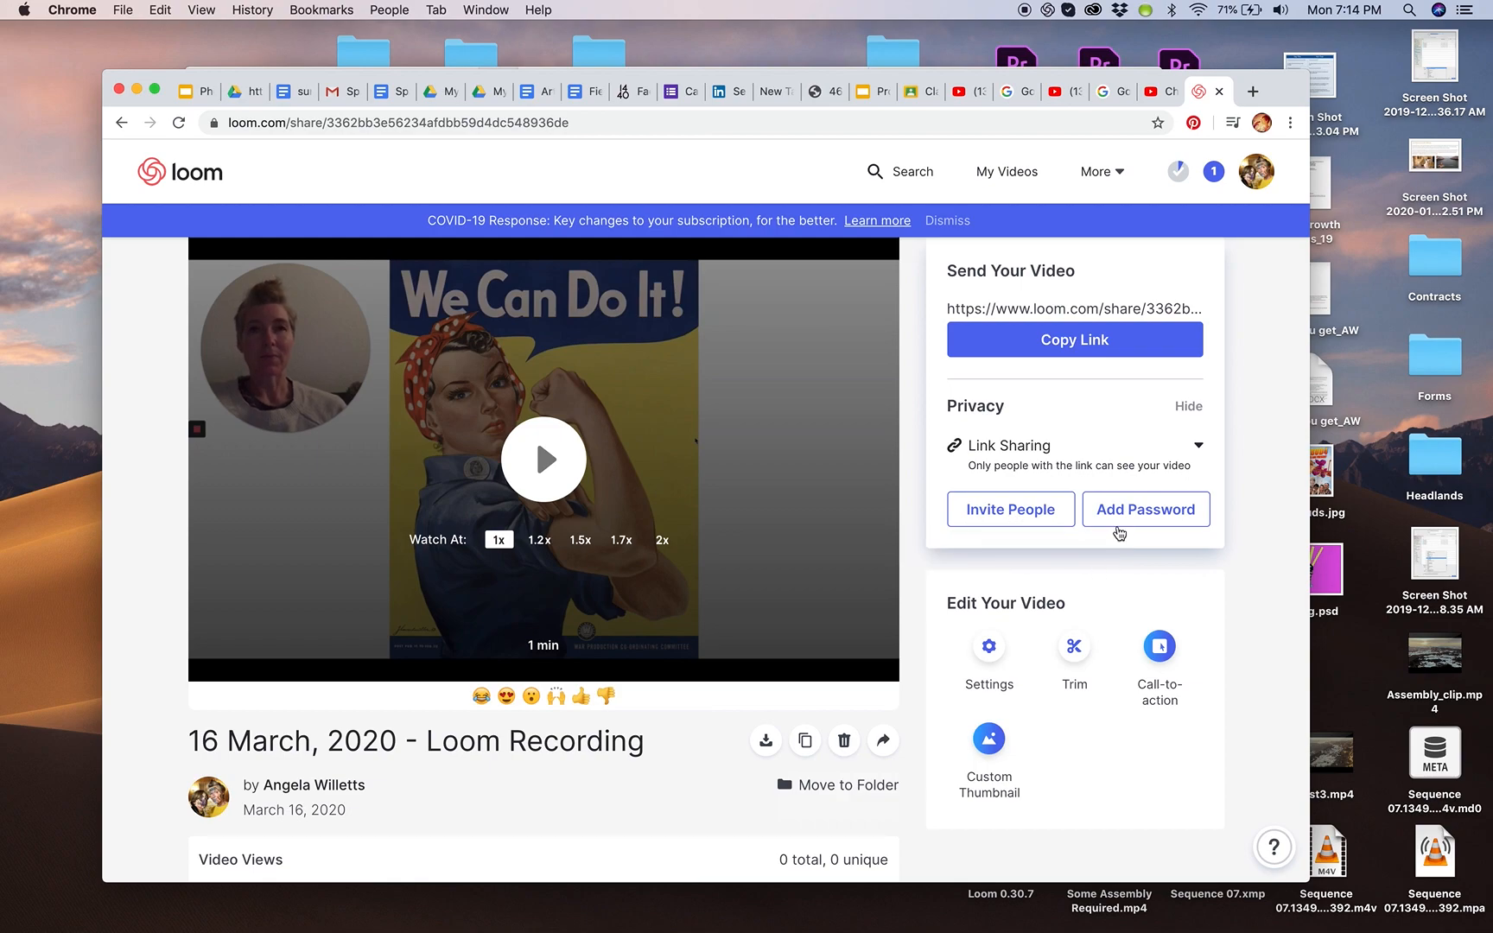
pyautogui.moveTo(1146, 510)
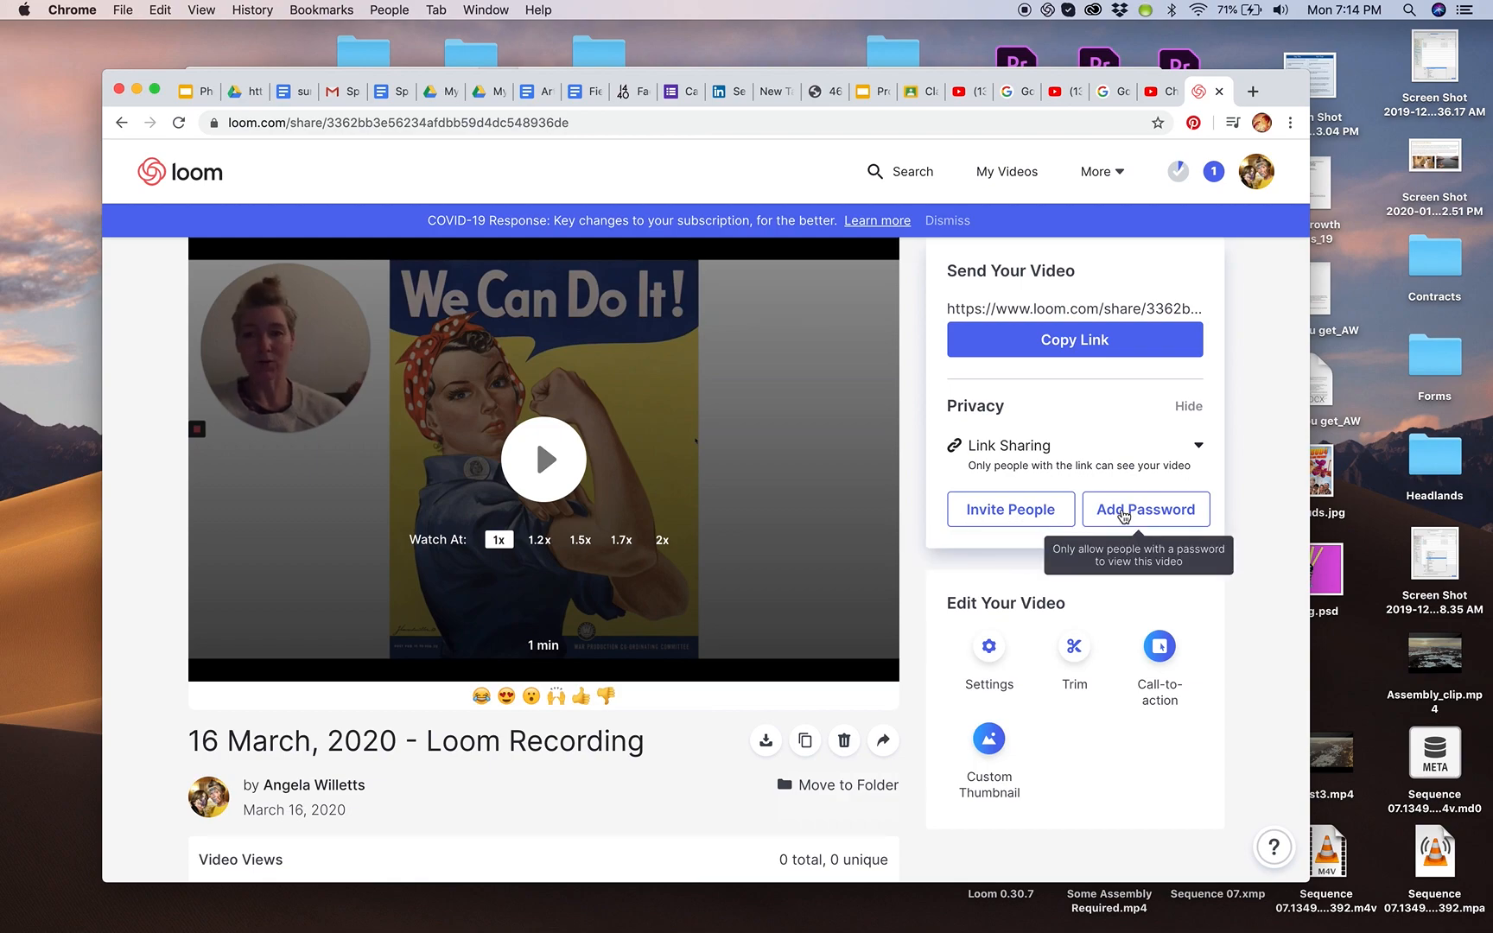
pyautogui.moveTo(1026, 739)
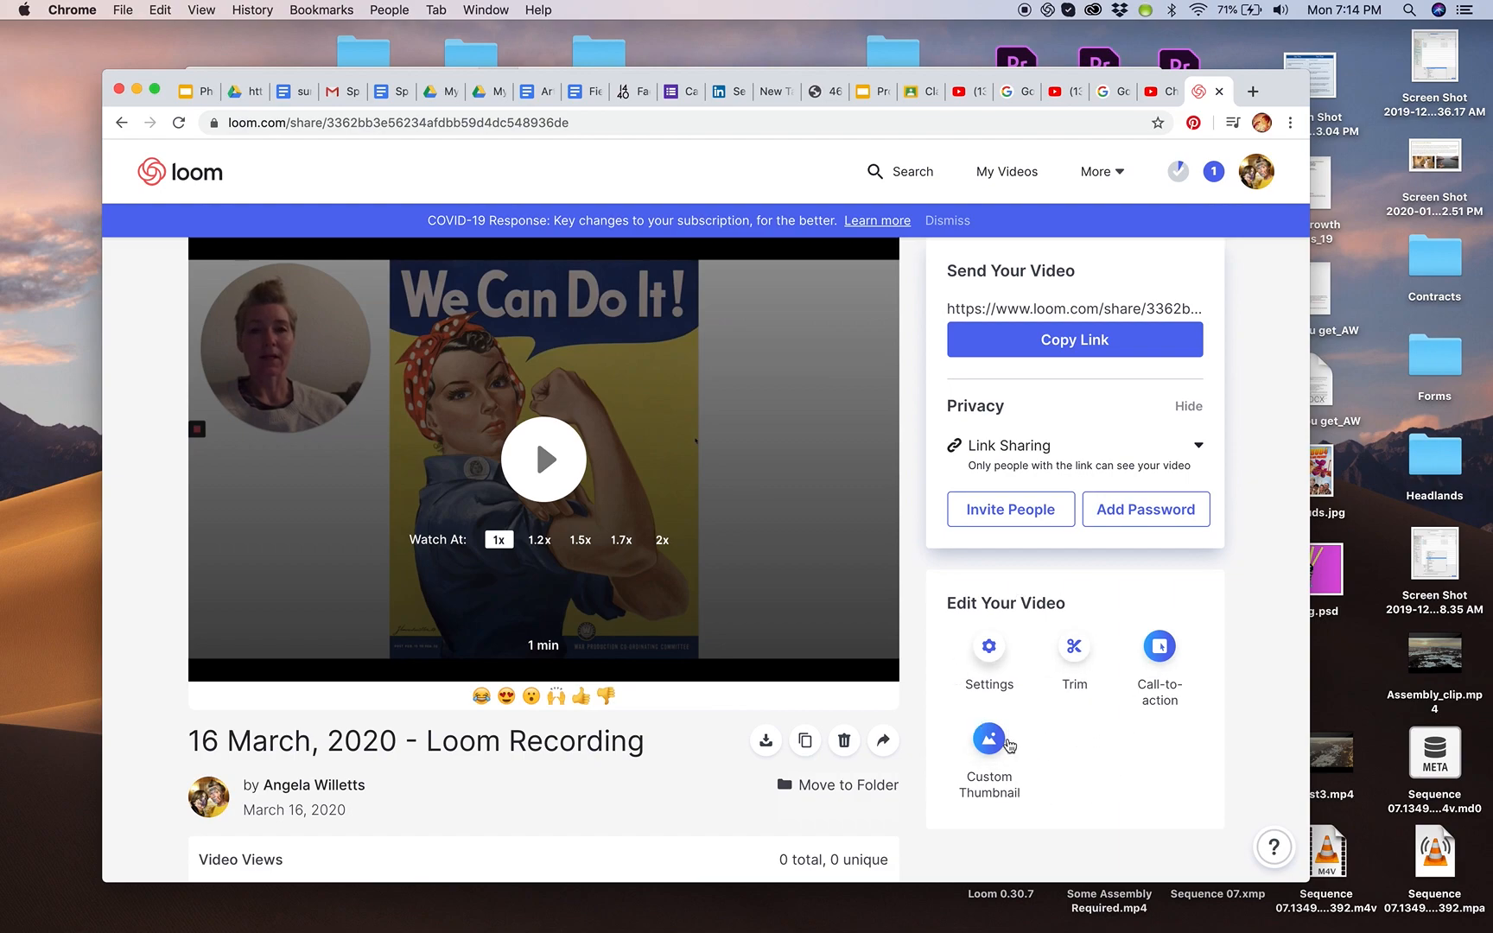
pyautogui.moveTo(1081, 758)
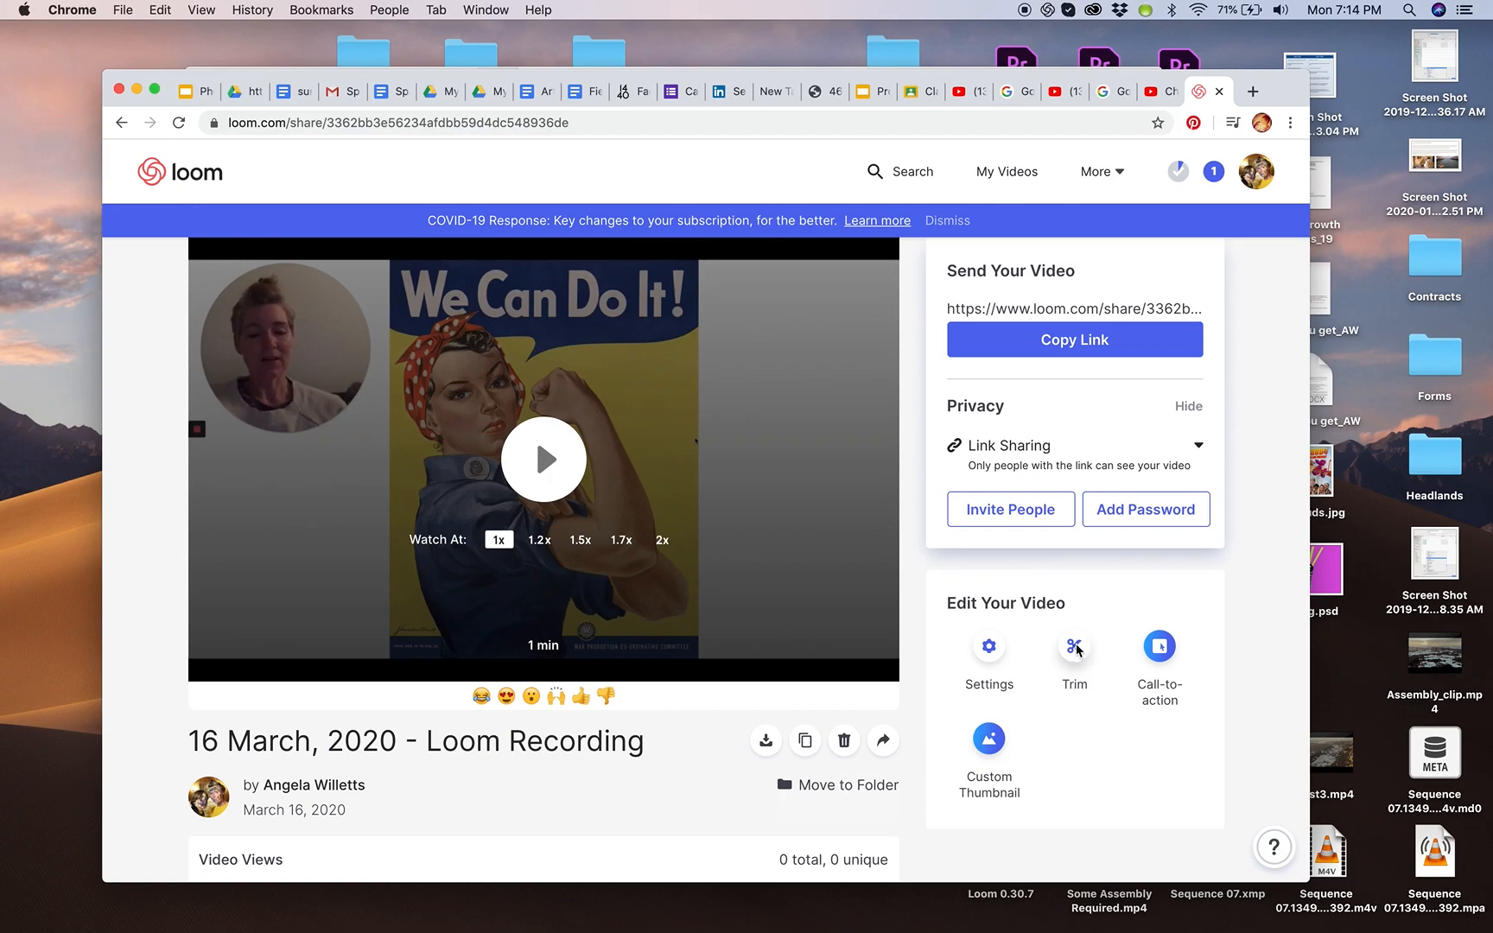
# - Open Trim under Edit Your Video for the 1:31 recording
pyautogui.click(1074, 653)
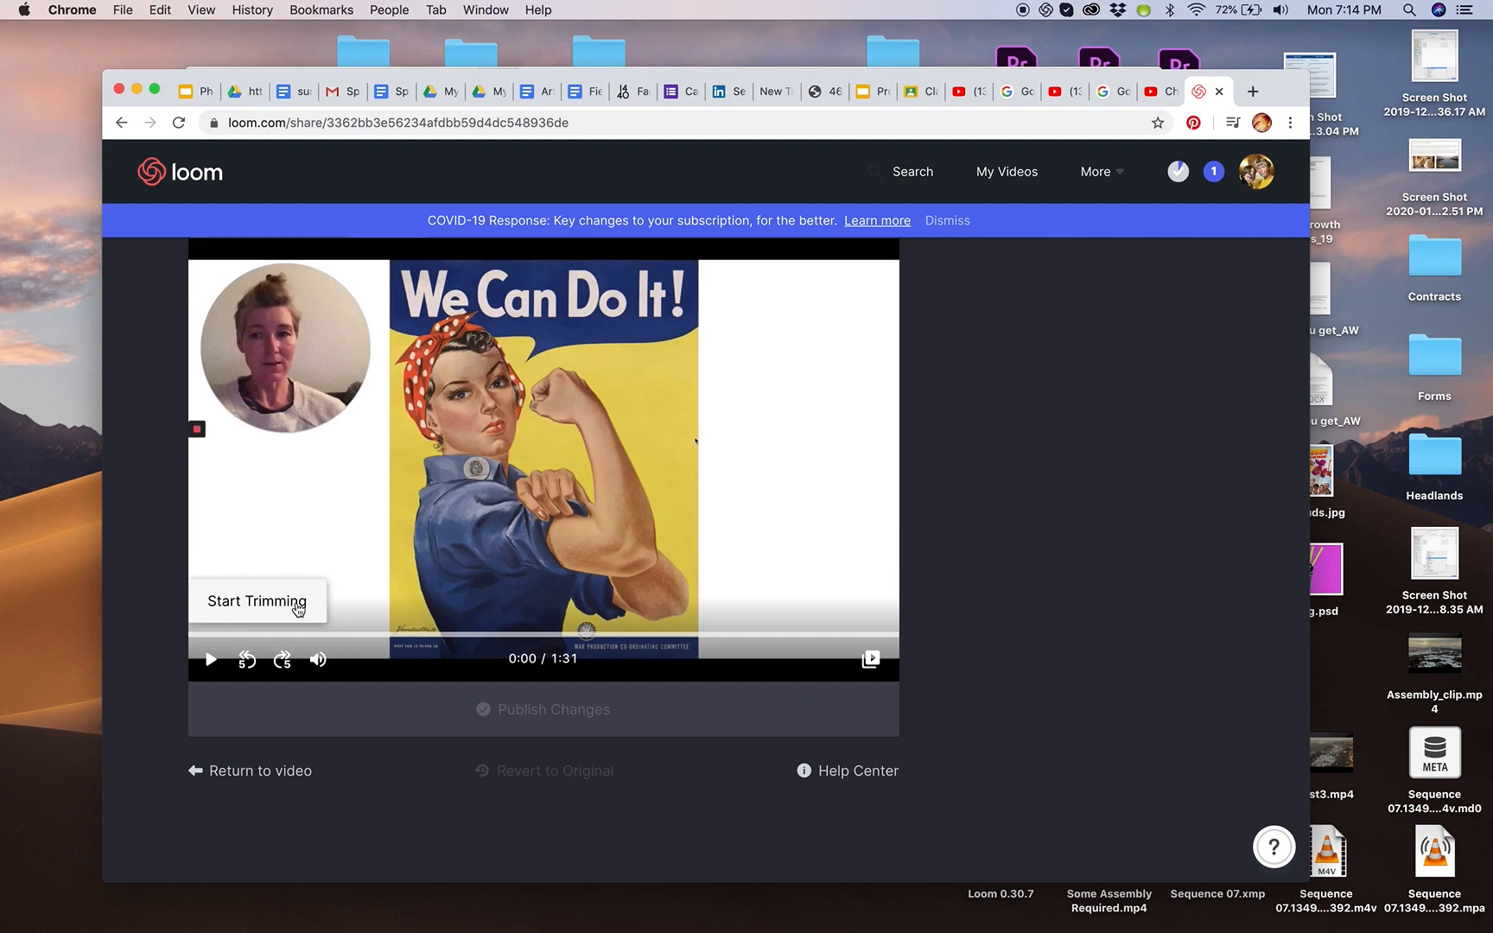
pyautogui.moveTo(236, 642)
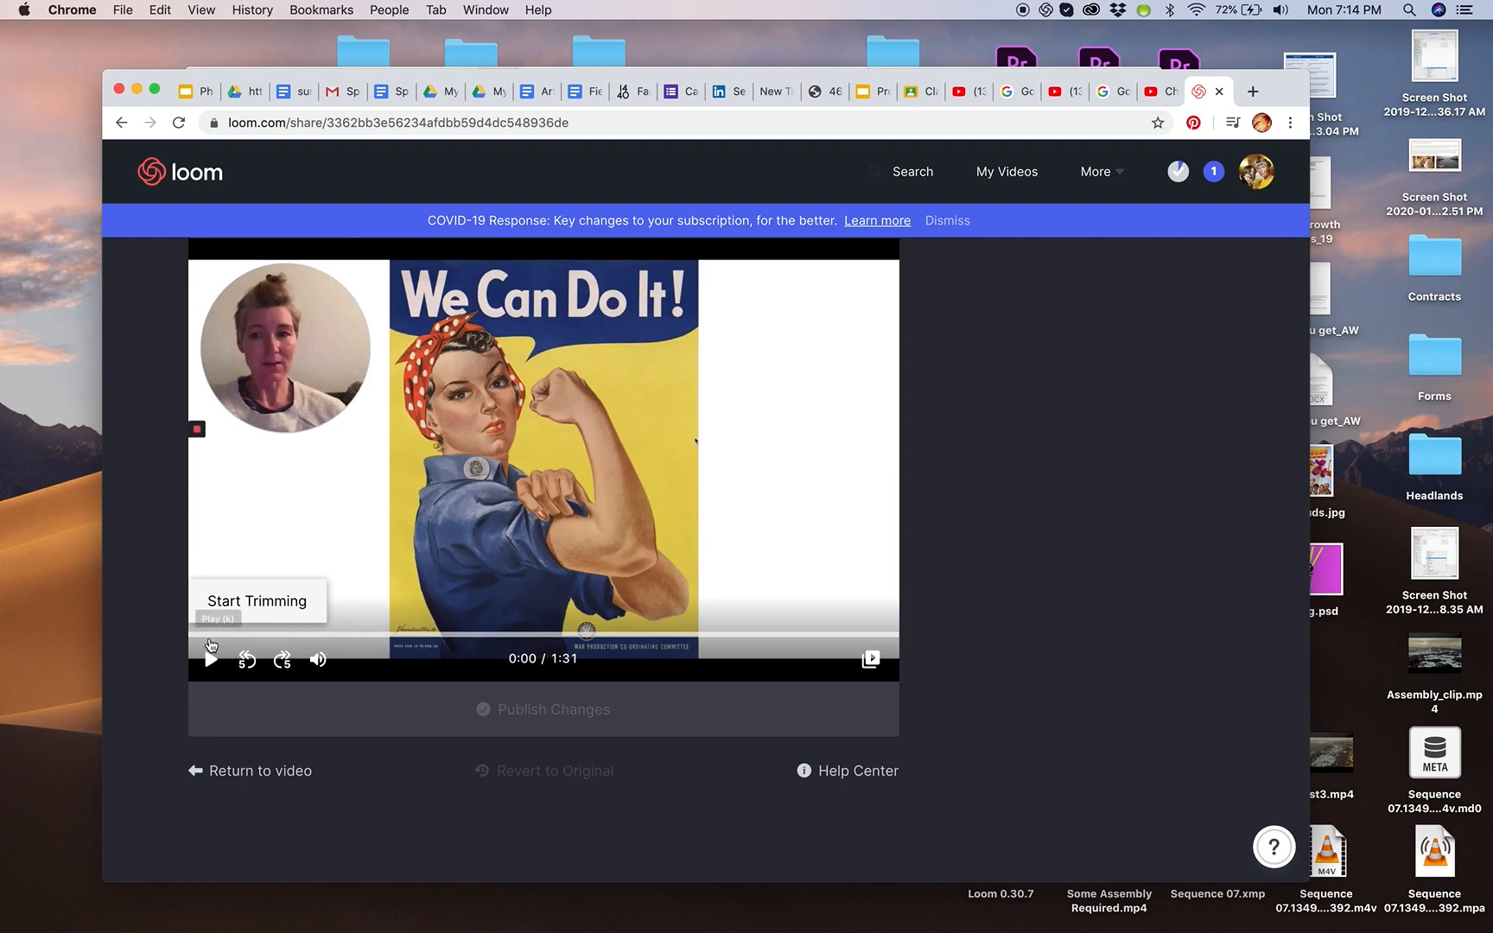
pyautogui.moveTo(492, 641)
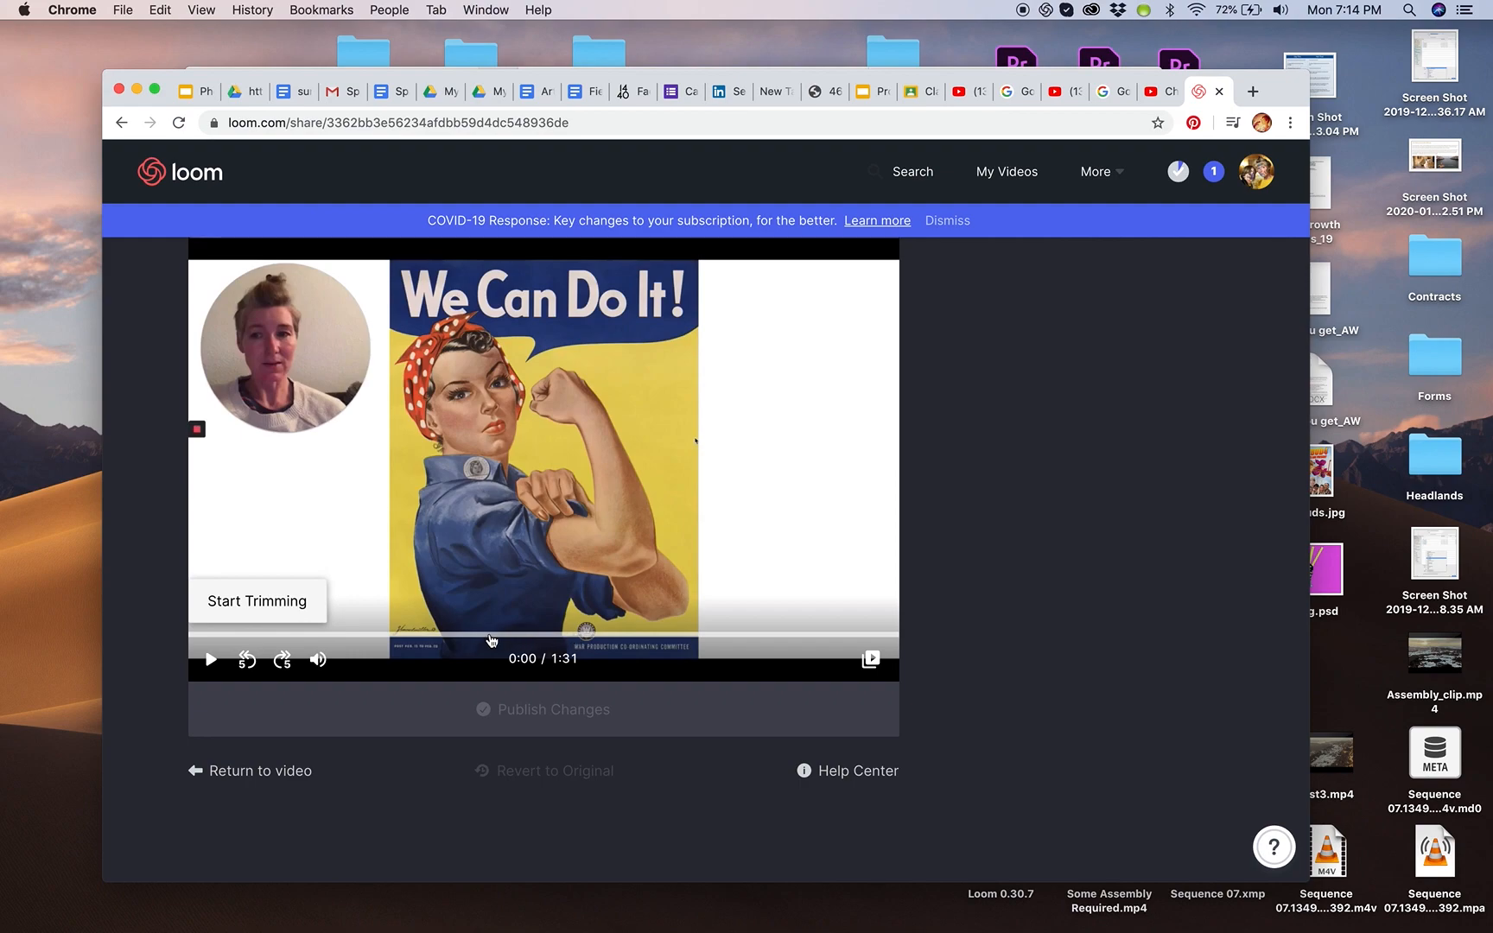
pyautogui.moveTo(209, 658)
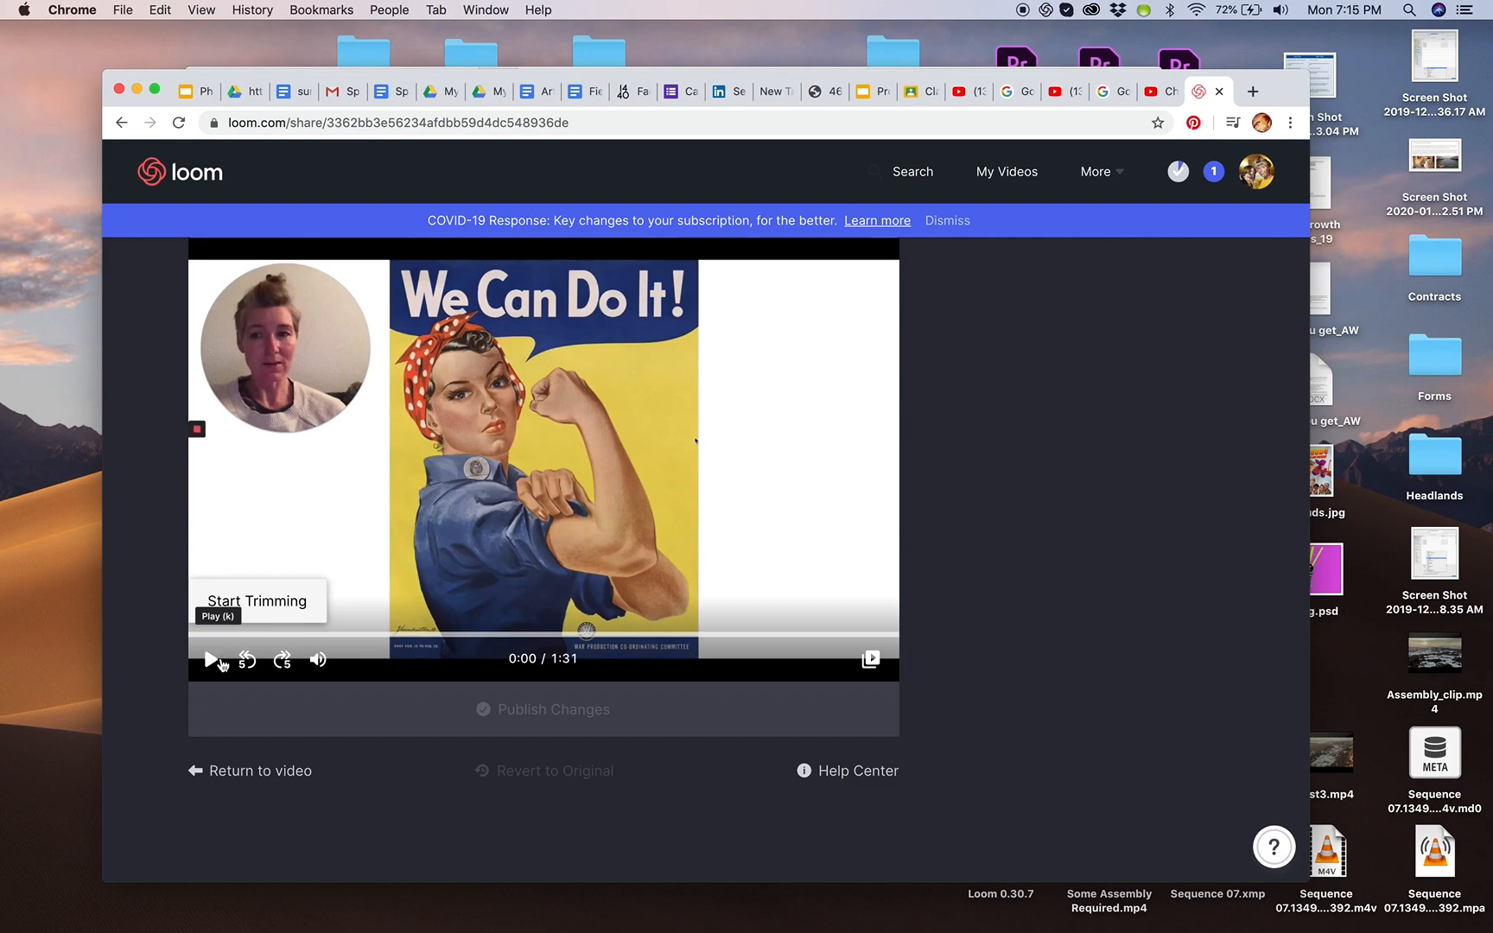
# - Preview and scrub the recording, leaving the playhead at about 0:54
pyautogui.click(211, 659)
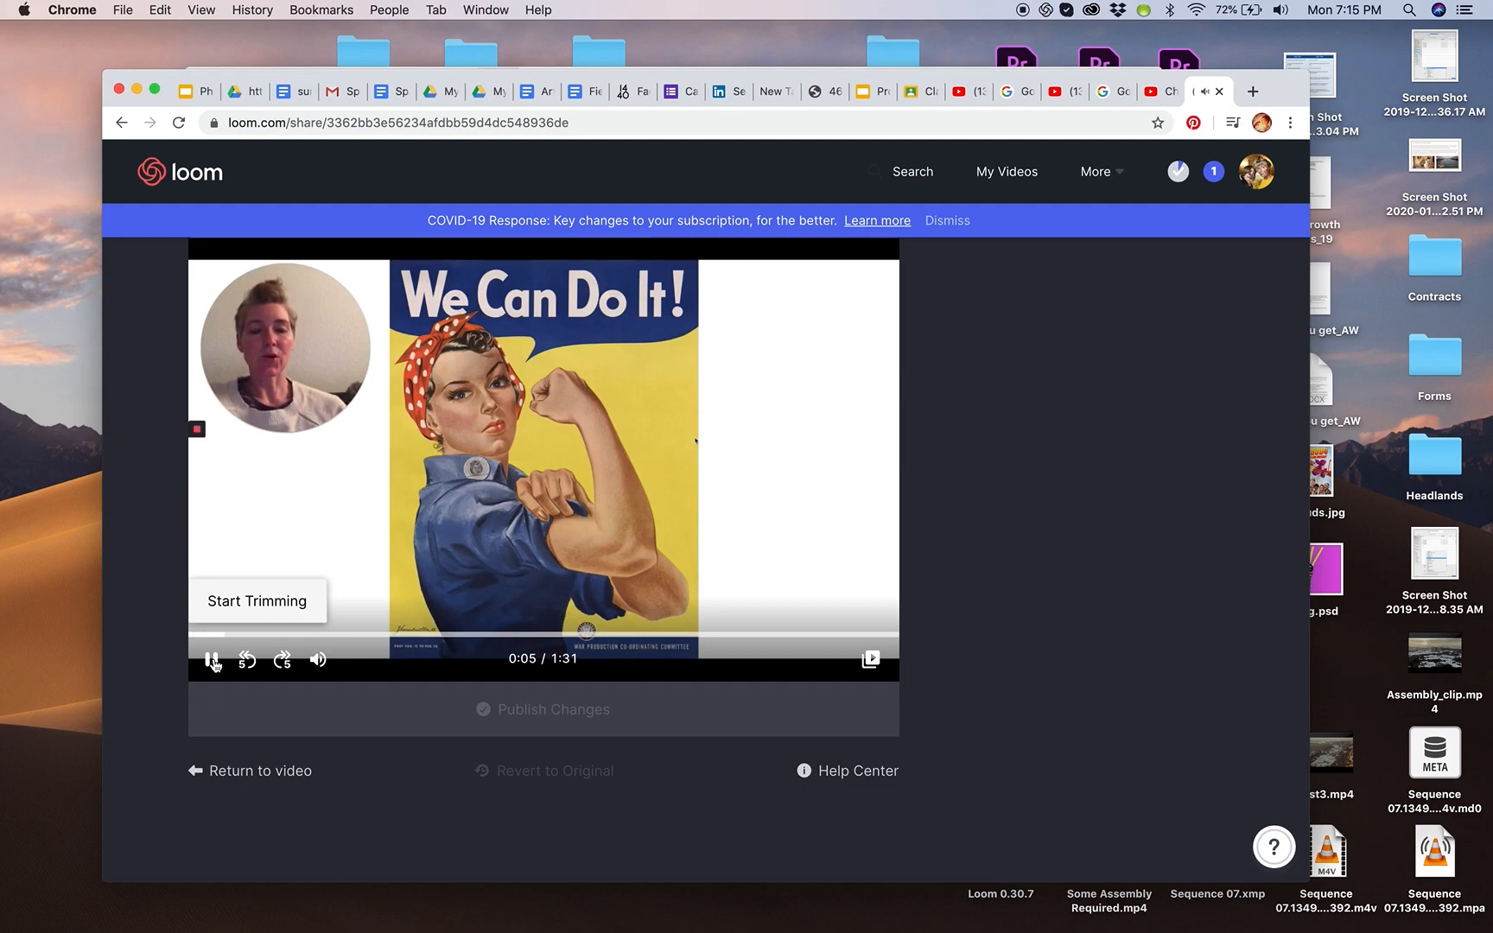
pyautogui.click(212, 660)
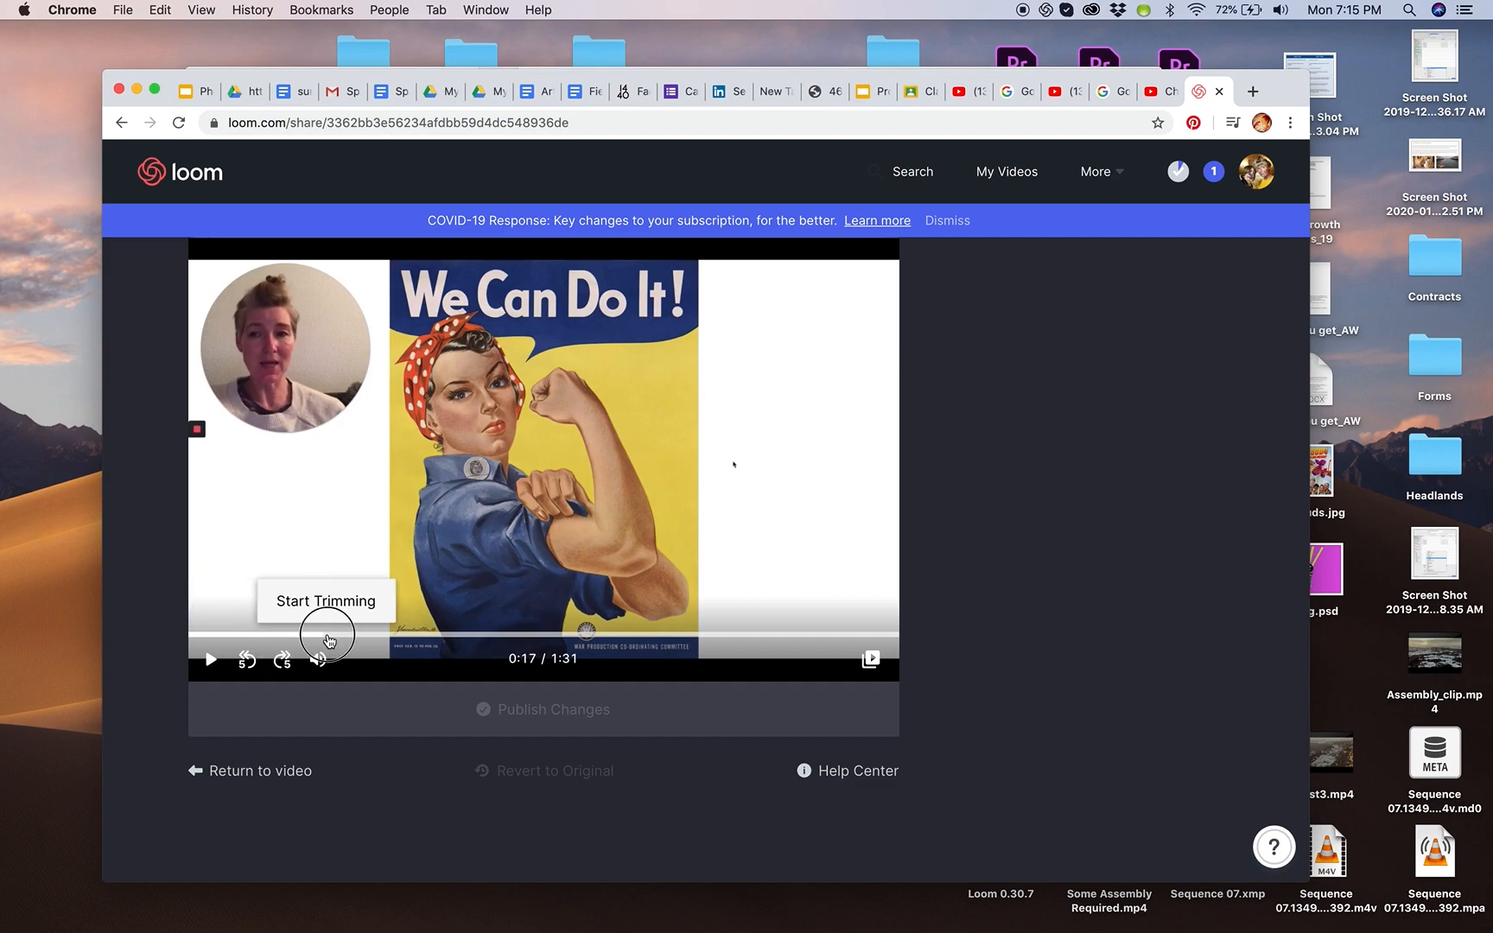
pyautogui.moveTo(209, 660)
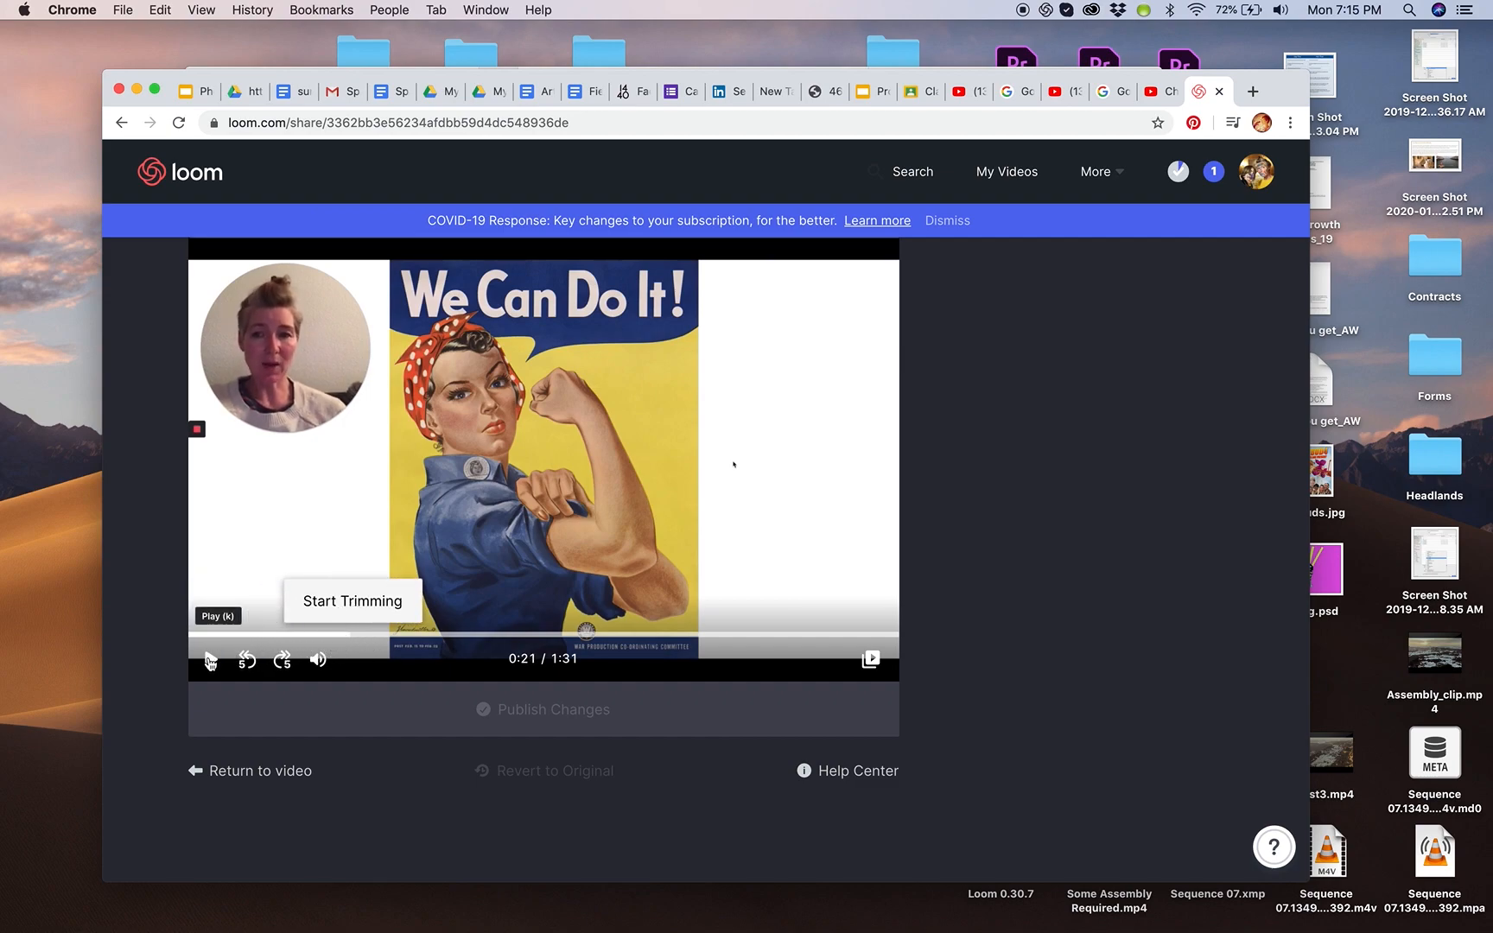
pyautogui.click(208, 659)
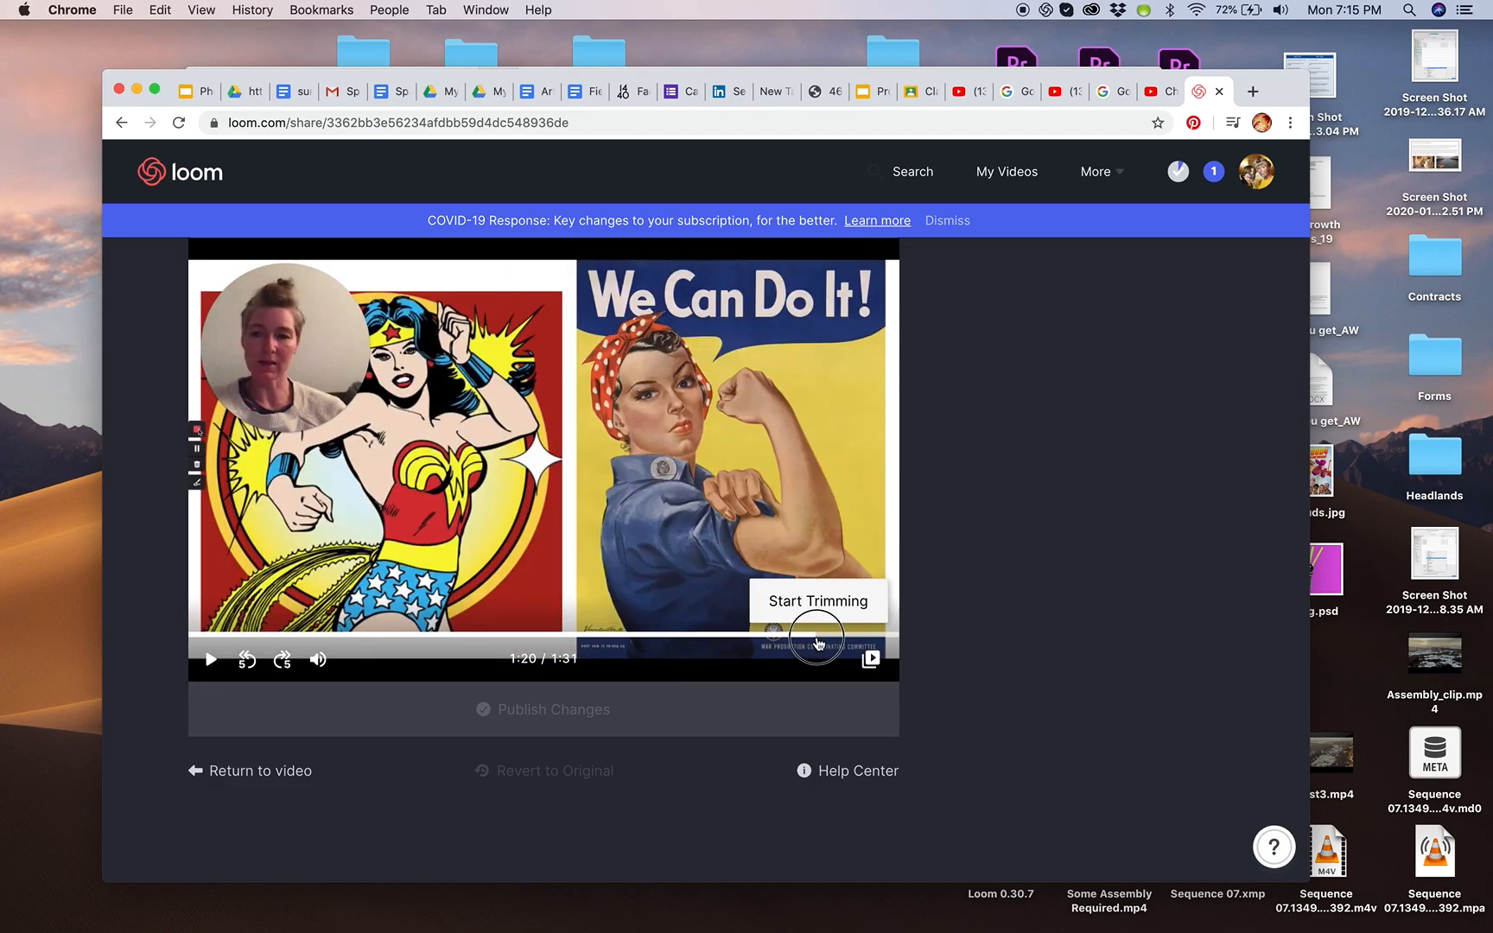
pyautogui.click(209, 660)
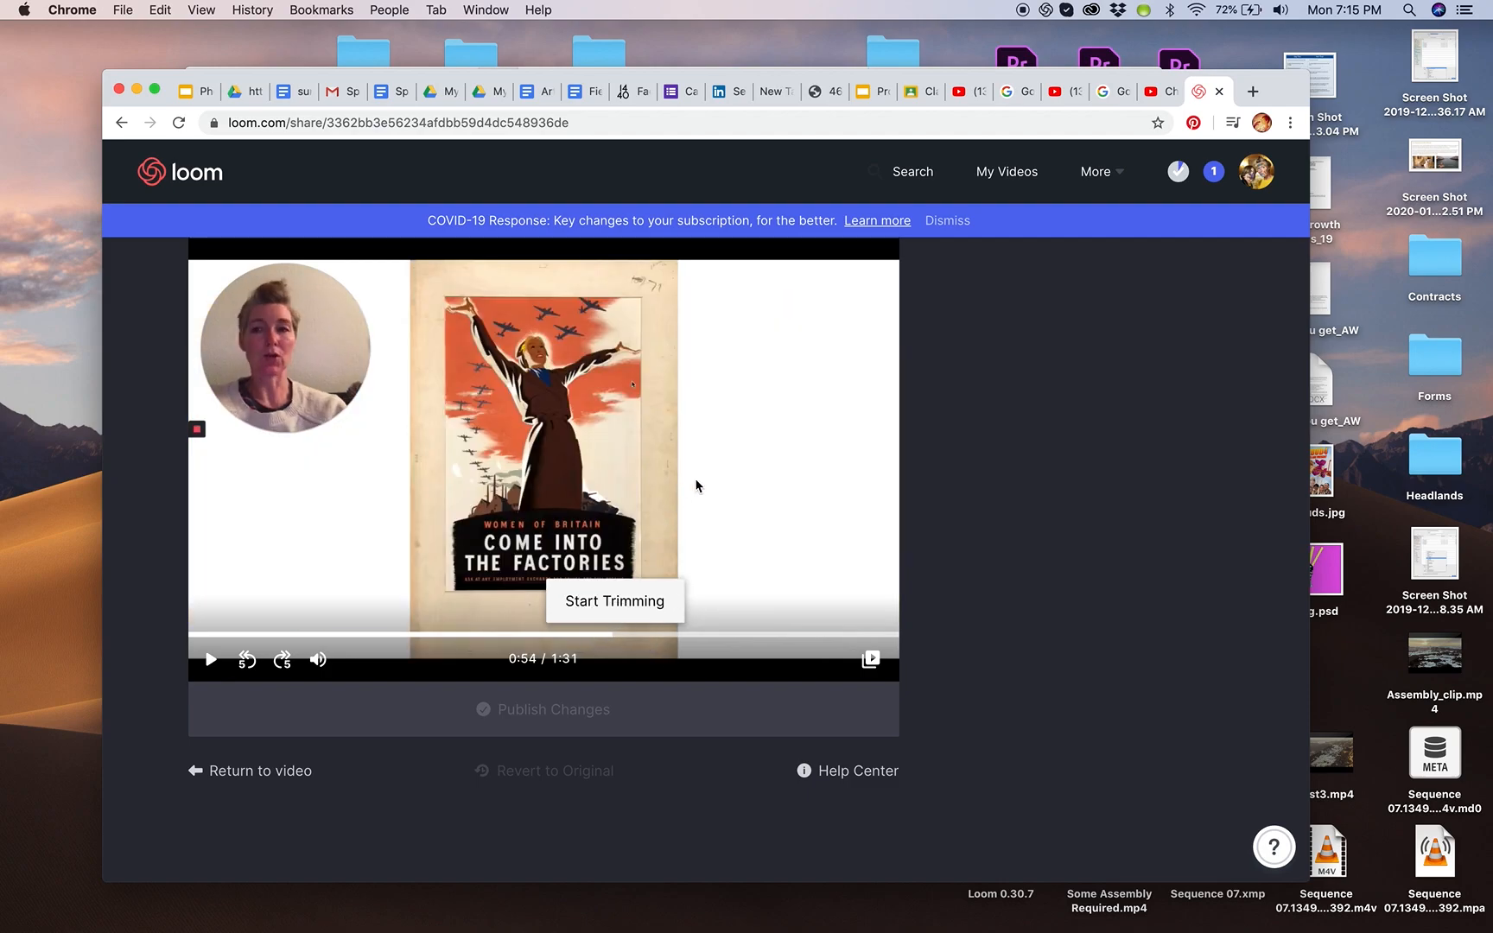
pyautogui.moveTo(762, 537)
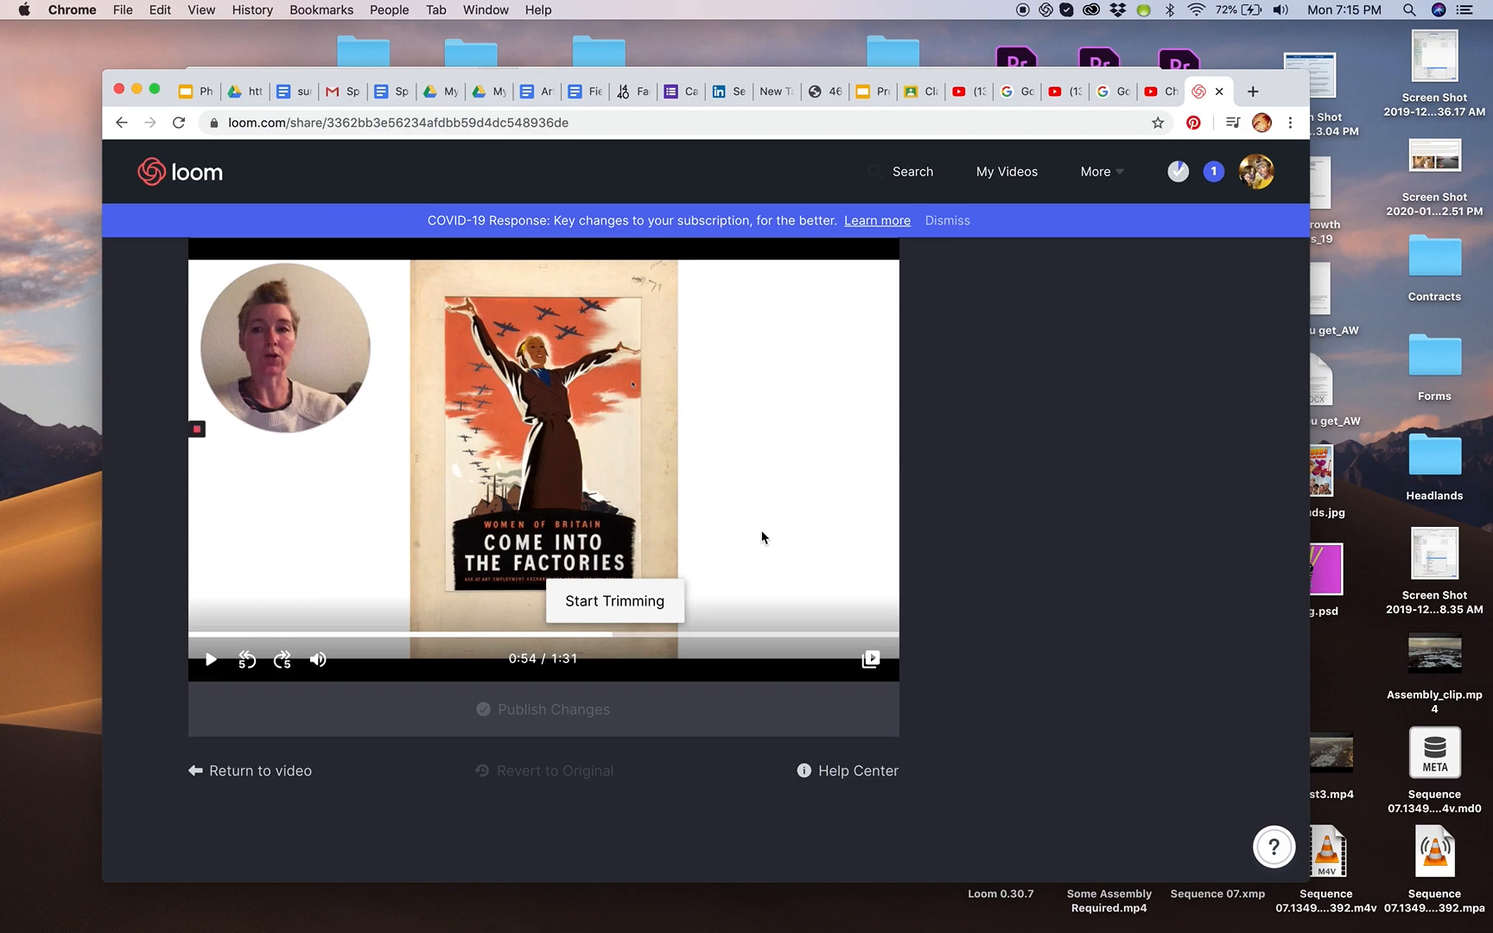
pyautogui.moveTo(617, 636)
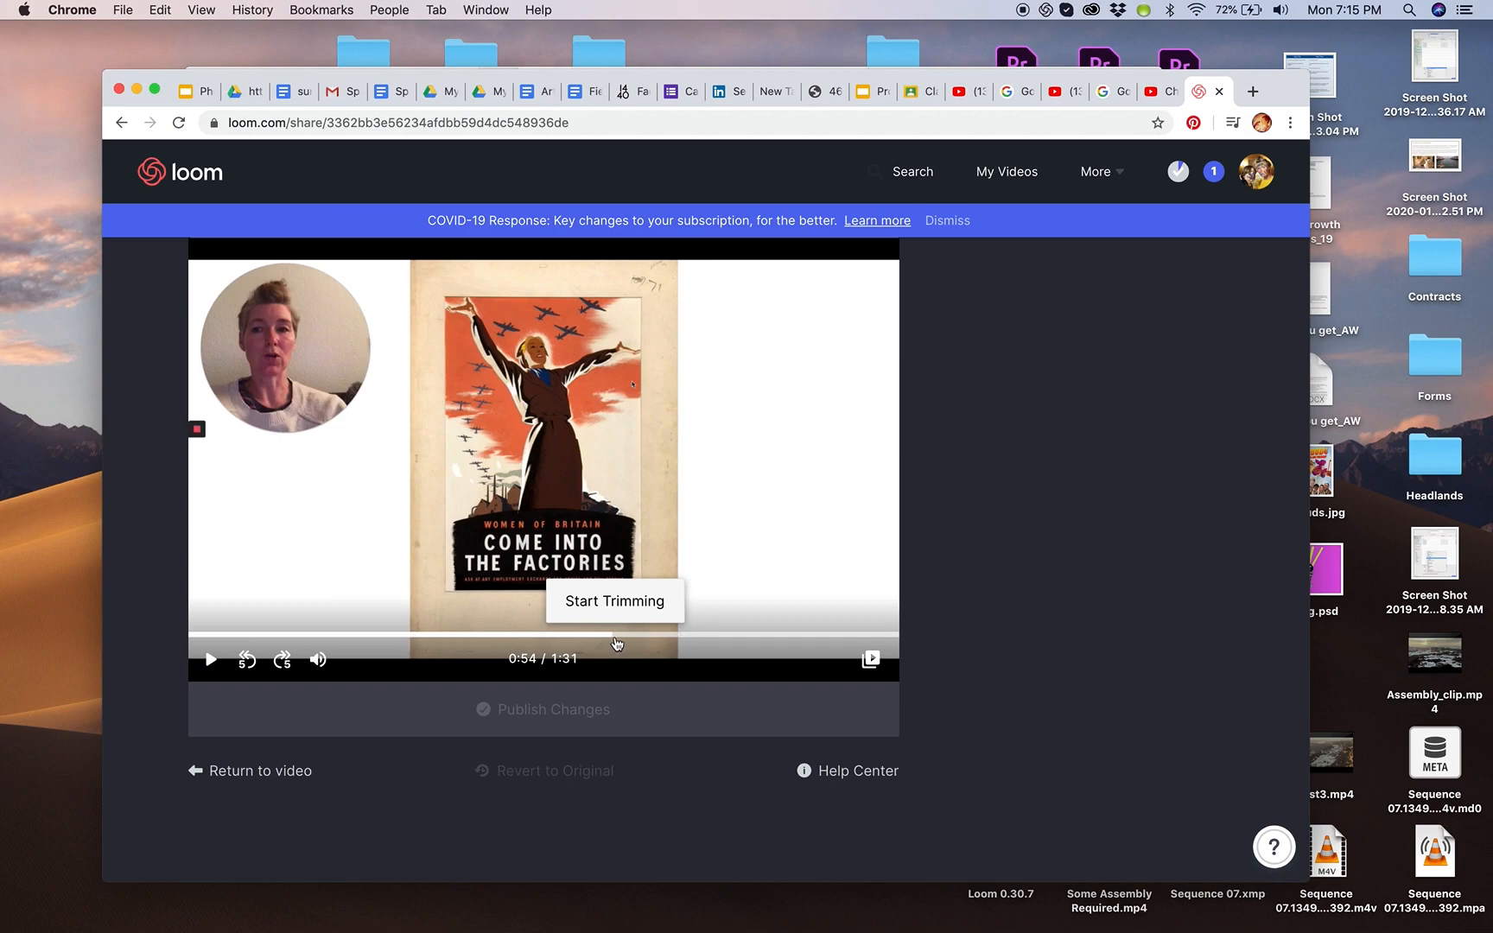
pyautogui.moveTo(613, 641)
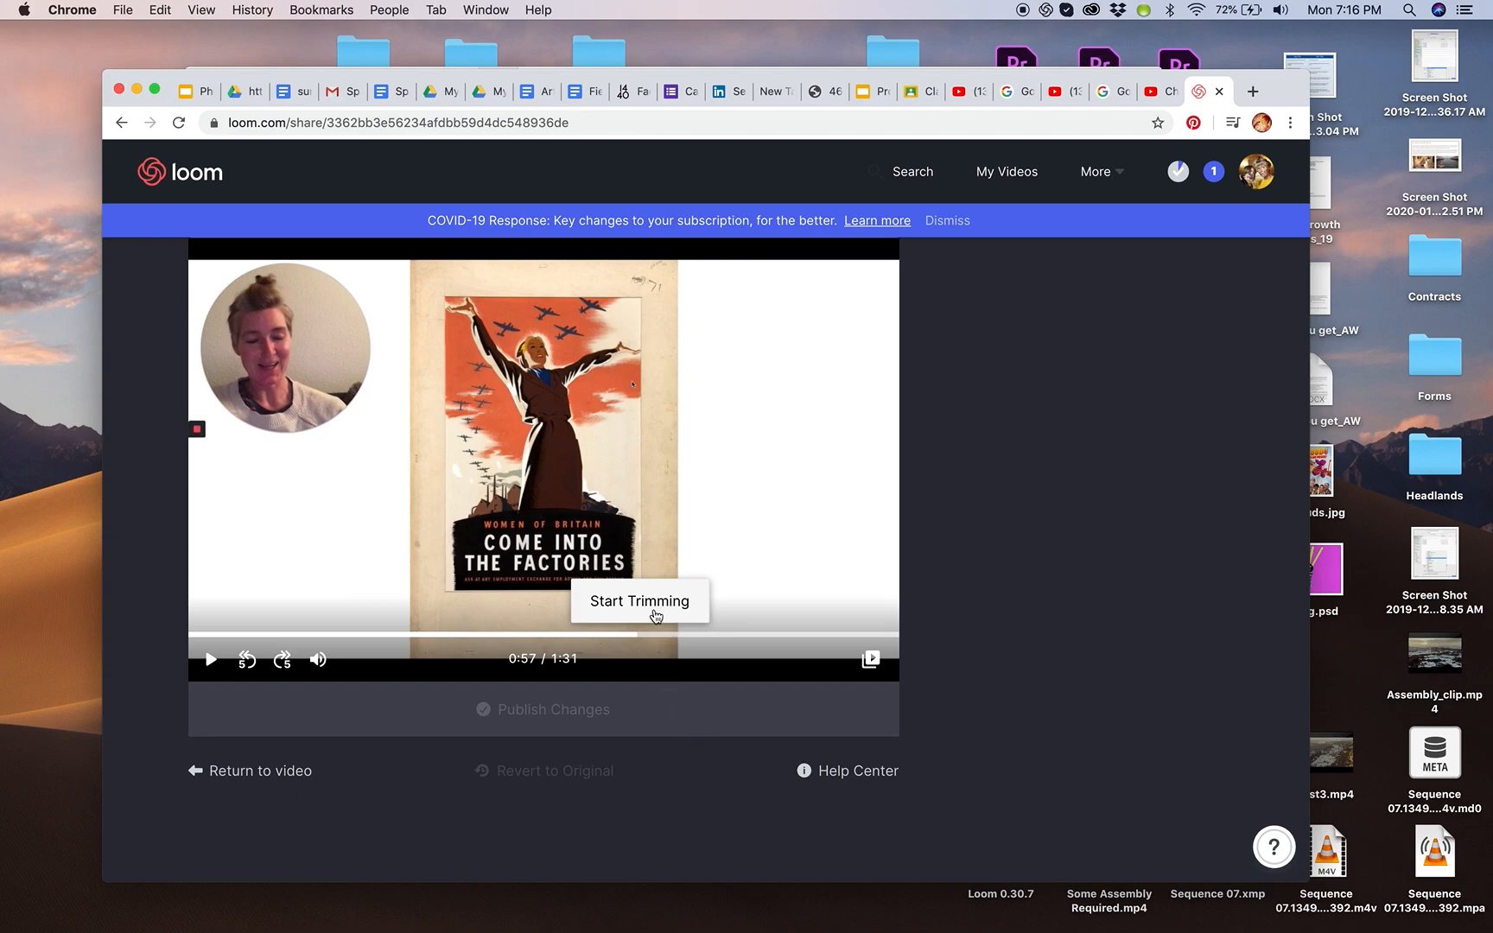
# - Mark the 0:57.4–1:00.5 range and remove it
pyautogui.click(639, 601)
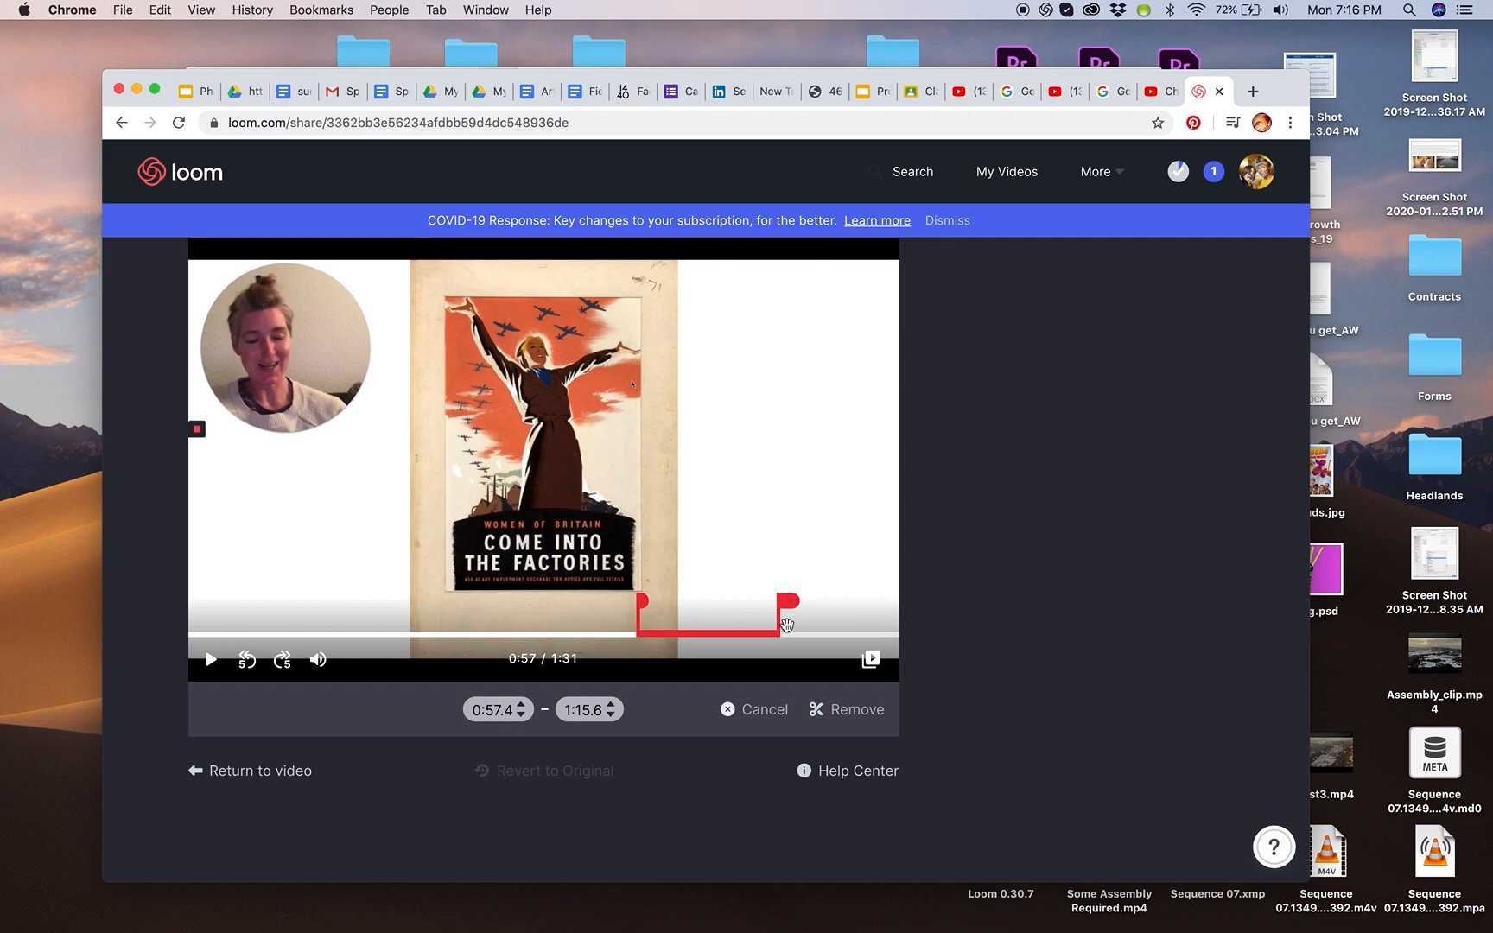
pyautogui.moveTo(772, 648)
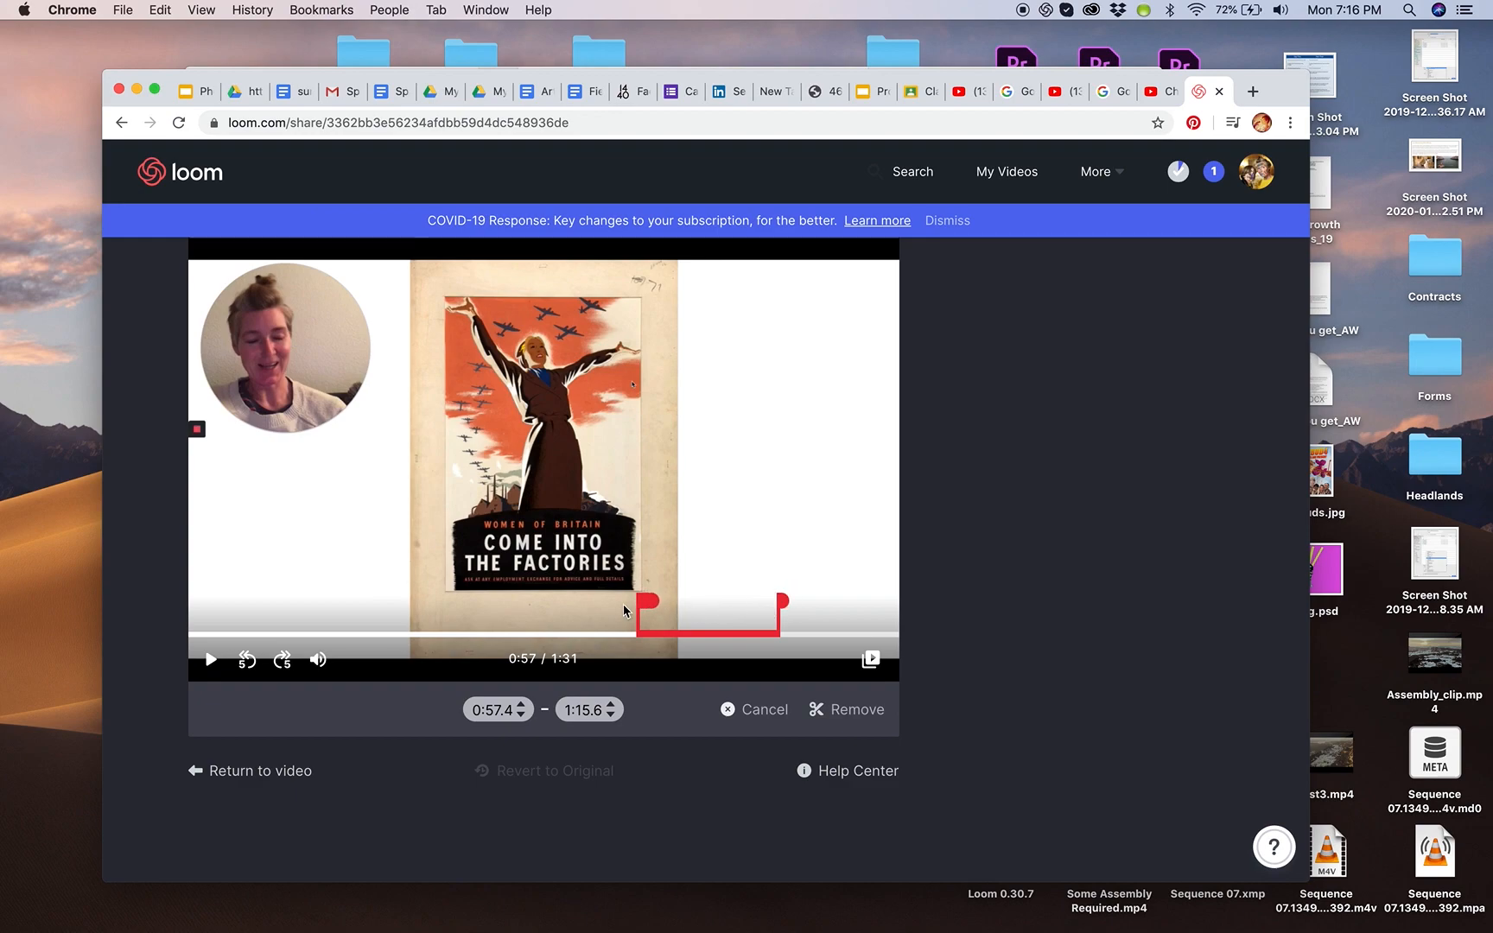
pyautogui.moveTo(644, 606)
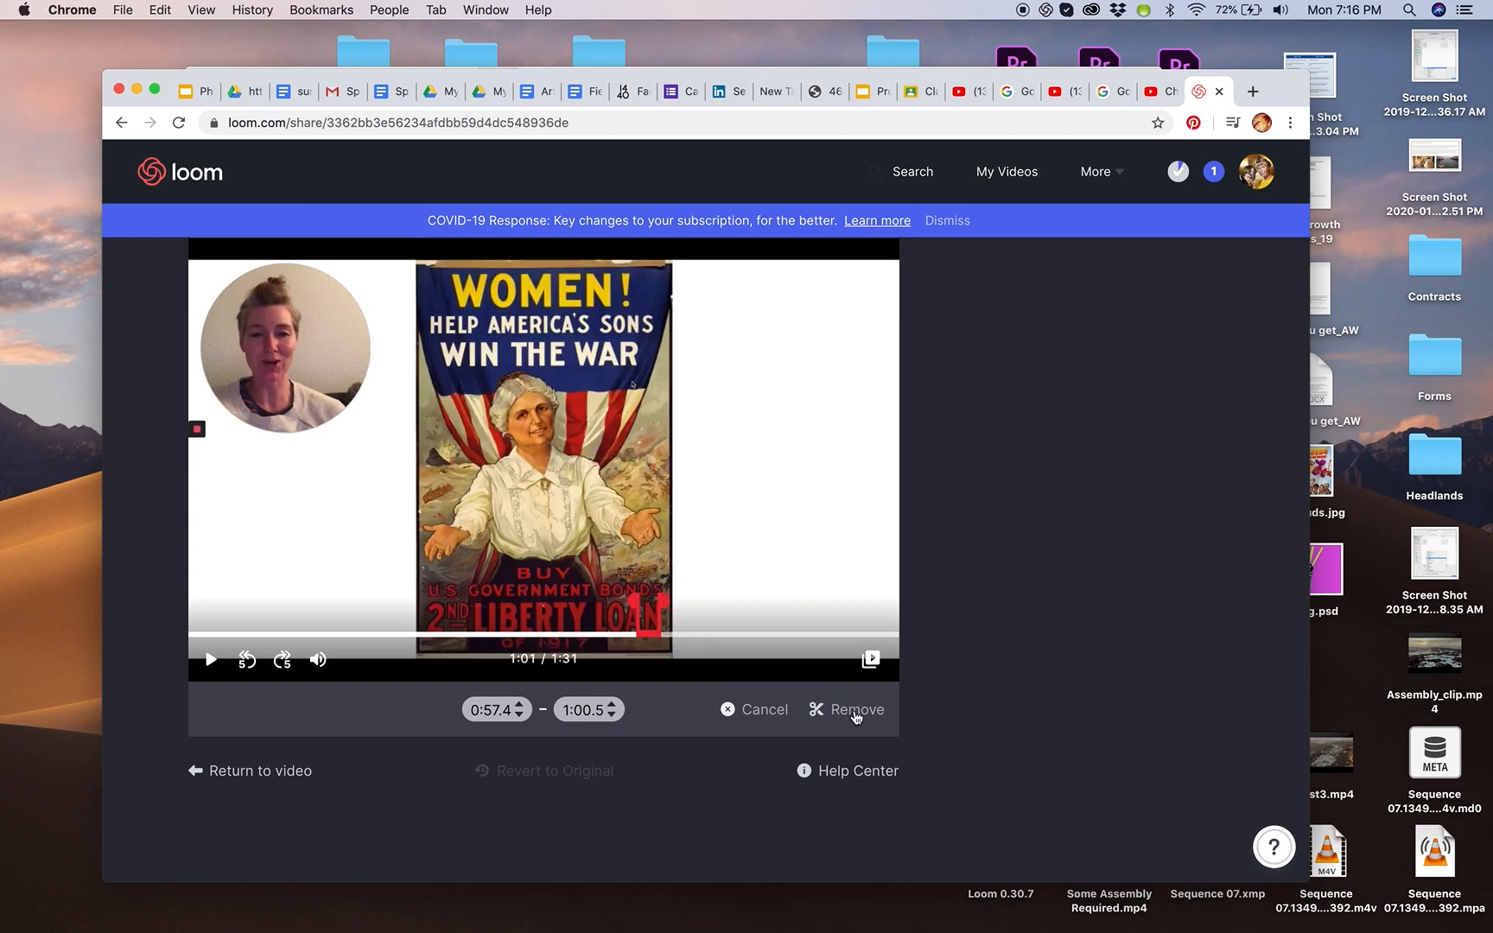
pyautogui.click(856, 709)
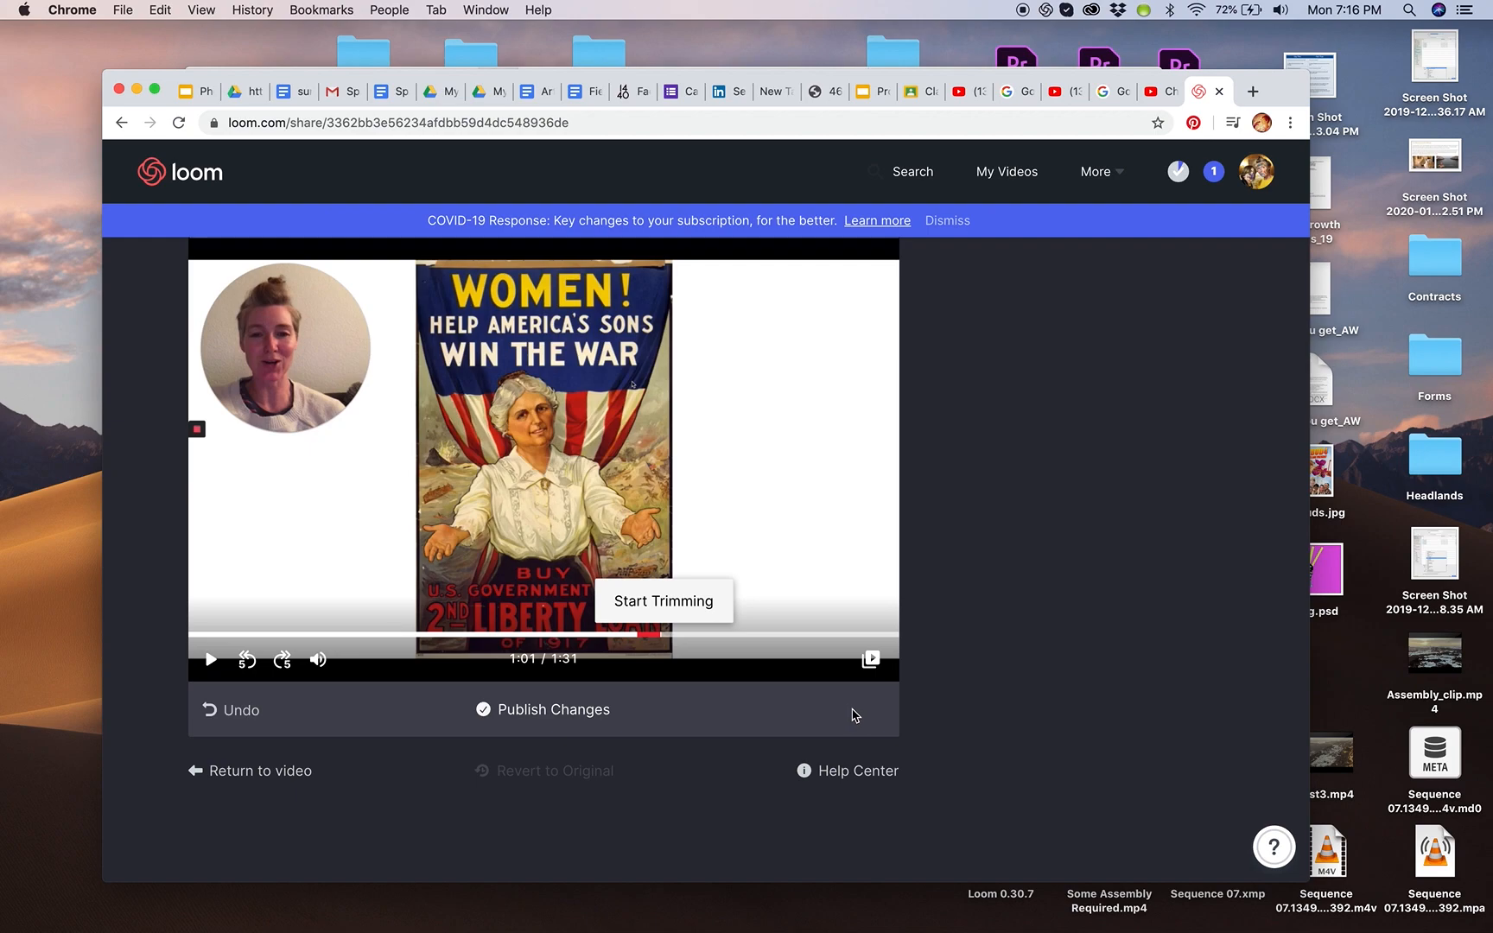
pyautogui.moveTo(675, 666)
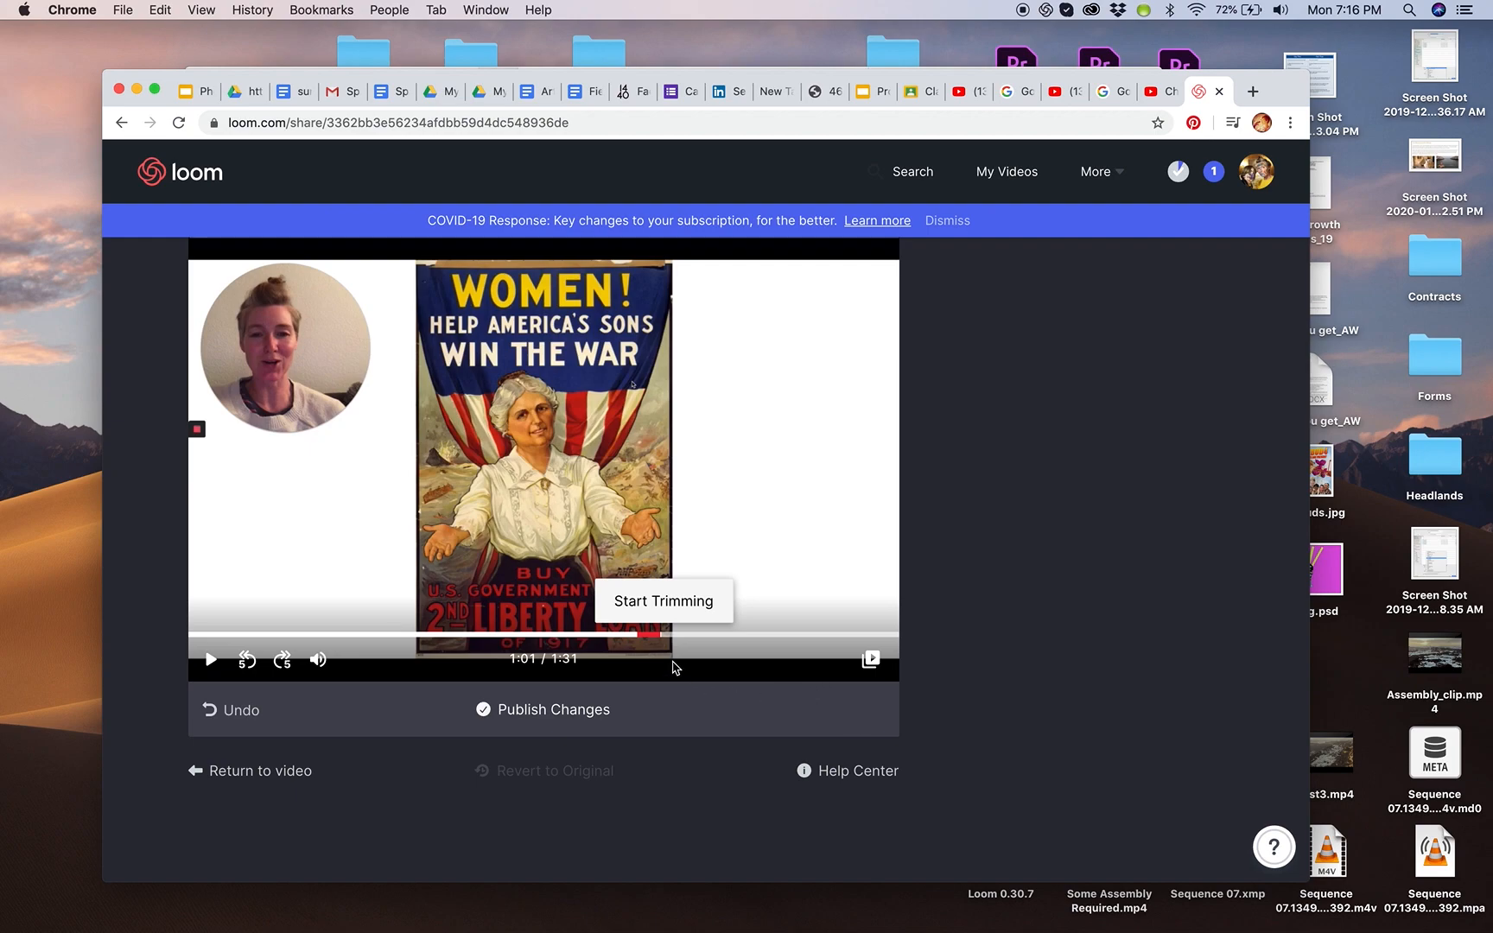
pyautogui.moveTo(666, 641)
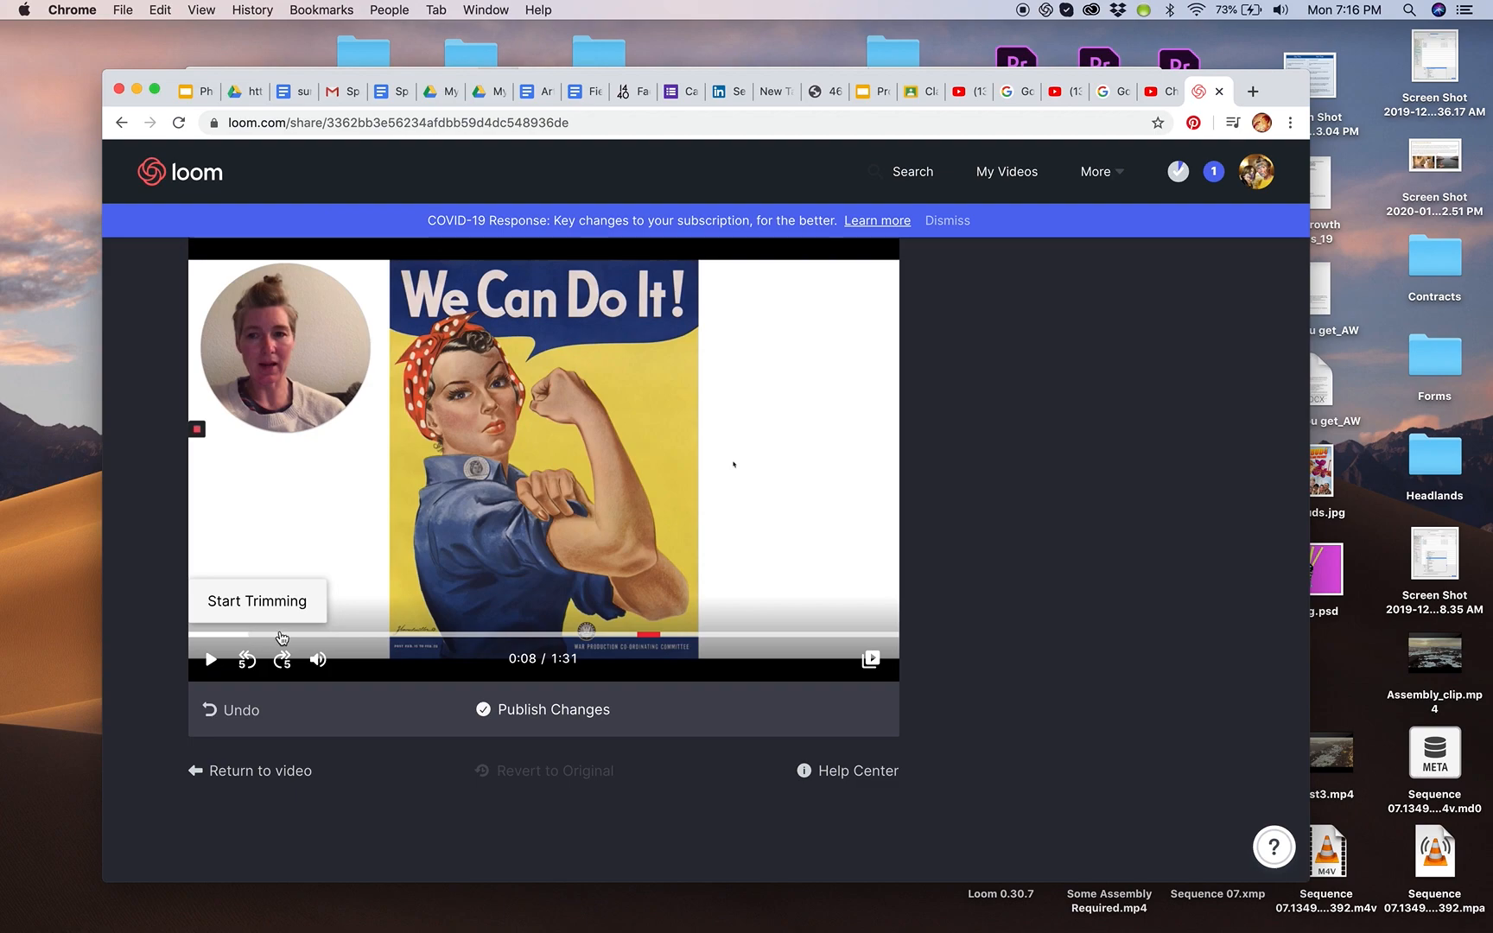
pyautogui.moveTo(252, 636)
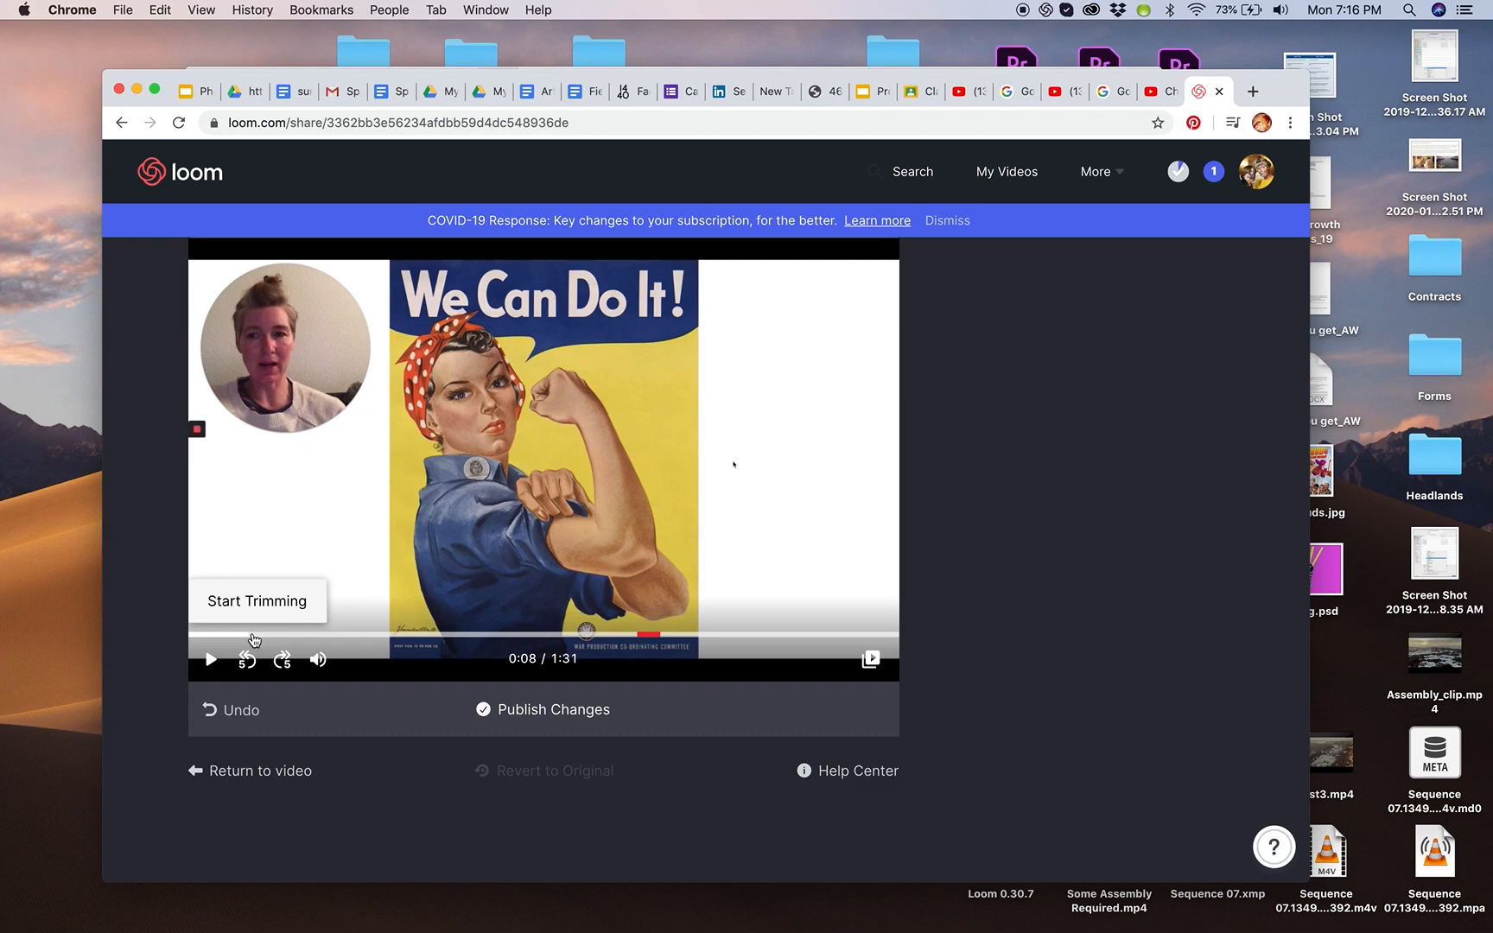
pyautogui.click(213, 636)
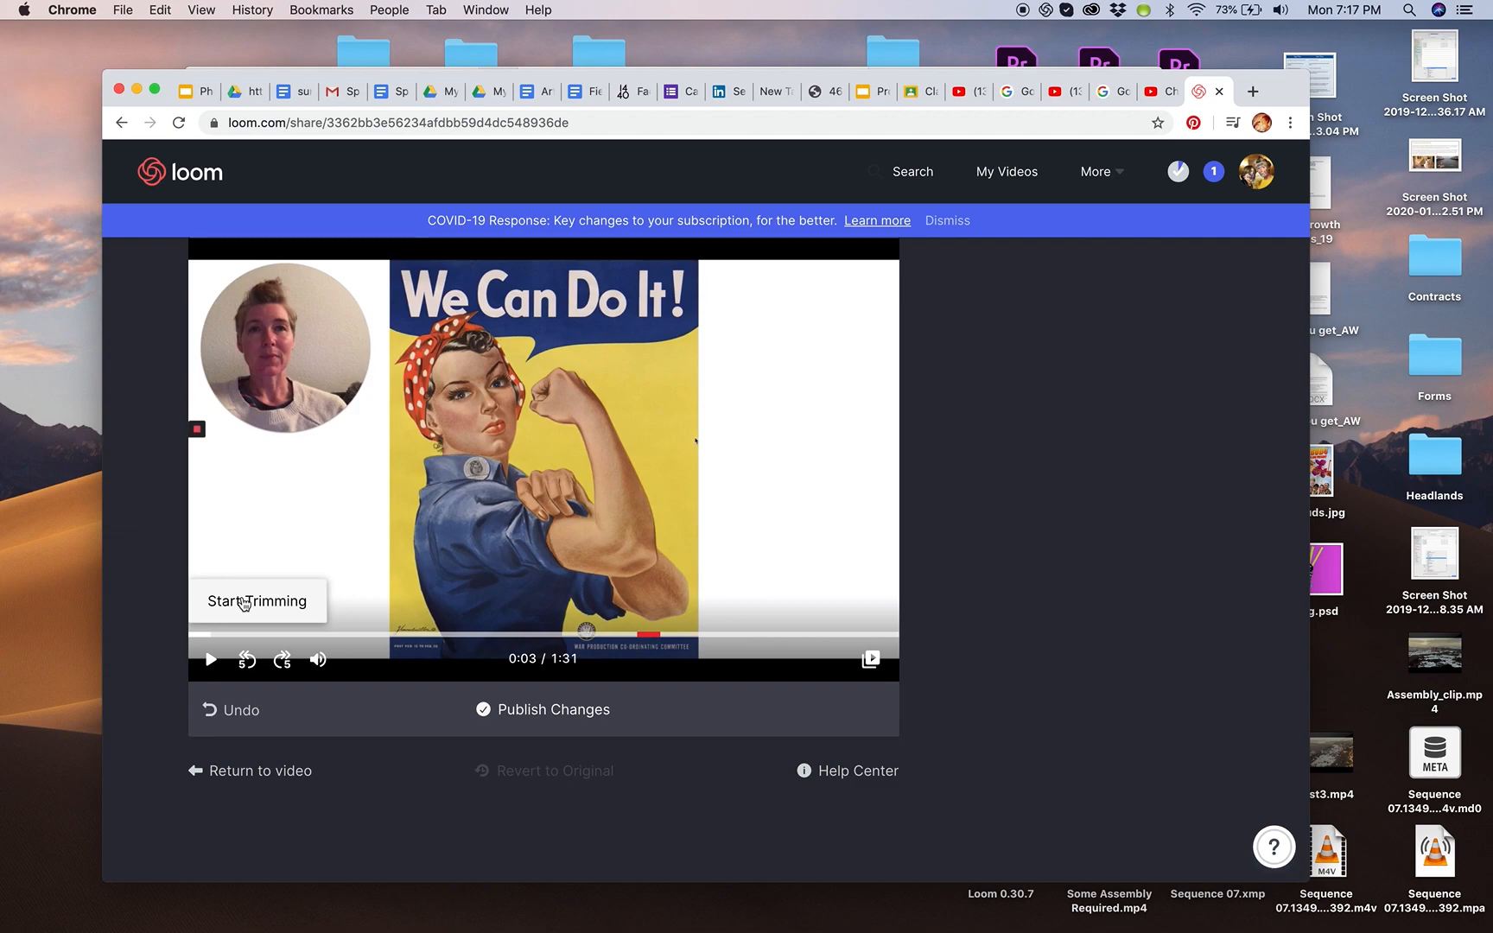
# - Mark the opening 0:00.0–0:04.0 range and remove it
pyautogui.click(256, 601)
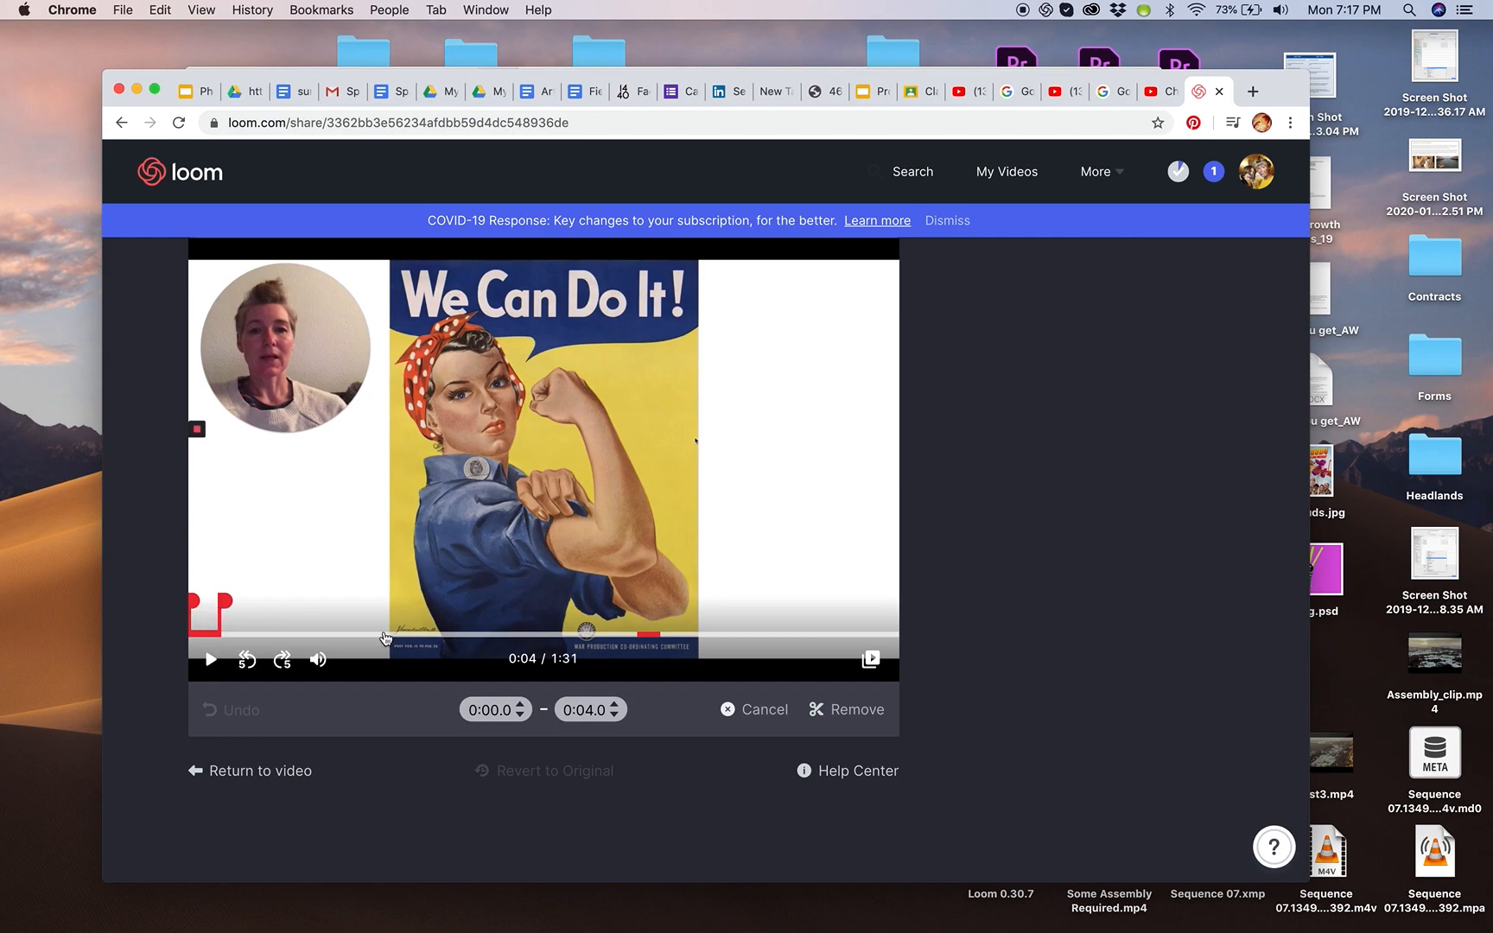
pyautogui.moveTo(850, 721)
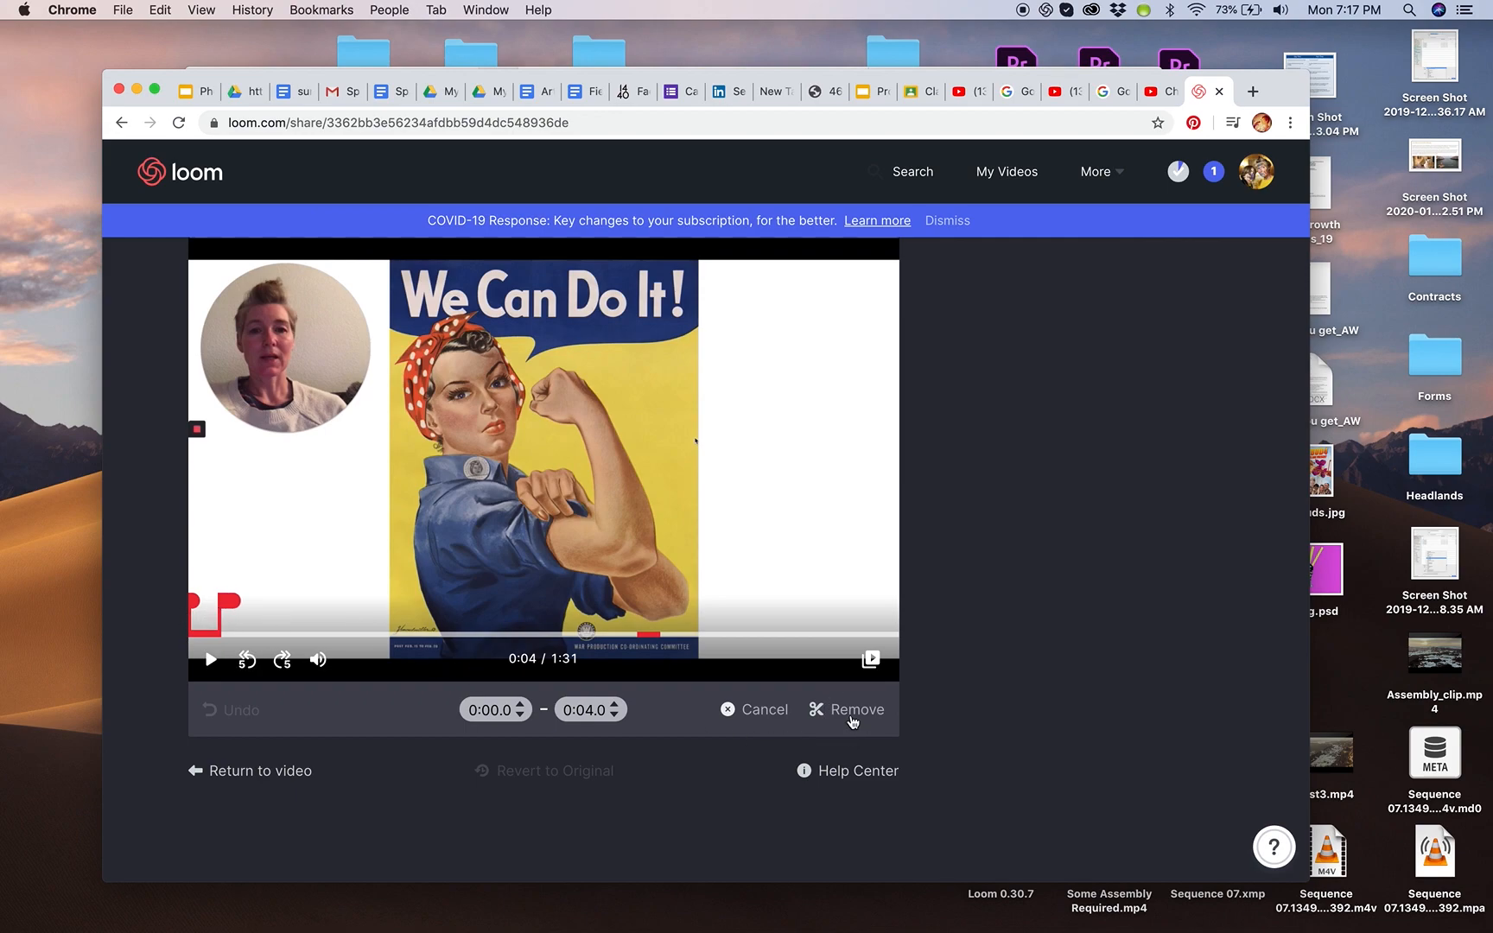
pyautogui.click(858, 710)
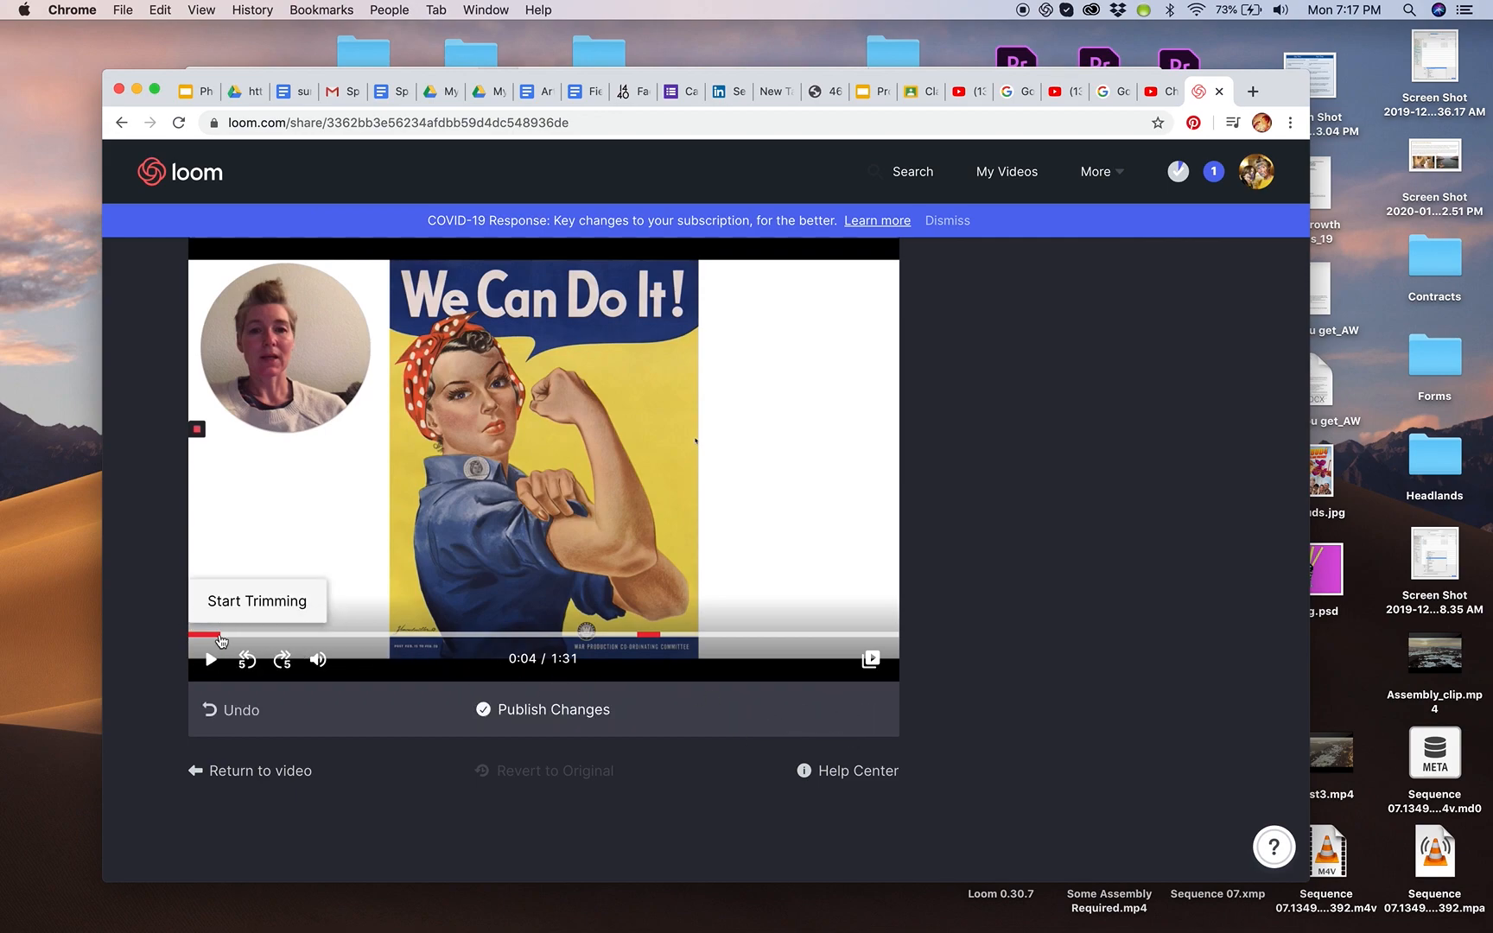
pyautogui.moveTo(318, 659)
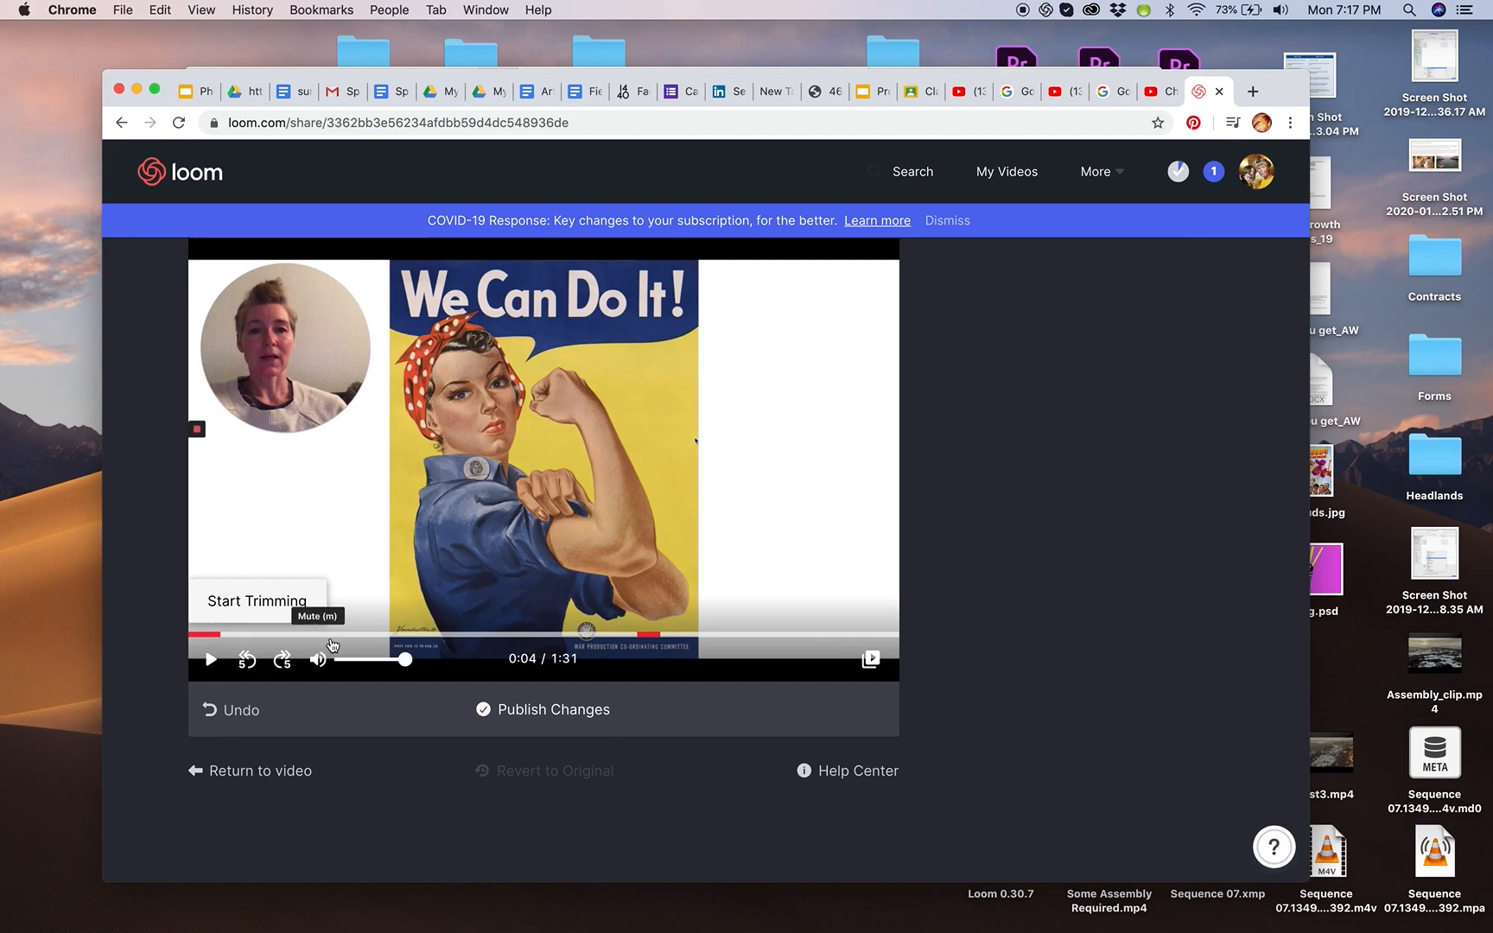
pyautogui.moveTo(525, 550)
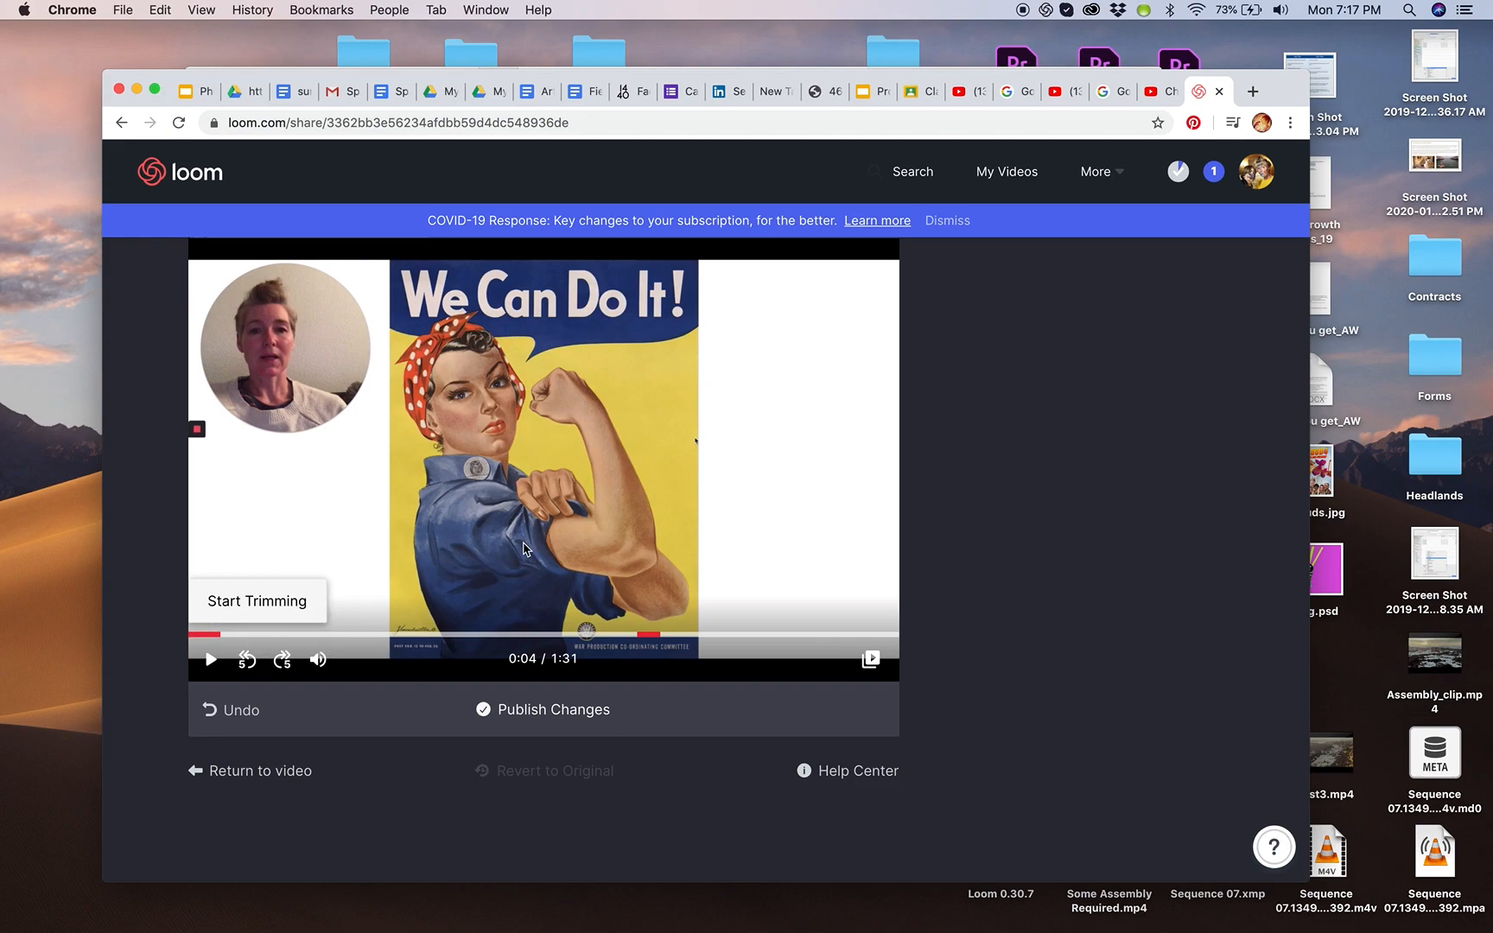
pyautogui.moveTo(661, 652)
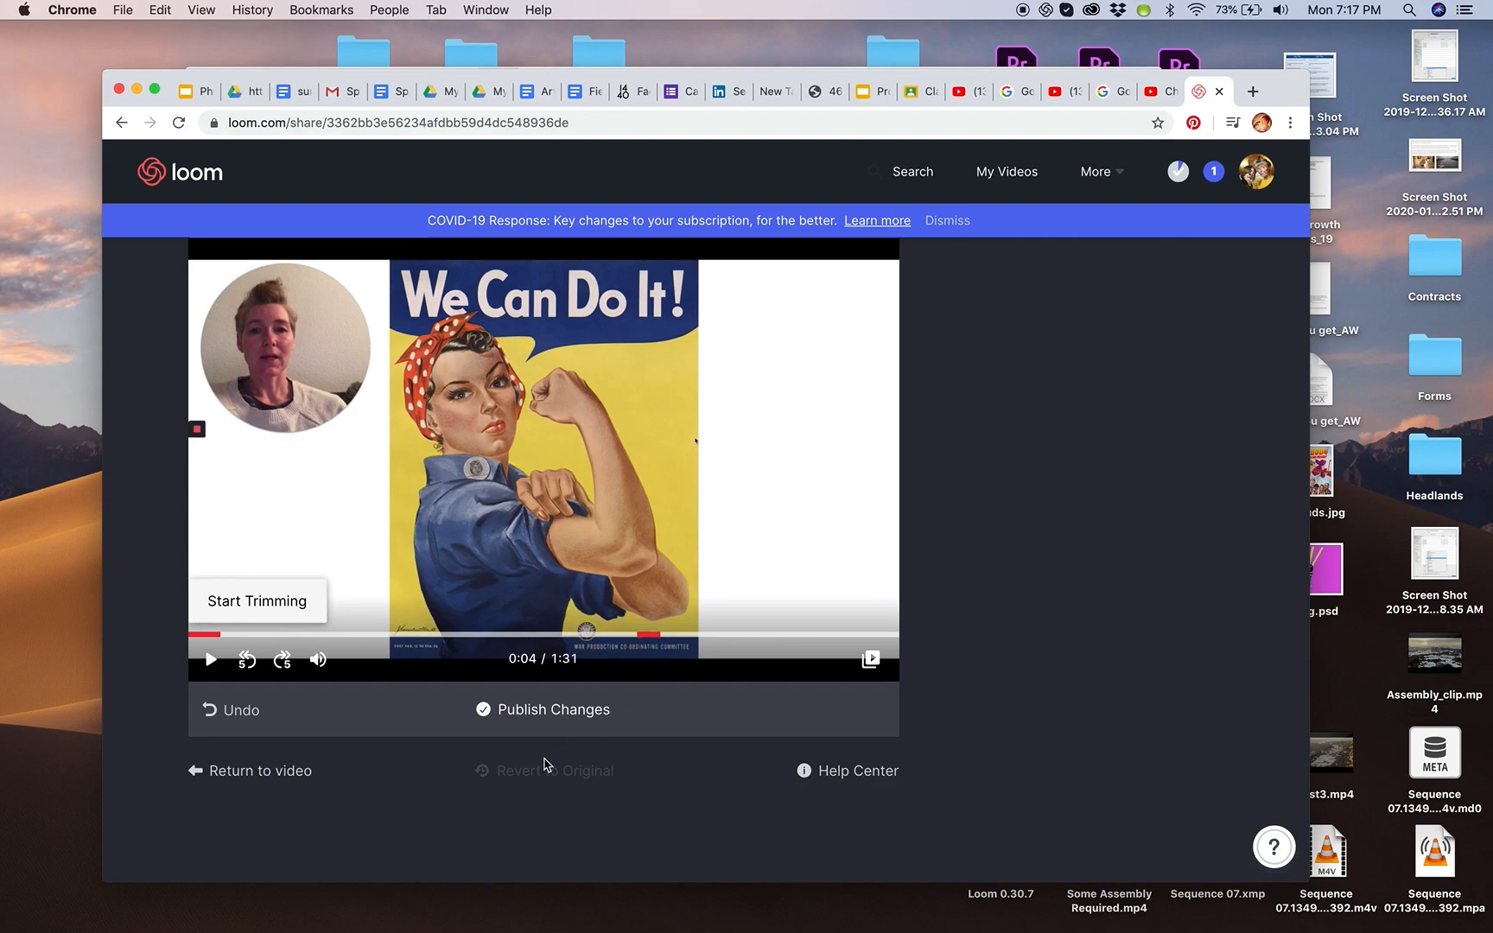
pyautogui.moveTo(563, 729)
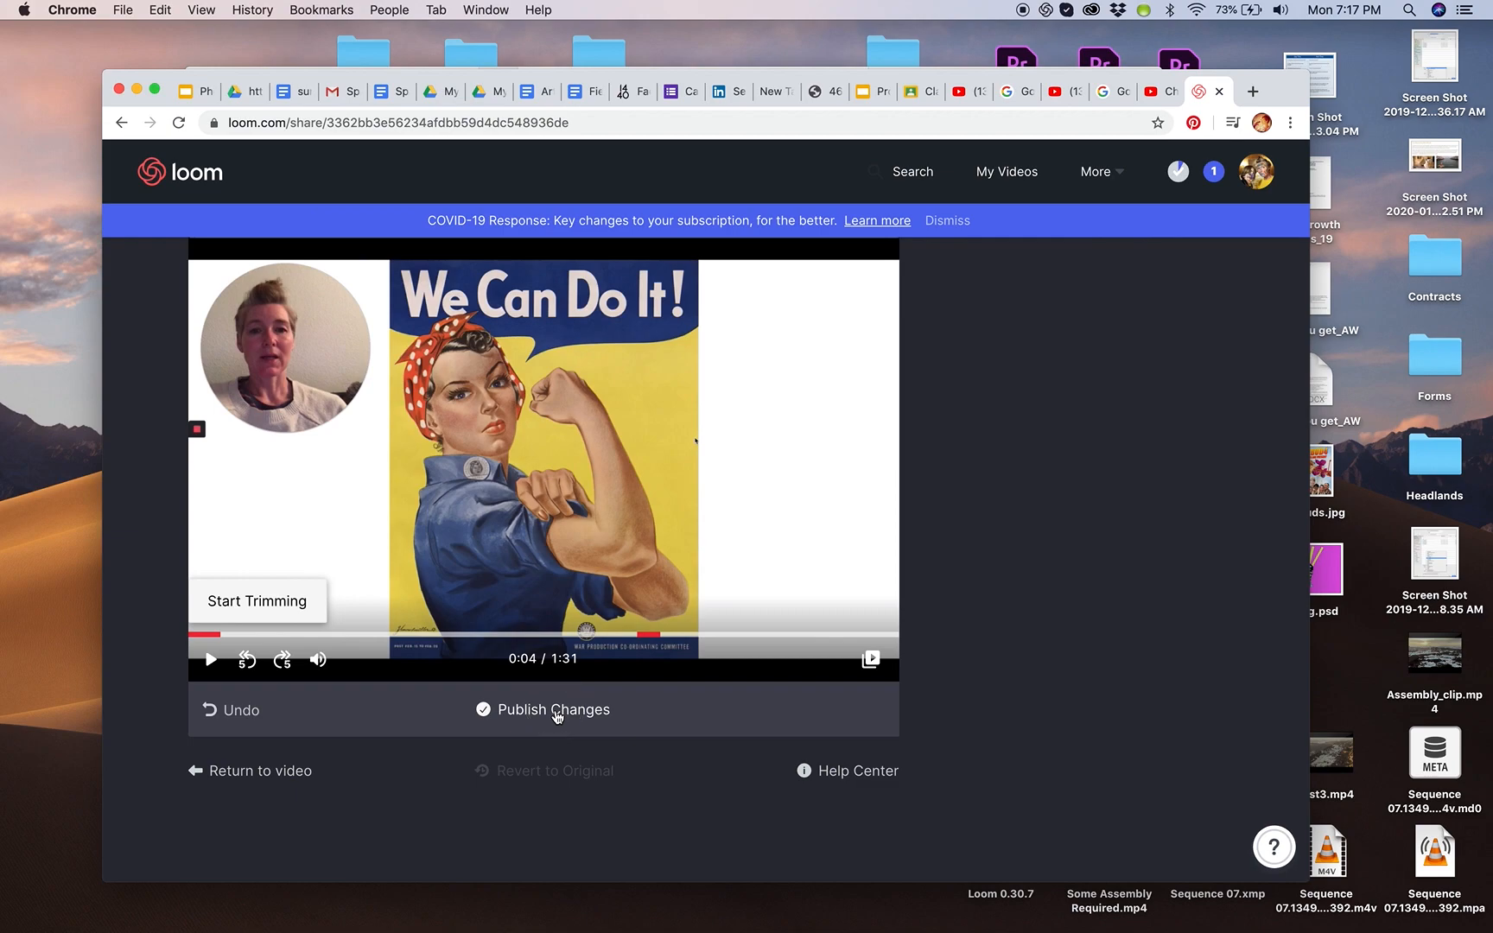
# - Publish the two trims and wait on the share page while it processes
pyautogui.click(554, 709)
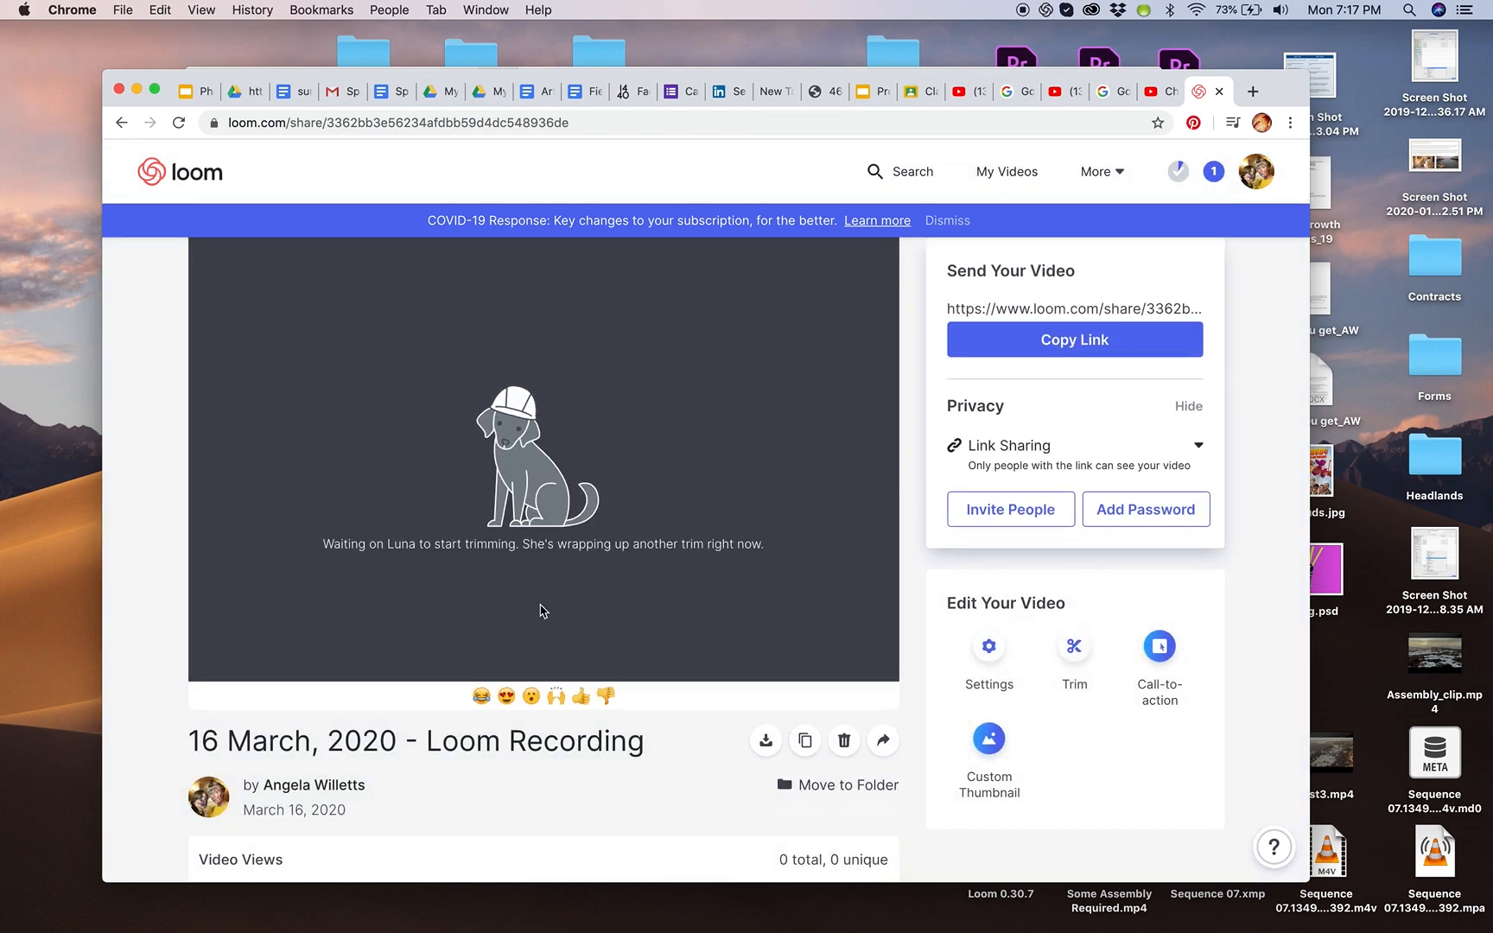
pyautogui.moveTo(507, 456)
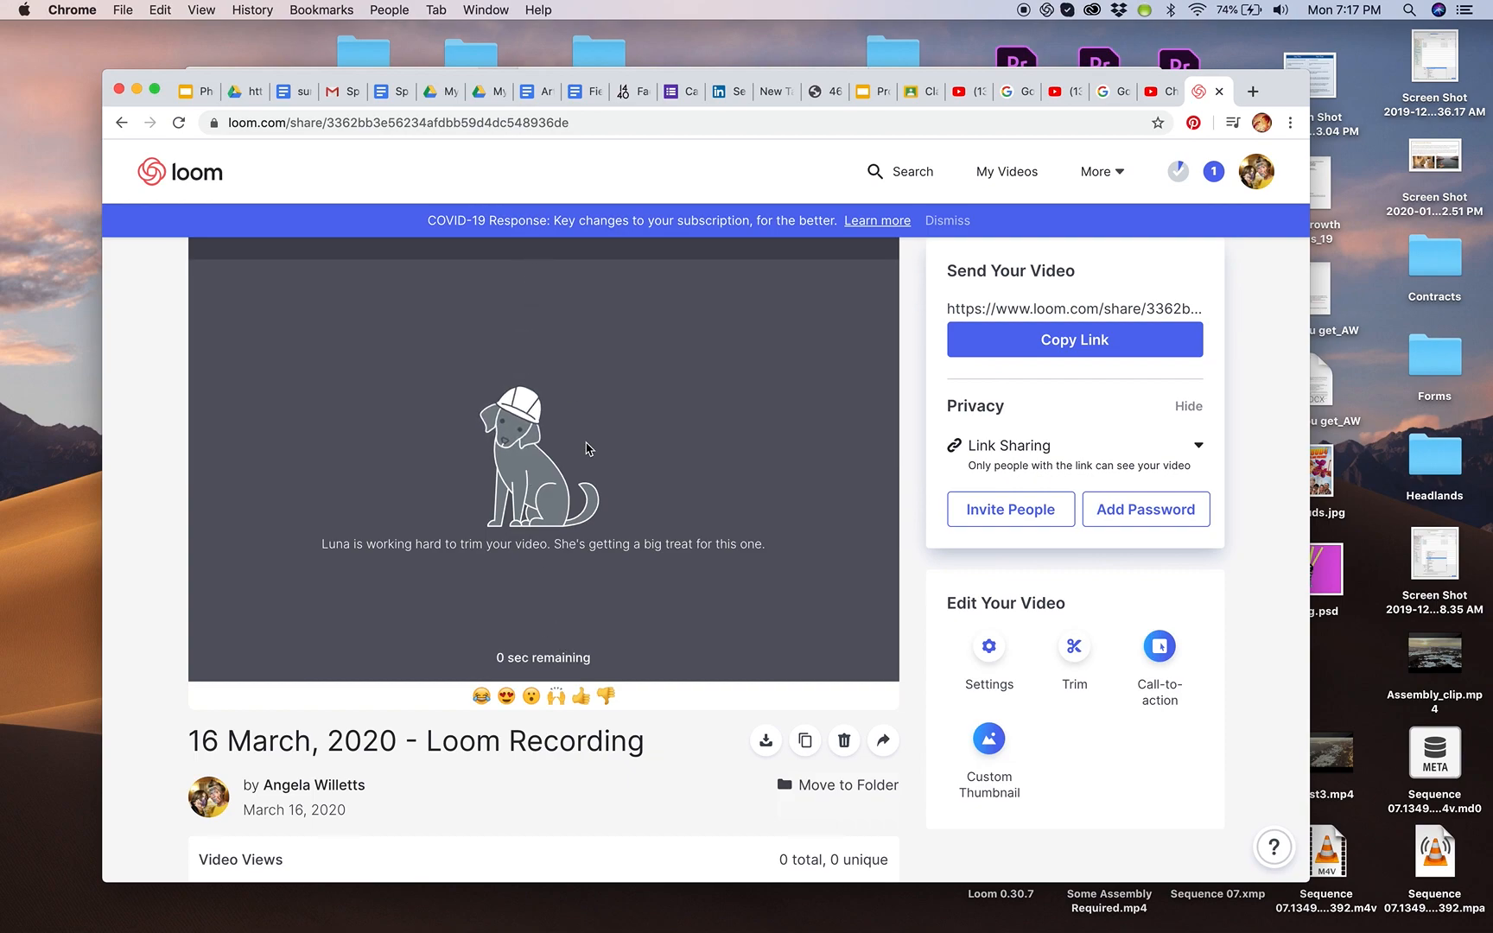
pyautogui.moveTo(484, 545)
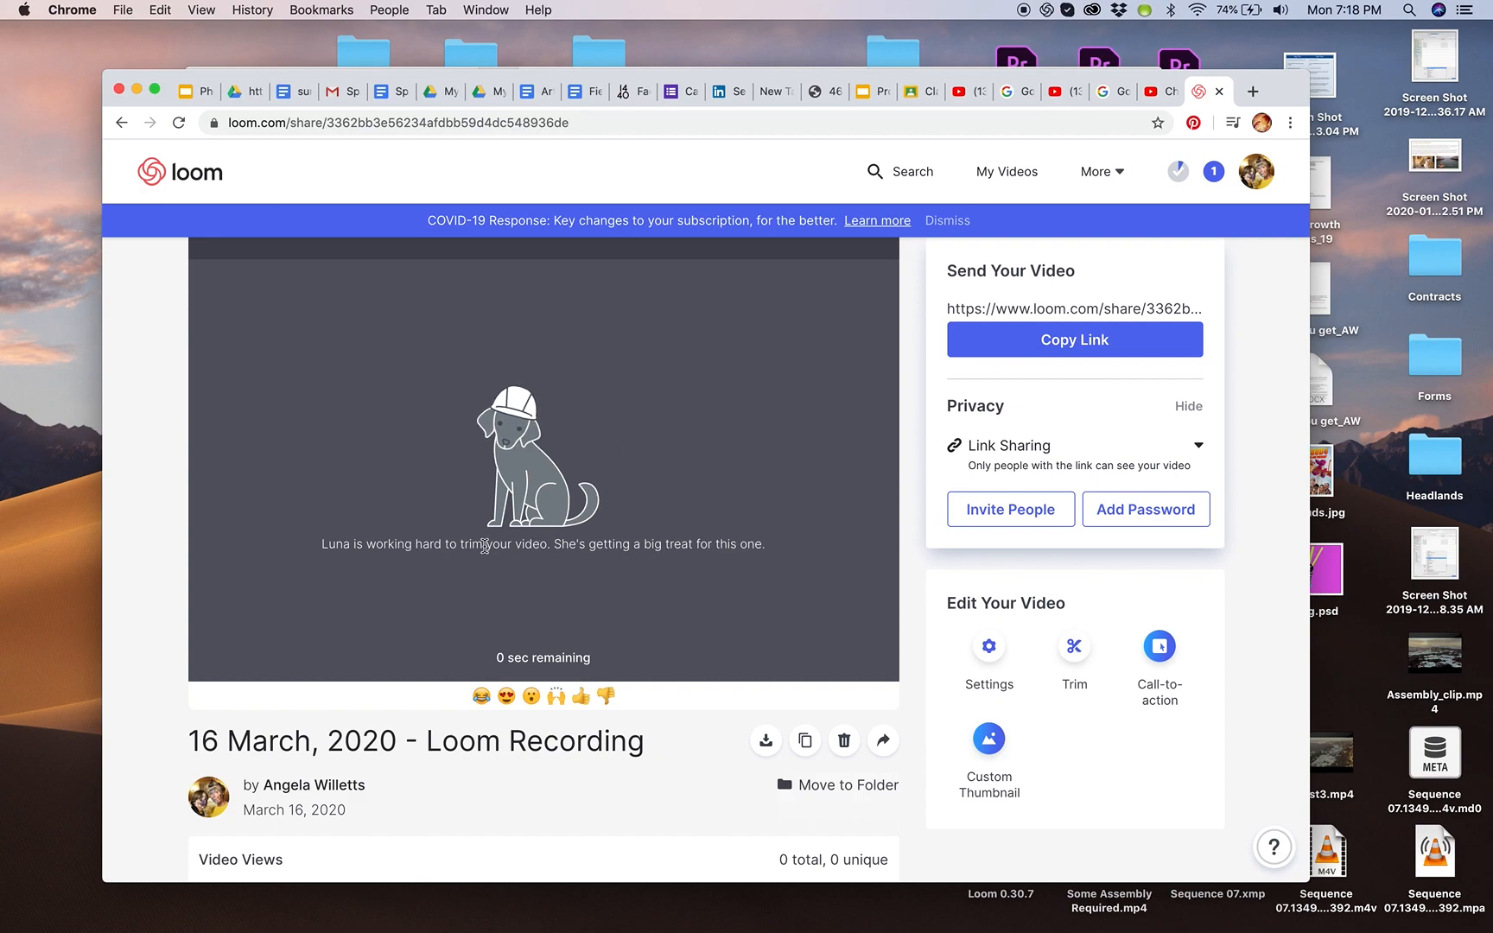
pyautogui.moveTo(626, 535)
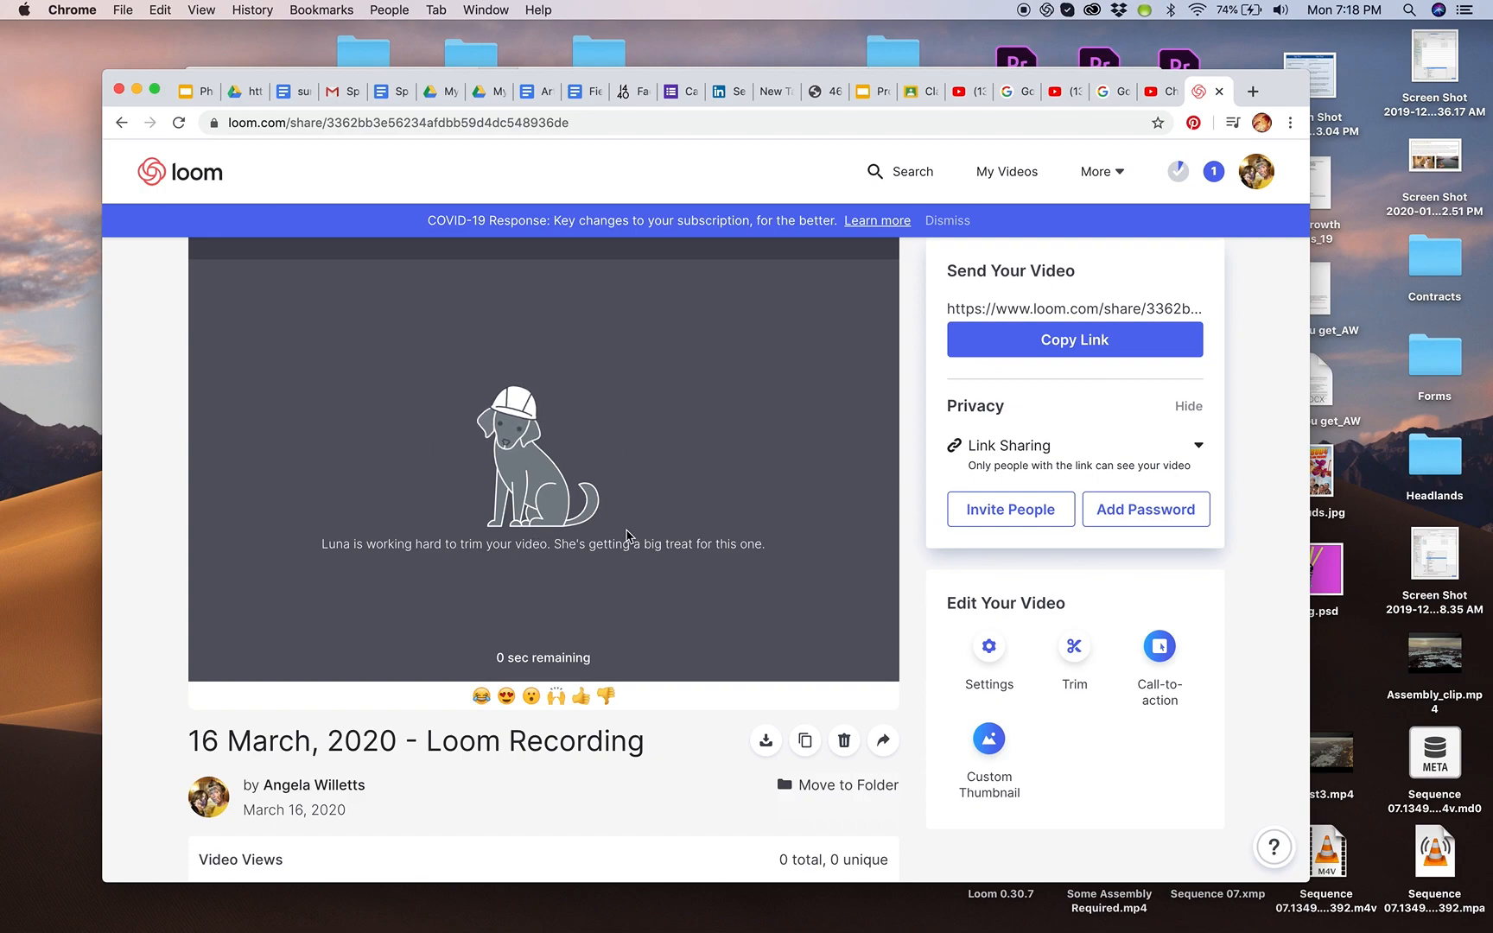
pyautogui.moveTo(532, 567)
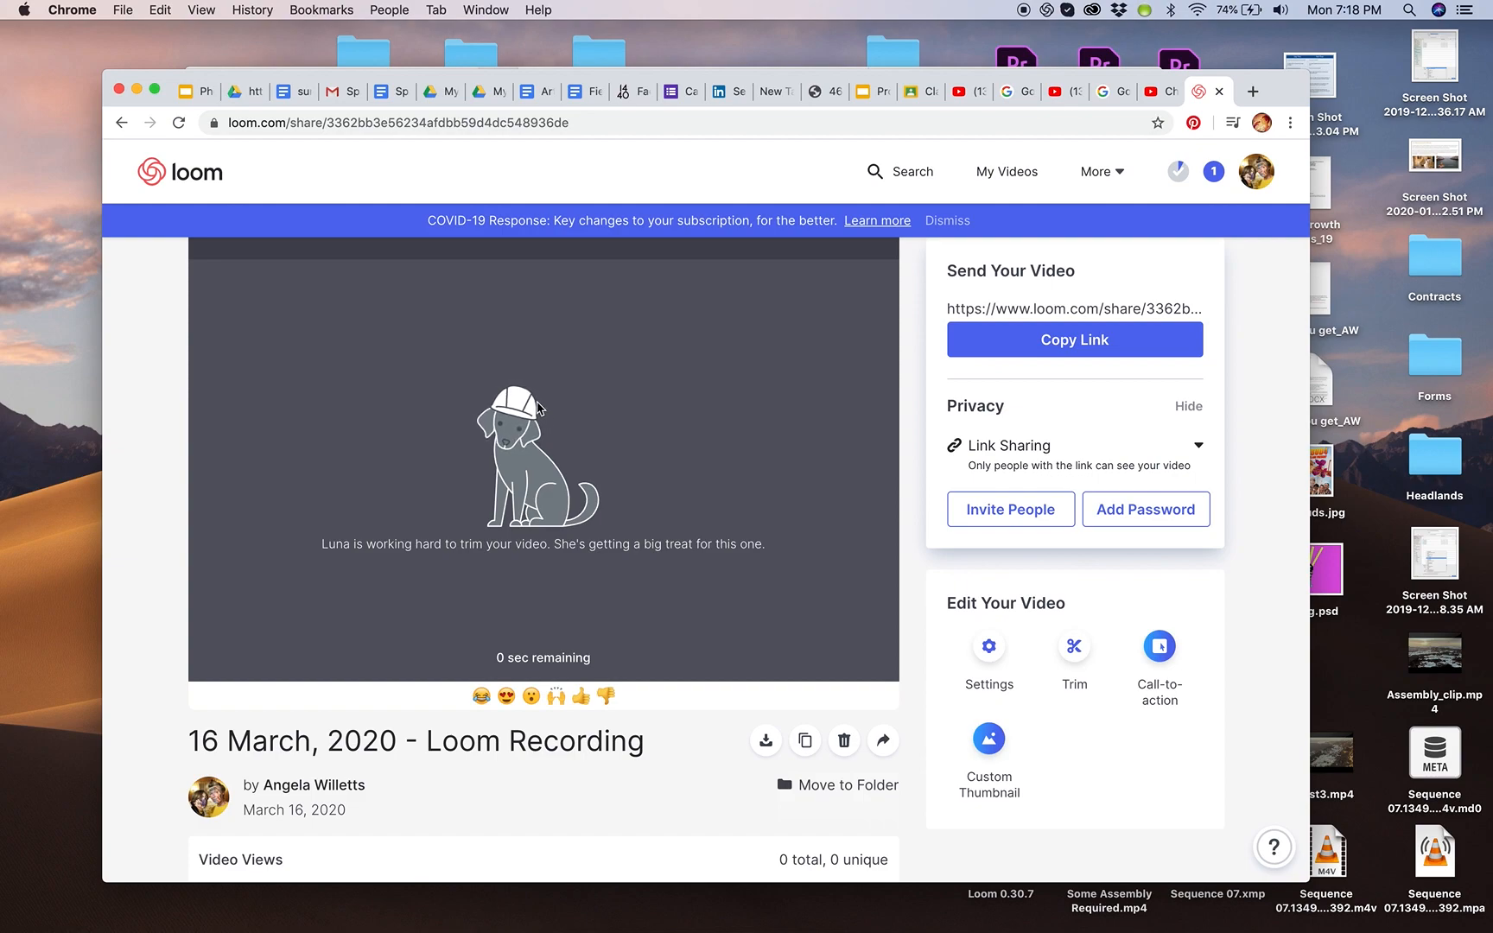
pyautogui.moveTo(429, 390)
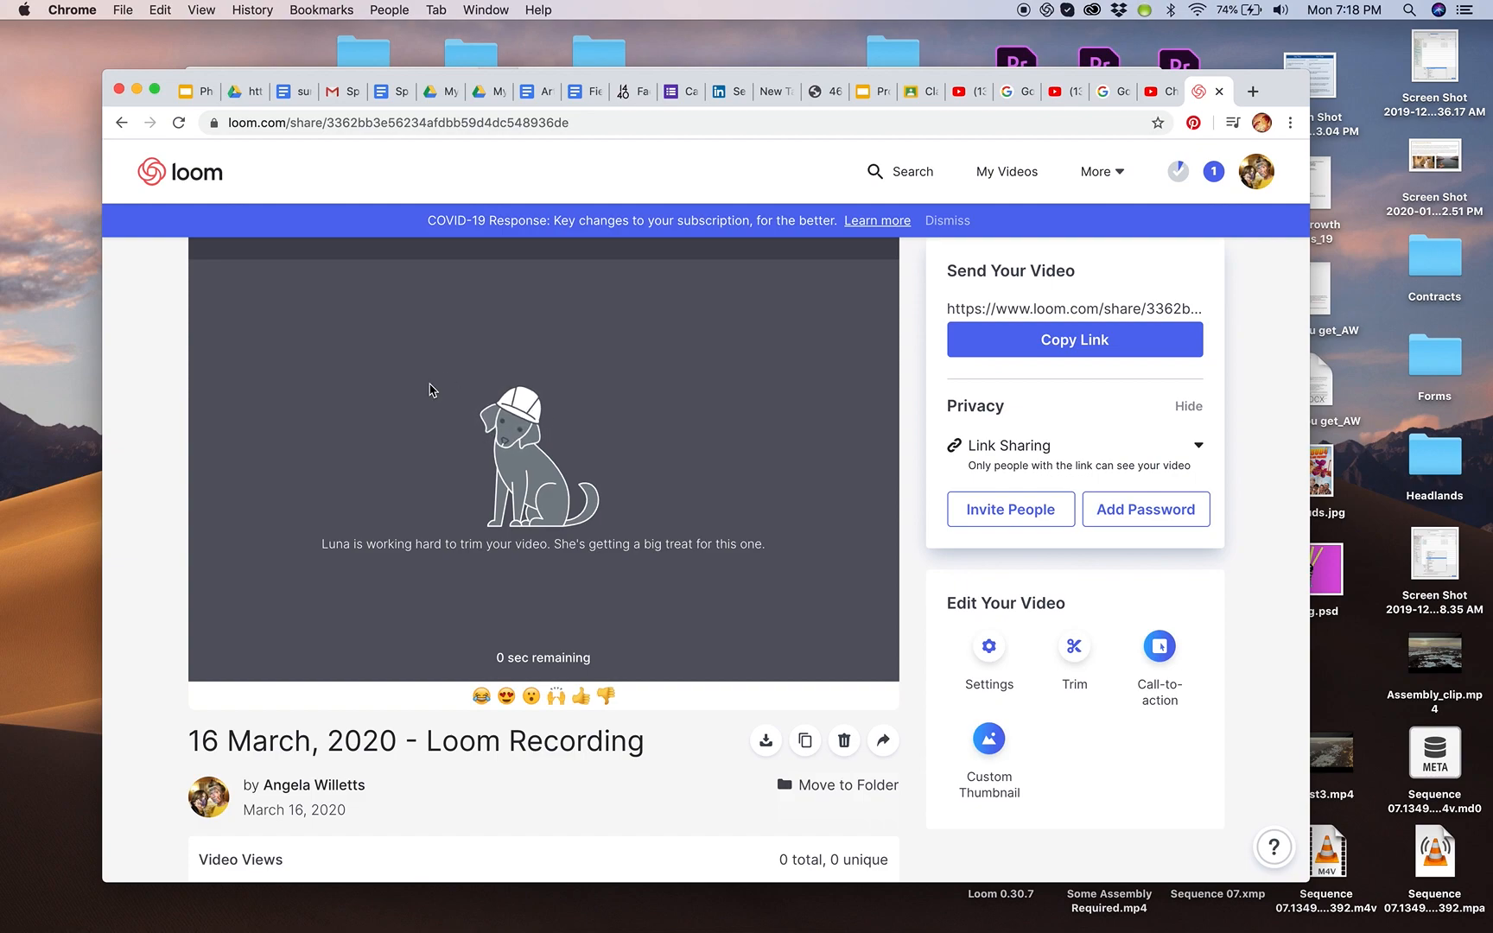
pyautogui.moveTo(388, 416)
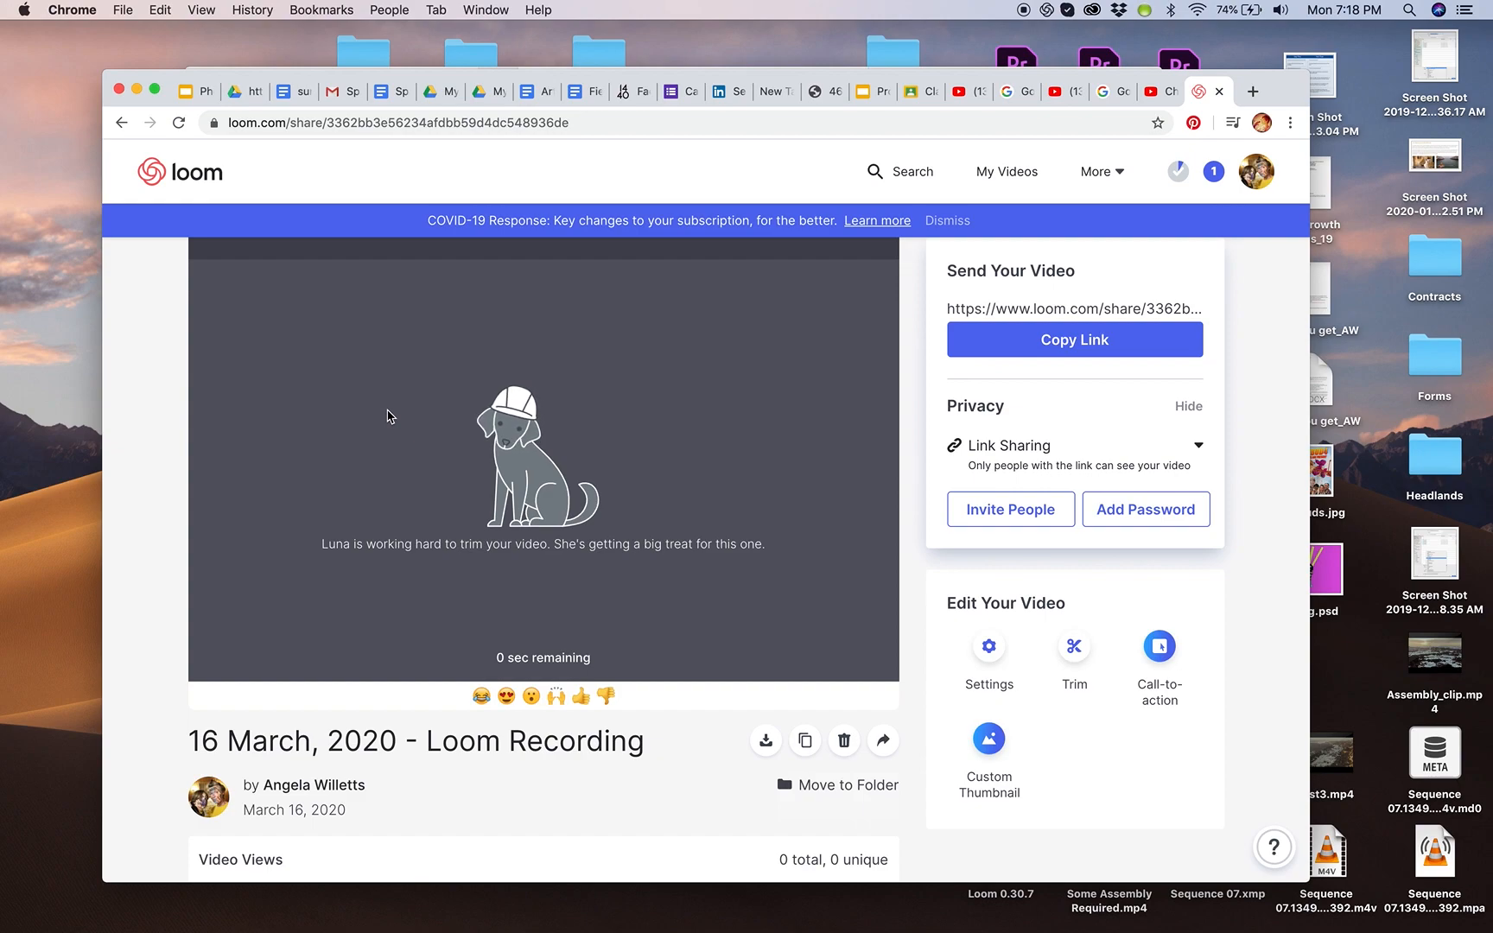
pyautogui.scroll(-3)
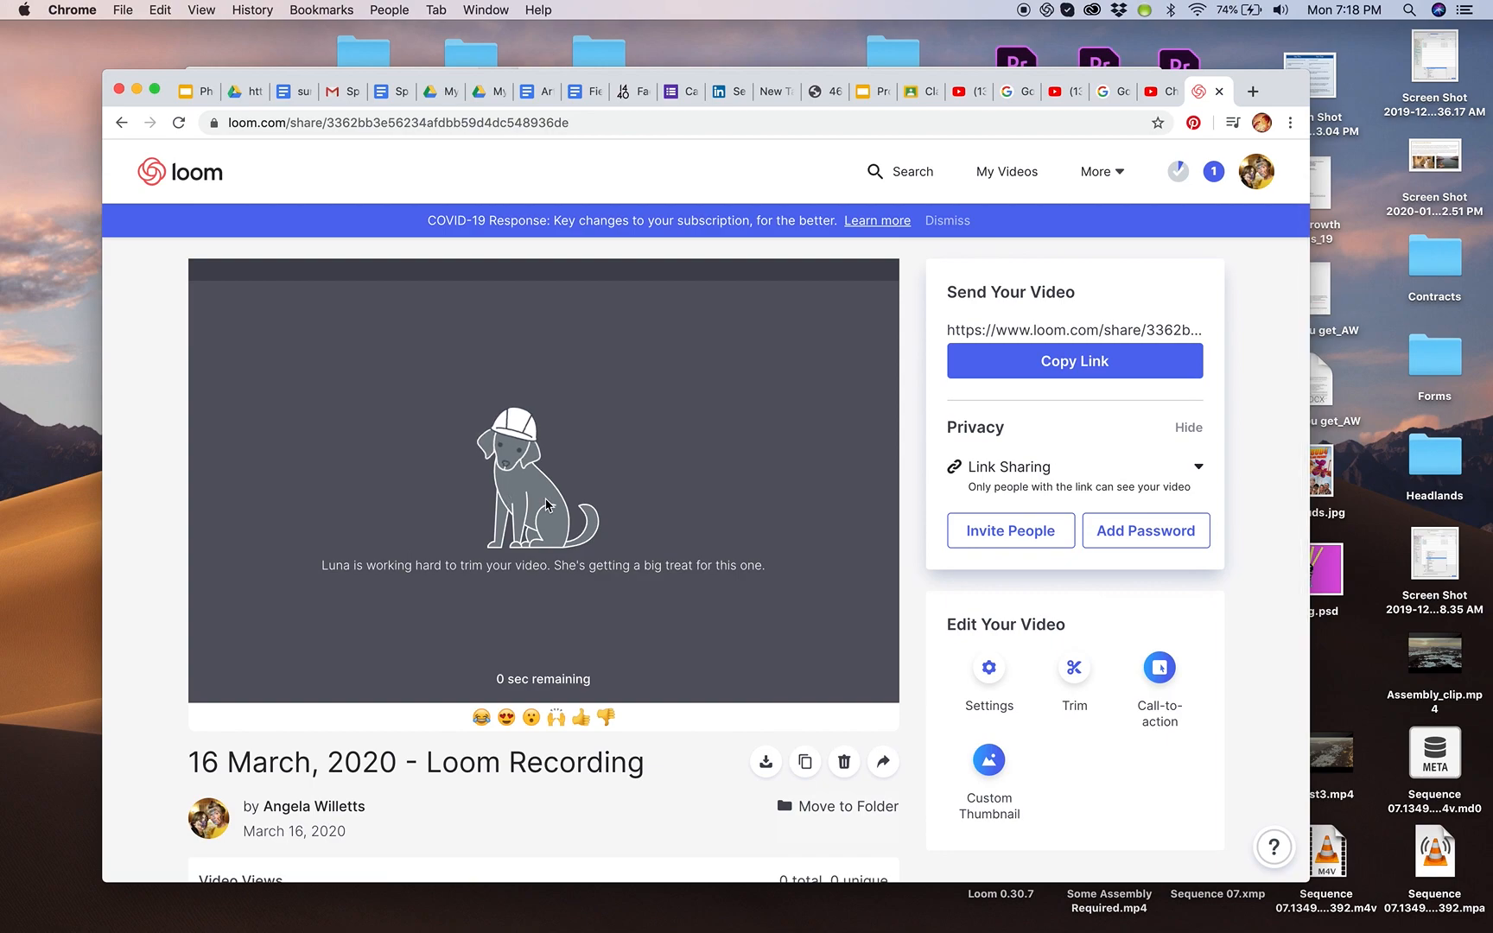
pyautogui.moveTo(571, 492)
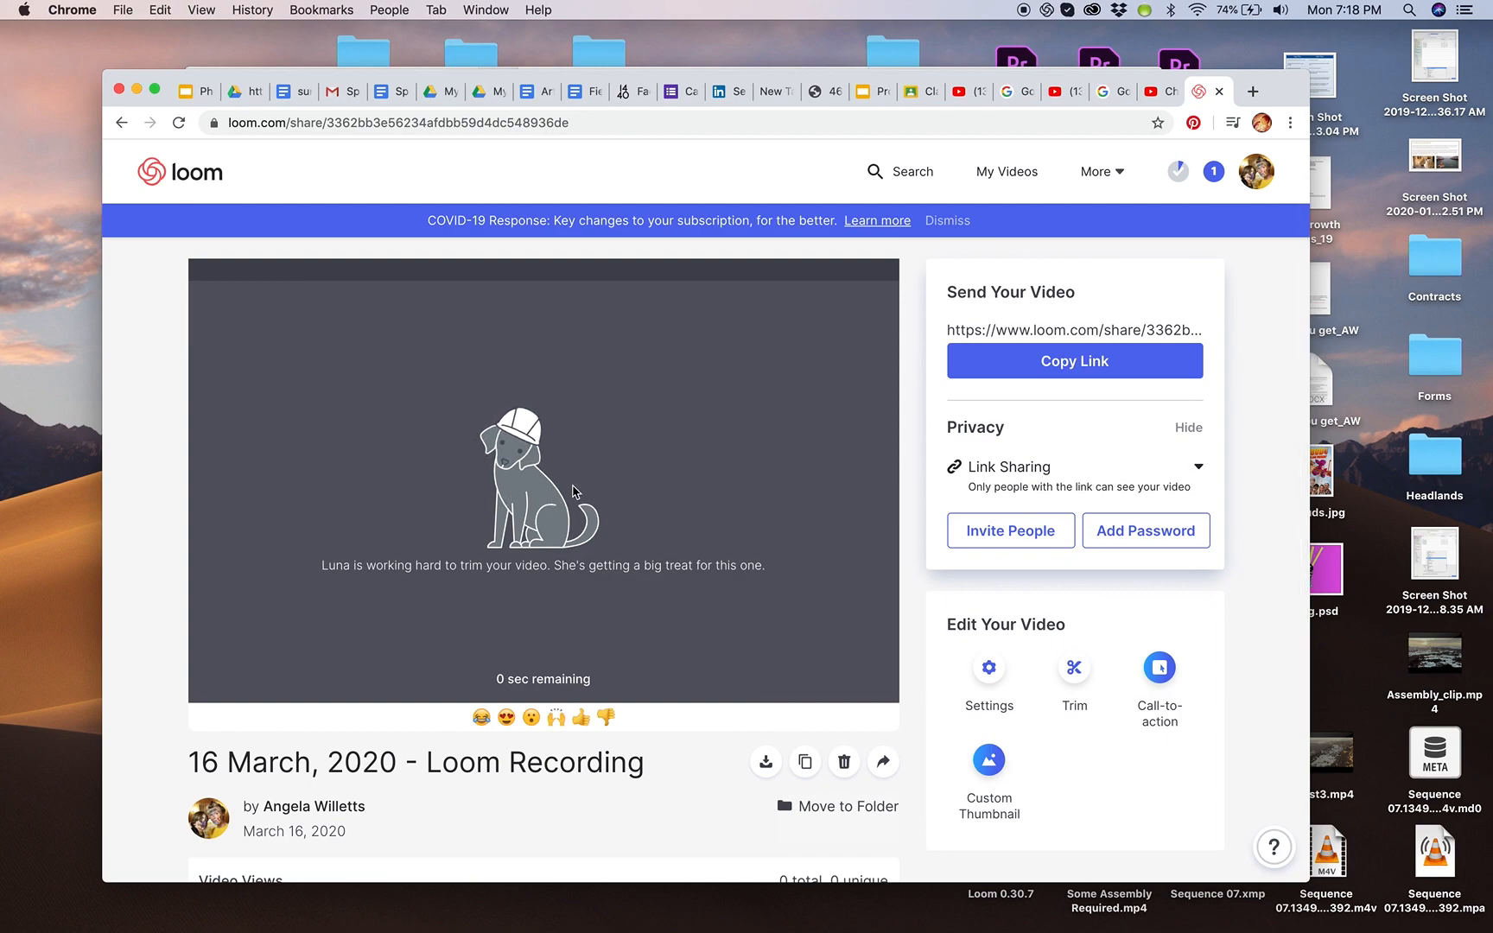
pyautogui.moveTo(696, 512)
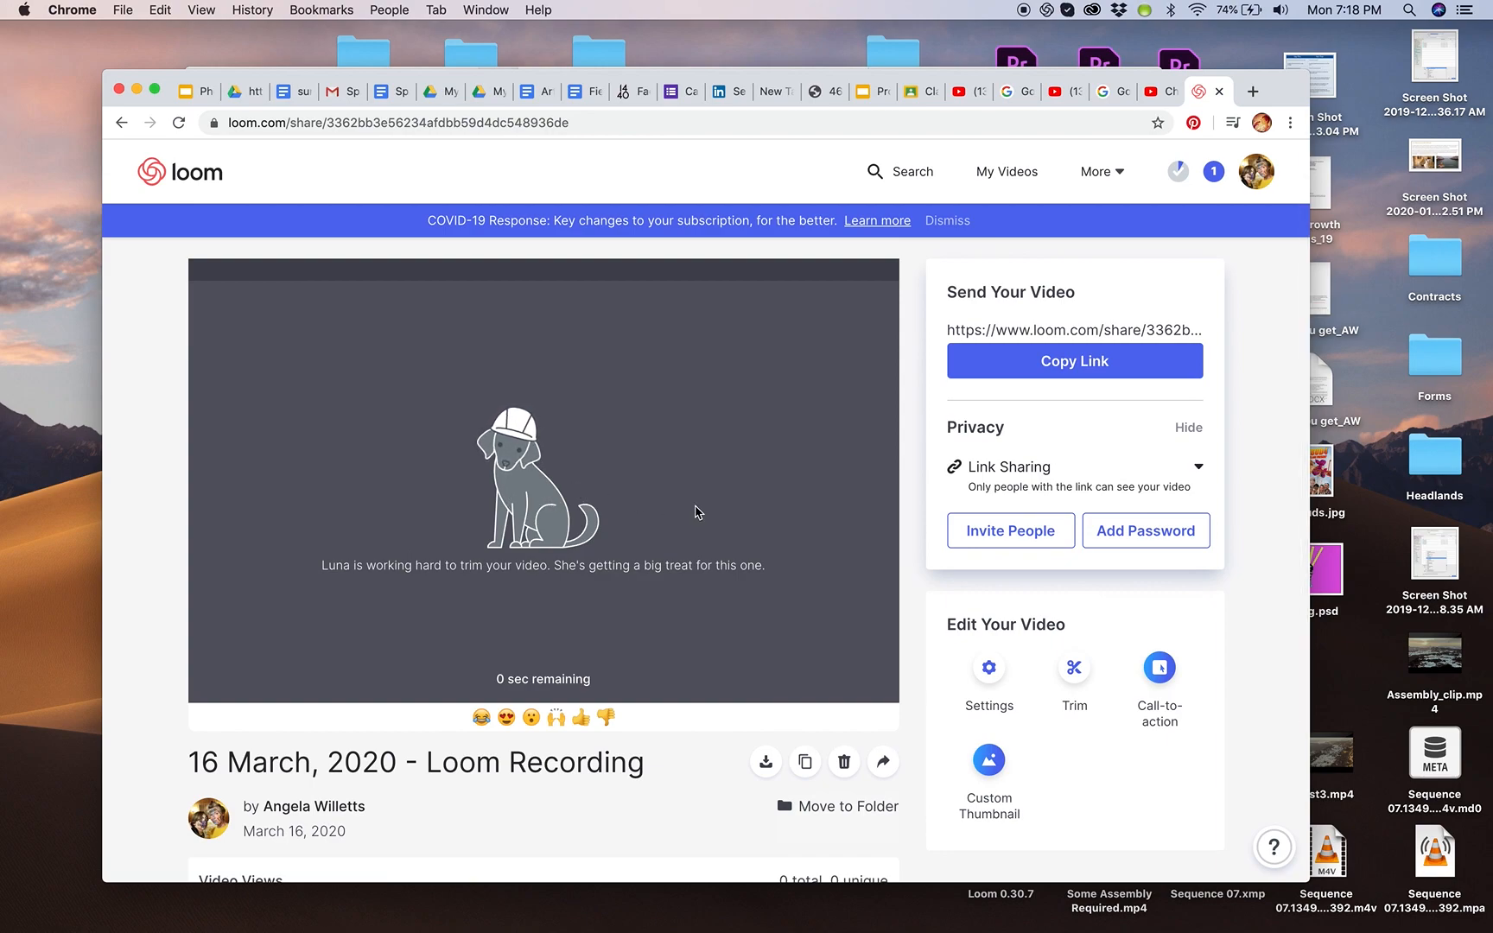
pyautogui.moveTo(658, 541)
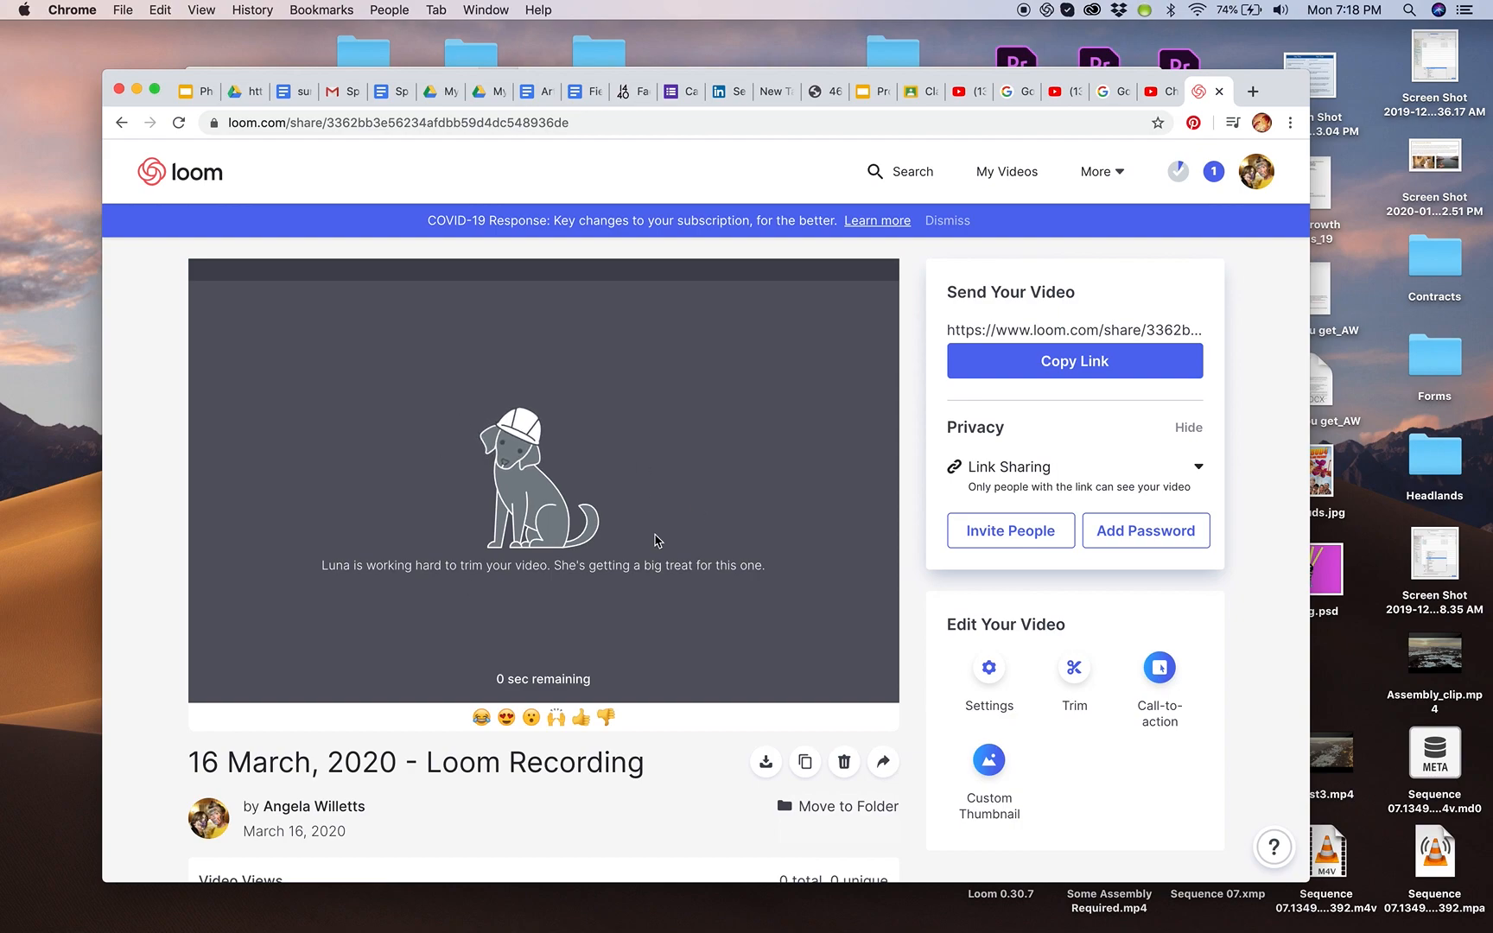
pyautogui.moveTo(483, 589)
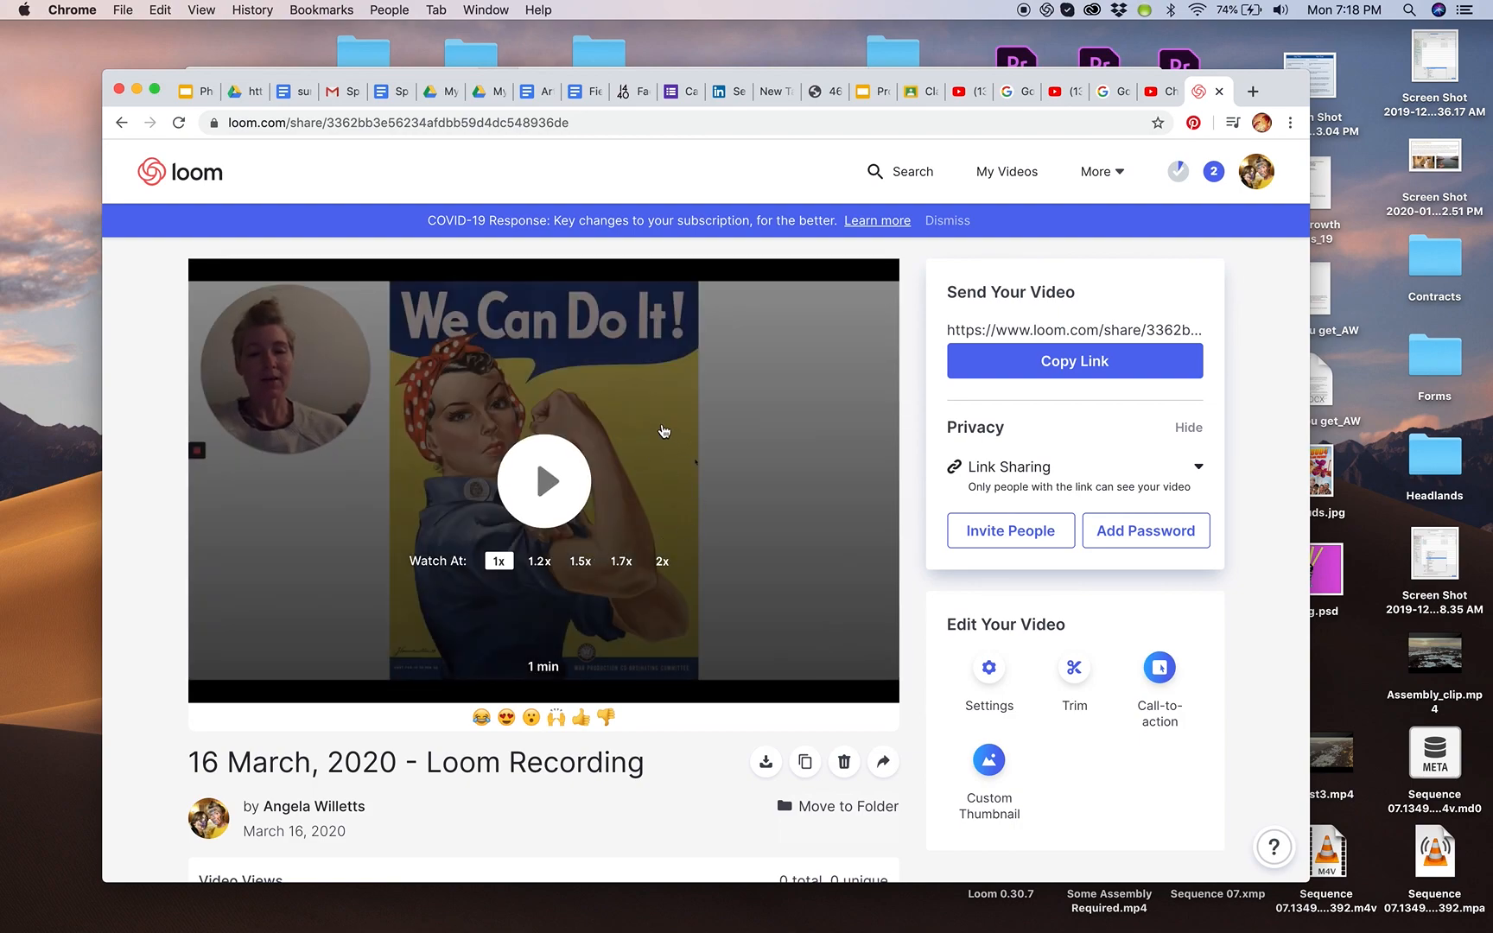
pyautogui.moveTo(545, 493)
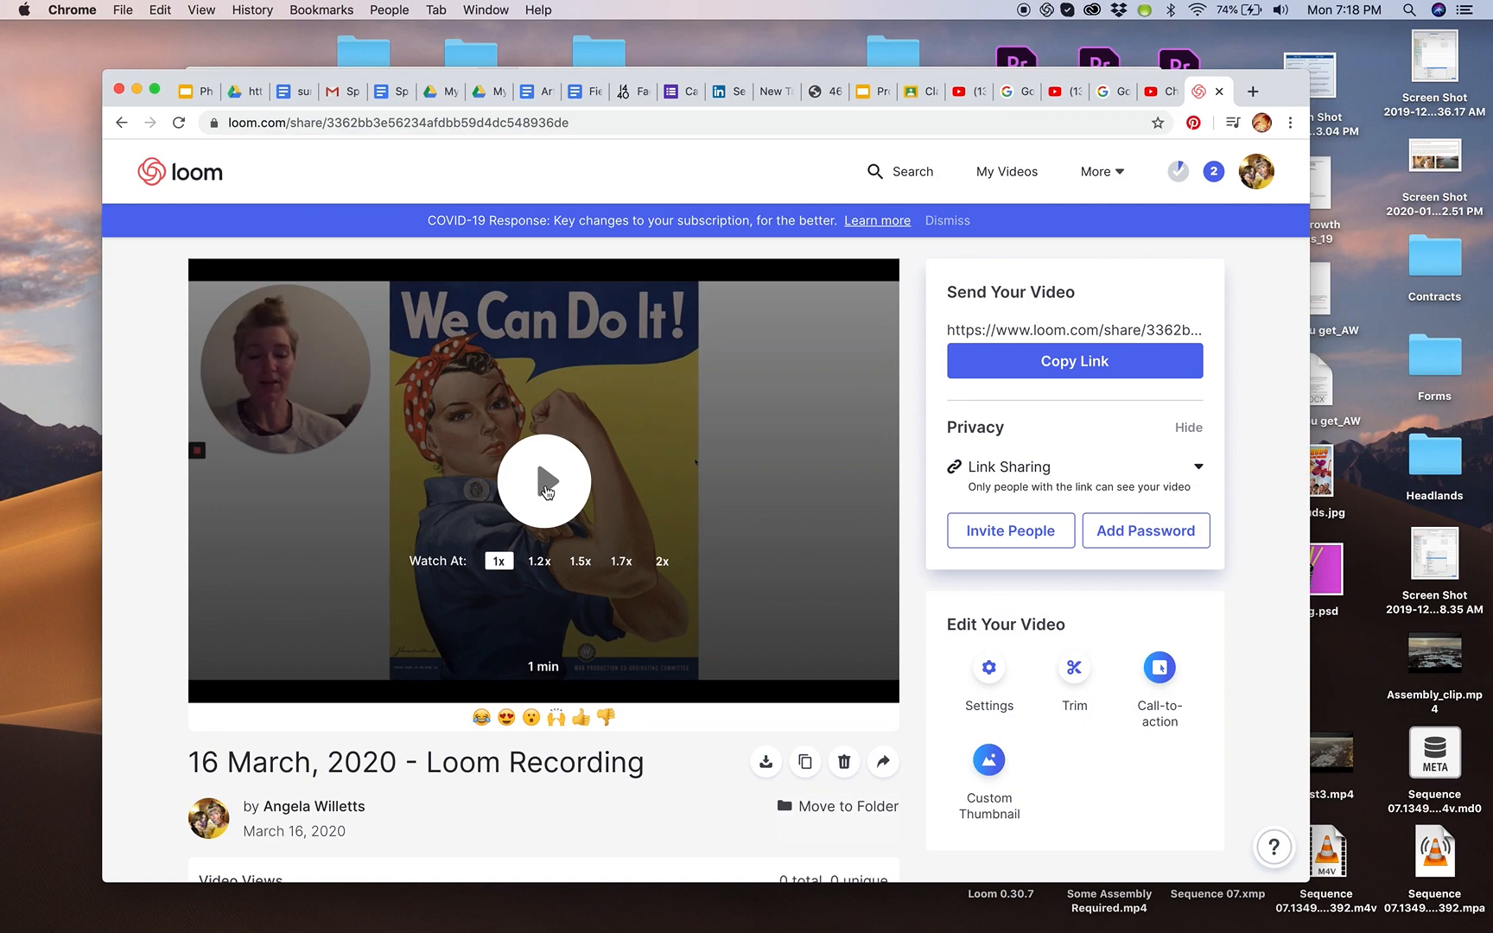
pyautogui.moveTo(690, 525)
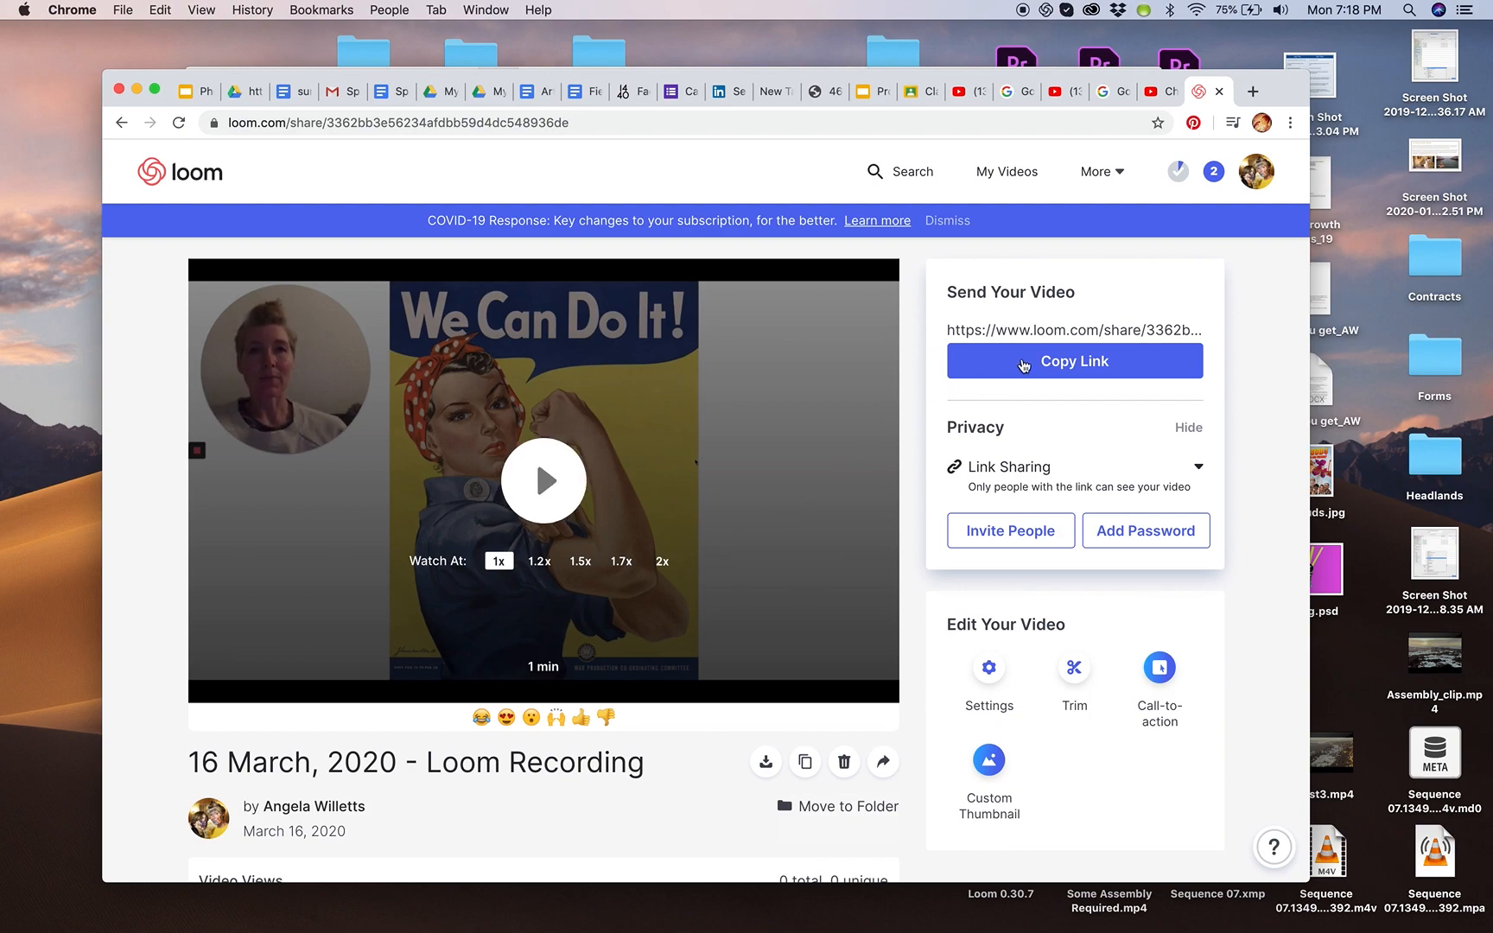
pyautogui.moveTo(504, 421)
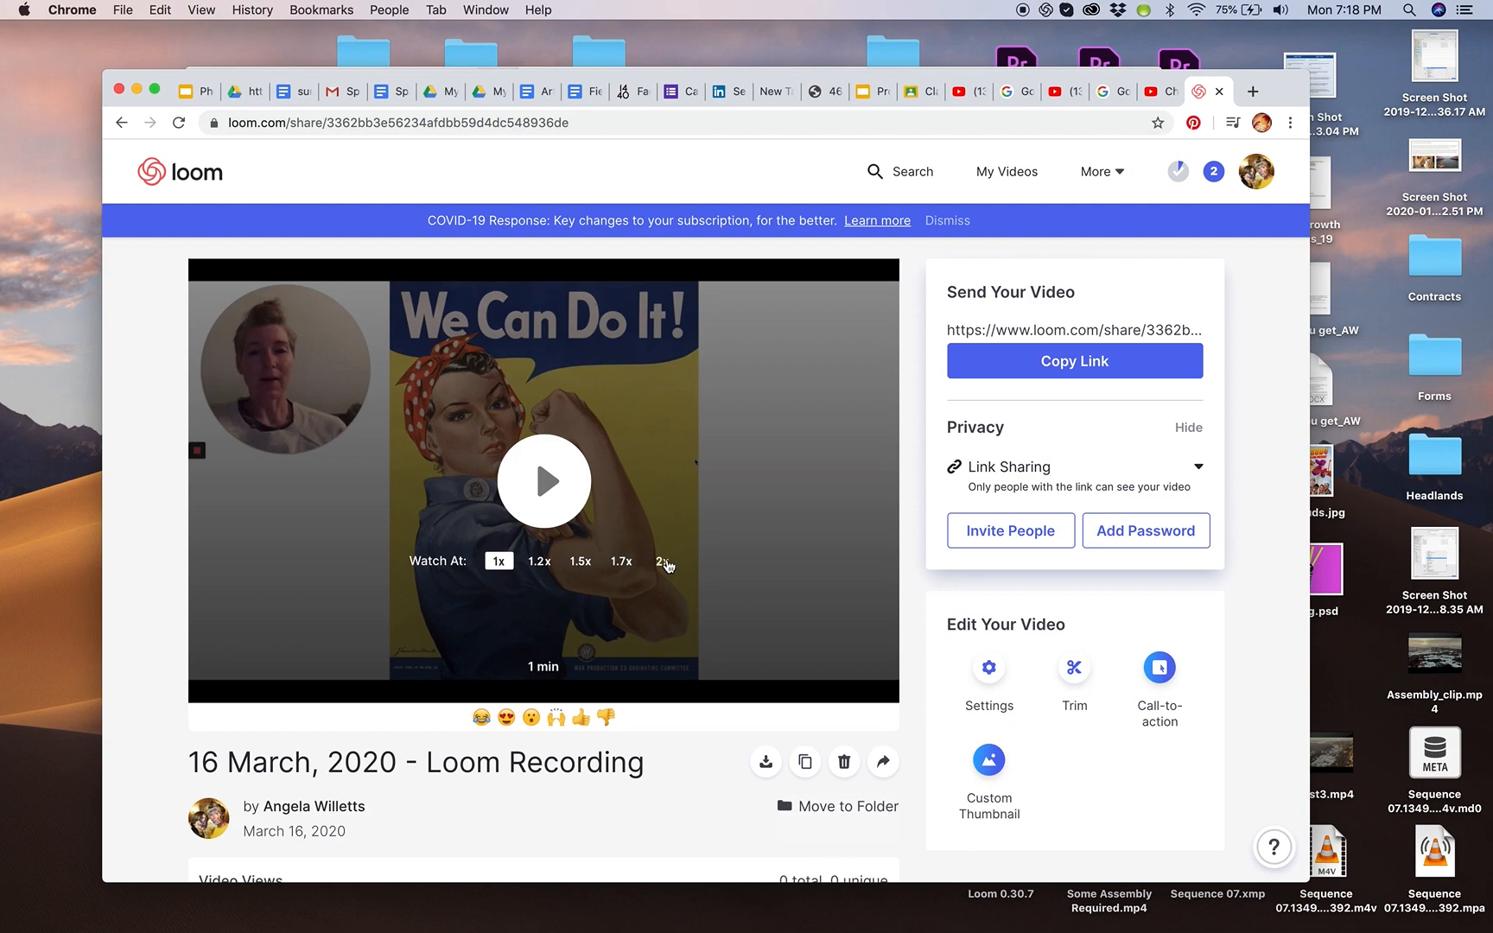
pyautogui.moveTo(833, 490)
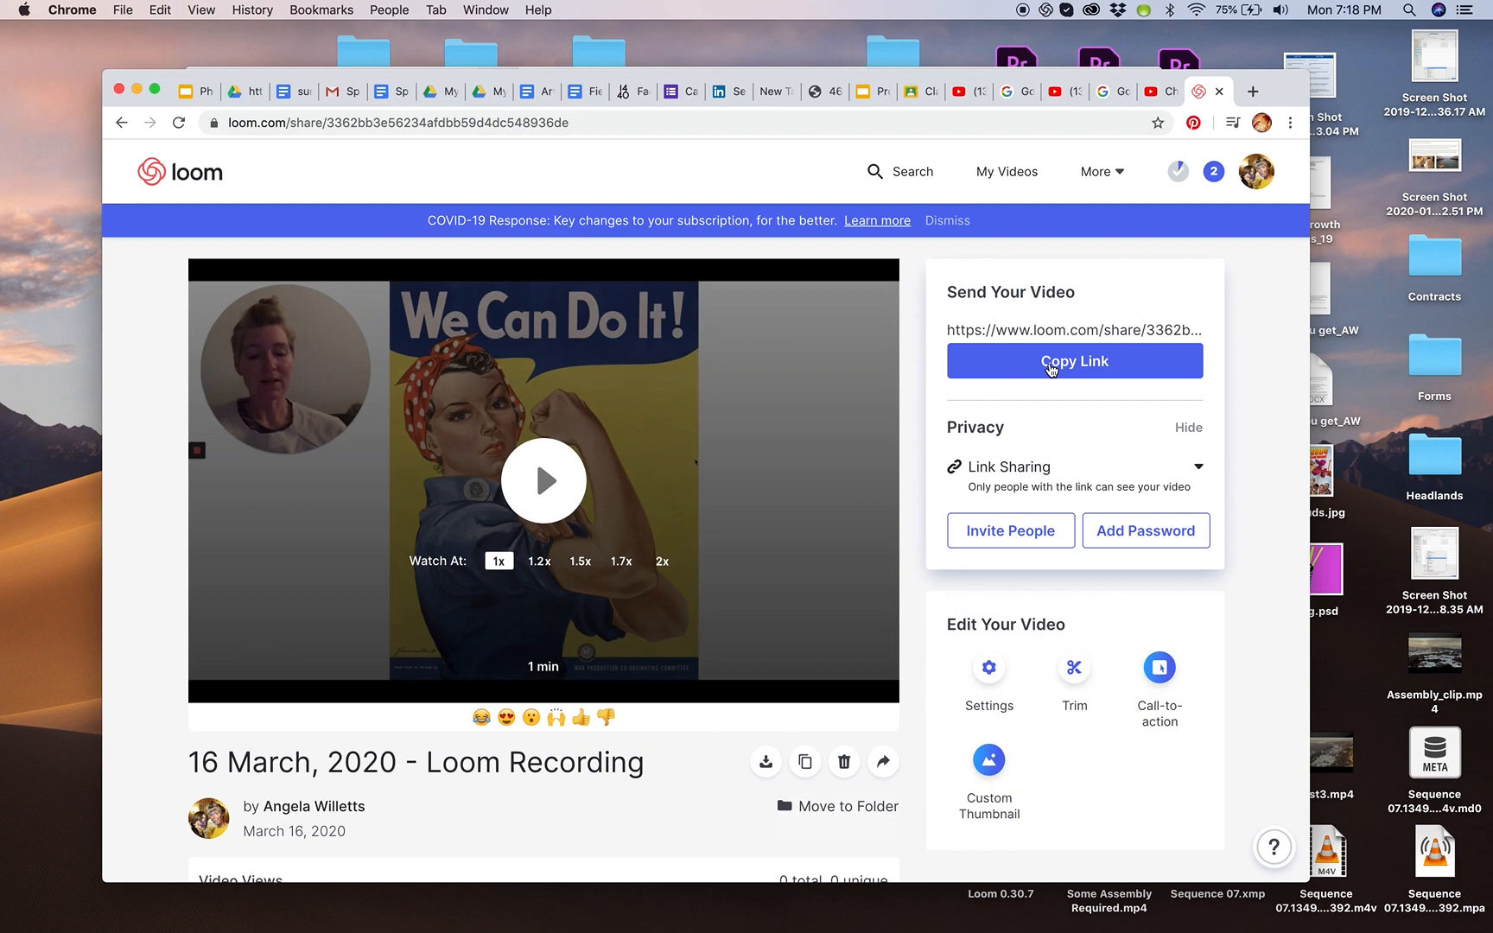
# - Copy the processed 1-minute video's link from Send Your Video
pyautogui.click(1073, 361)
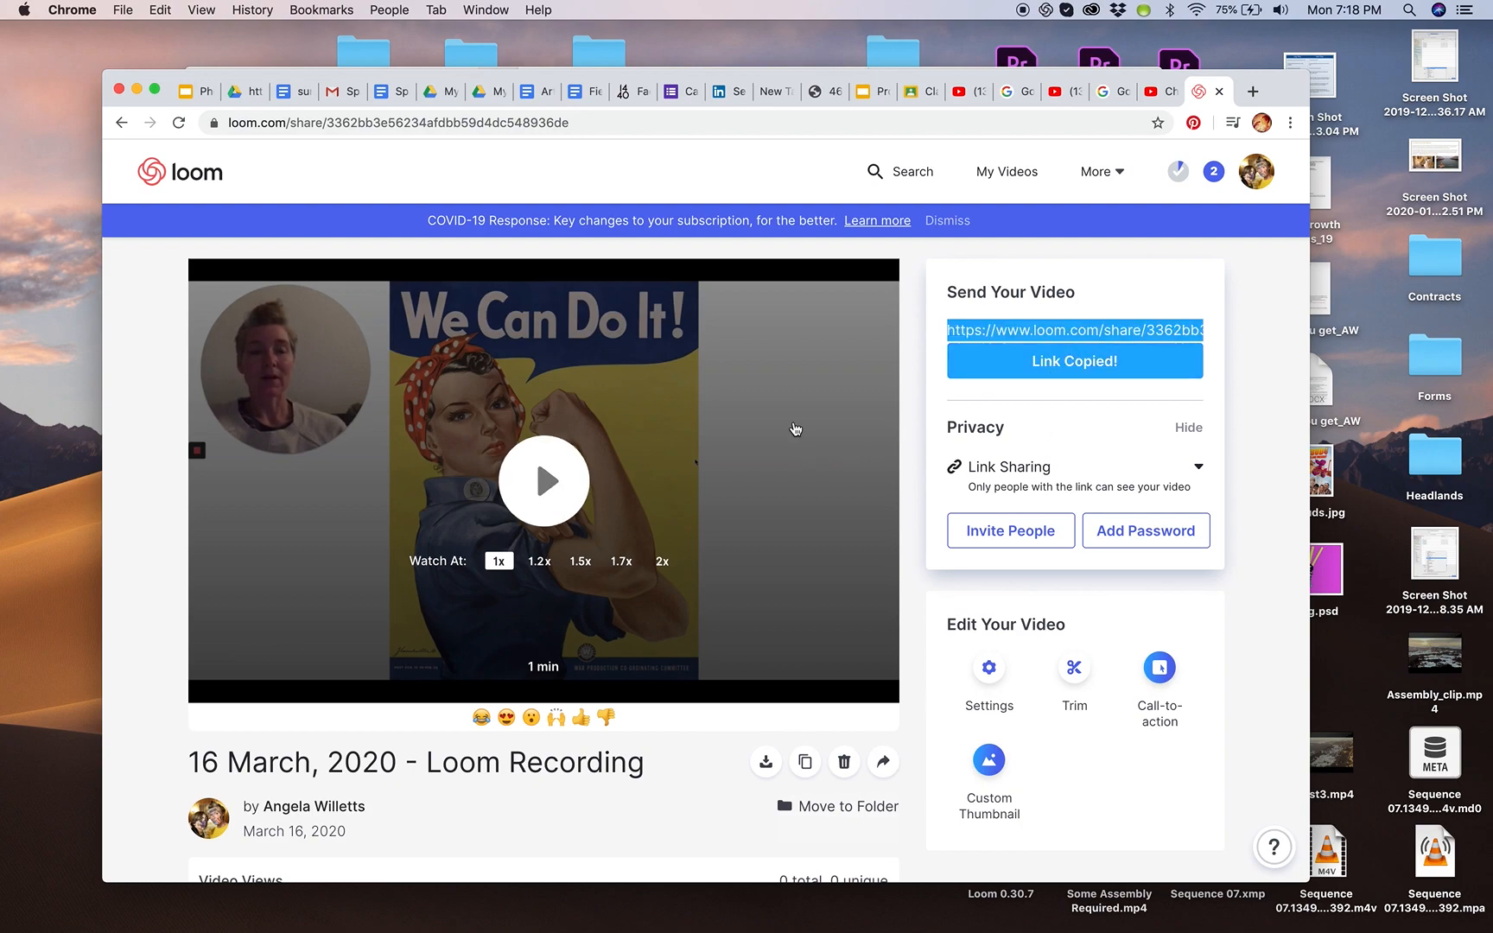